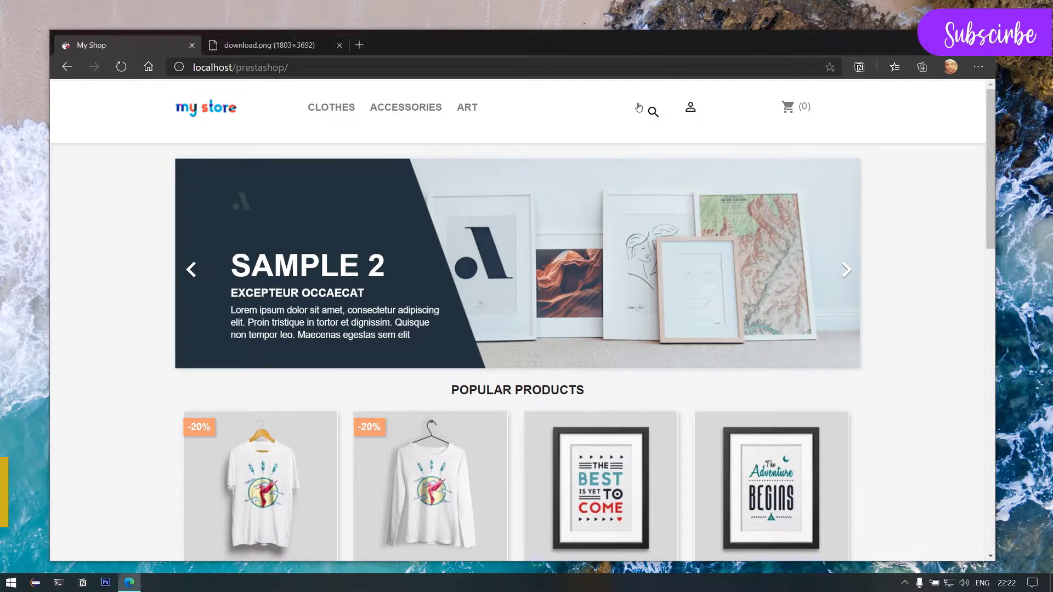
# Toggle the header's catalog search field open, focus it, then collapse it again
pyautogui.click(652, 109)
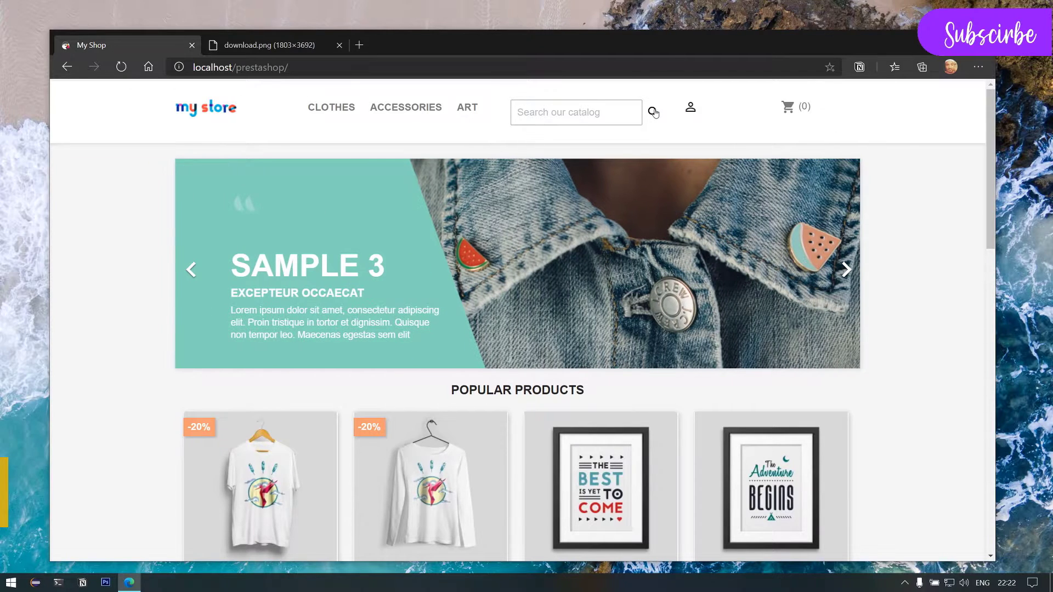
pyautogui.moveTo(644, 111)
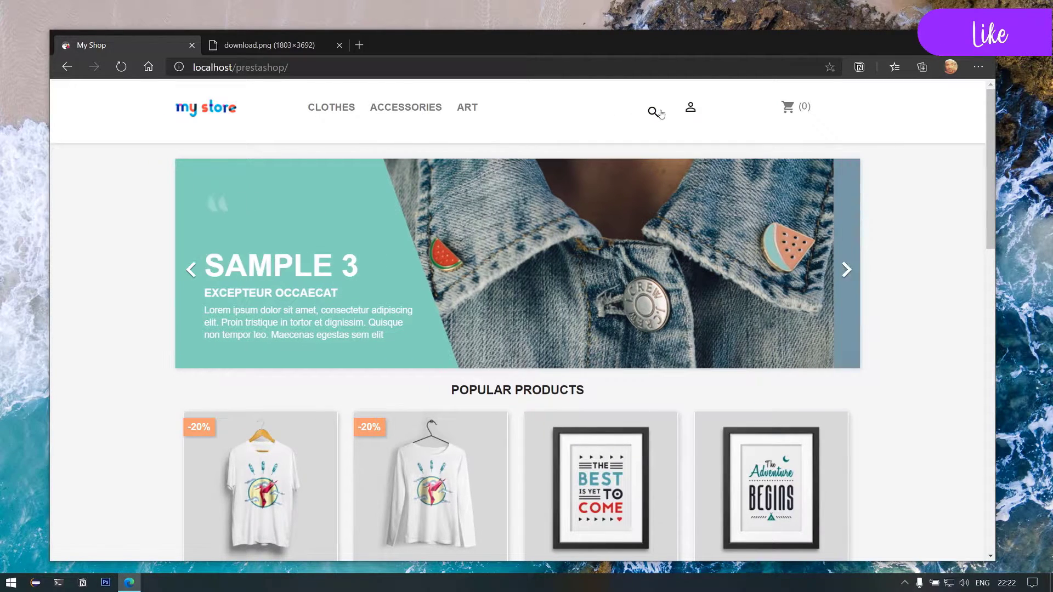
pyautogui.click(652, 112)
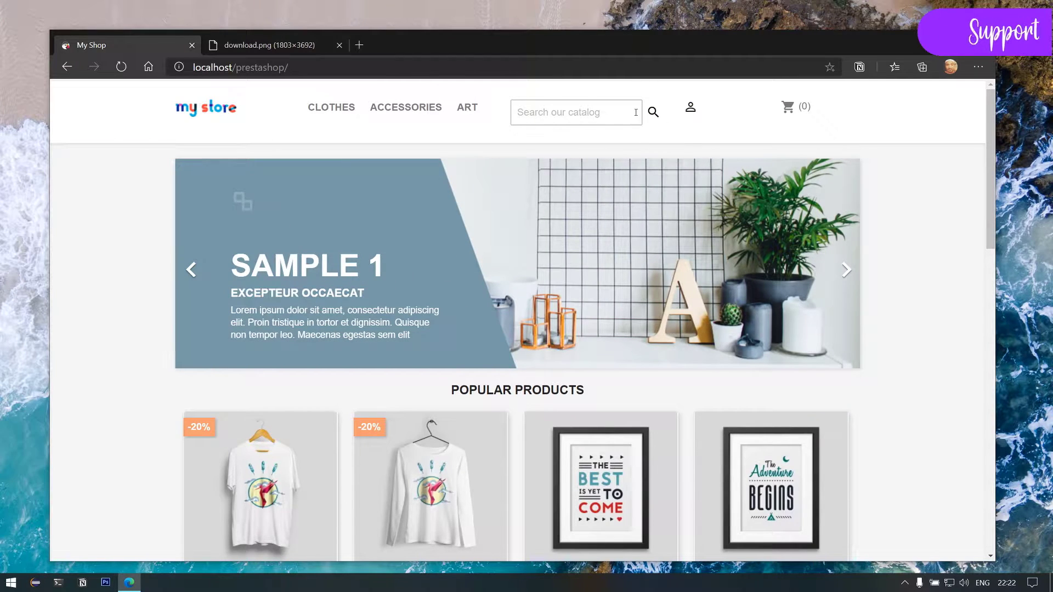
pyautogui.click(575, 112)
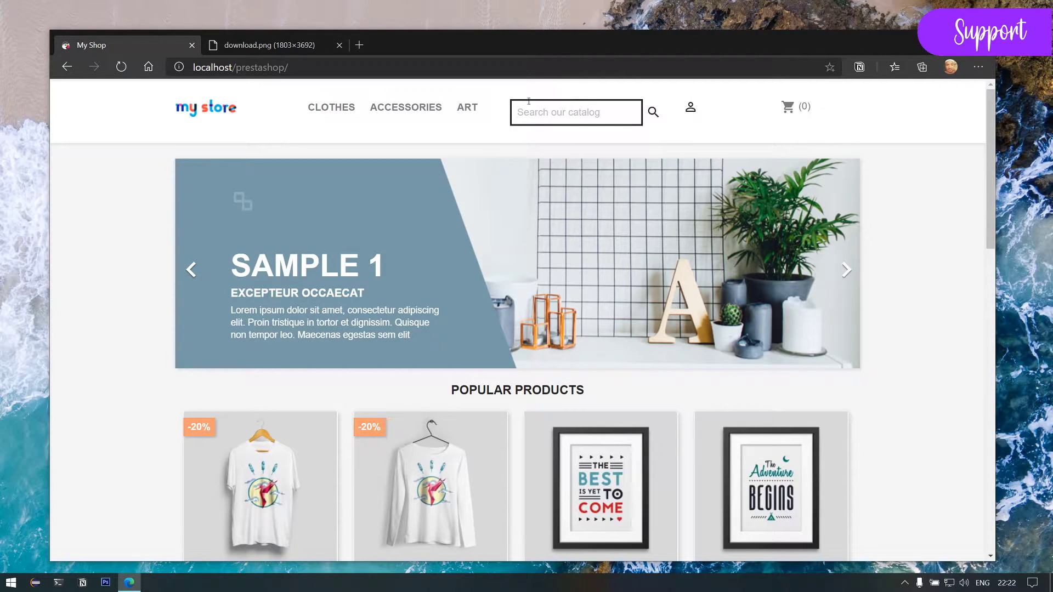
pyautogui.click(845, 269)
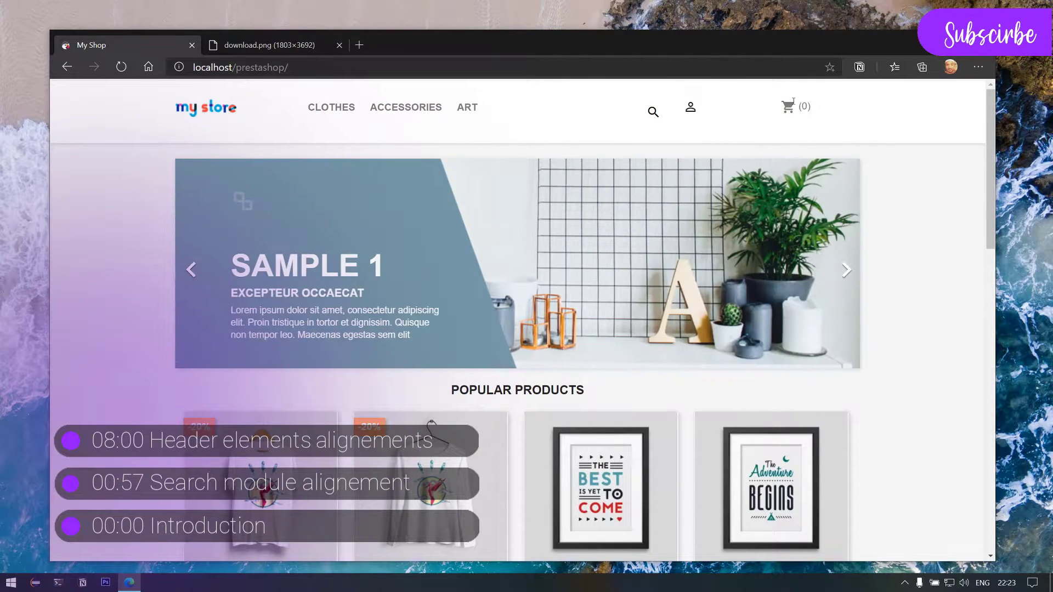
pyautogui.moveTo(690, 107)
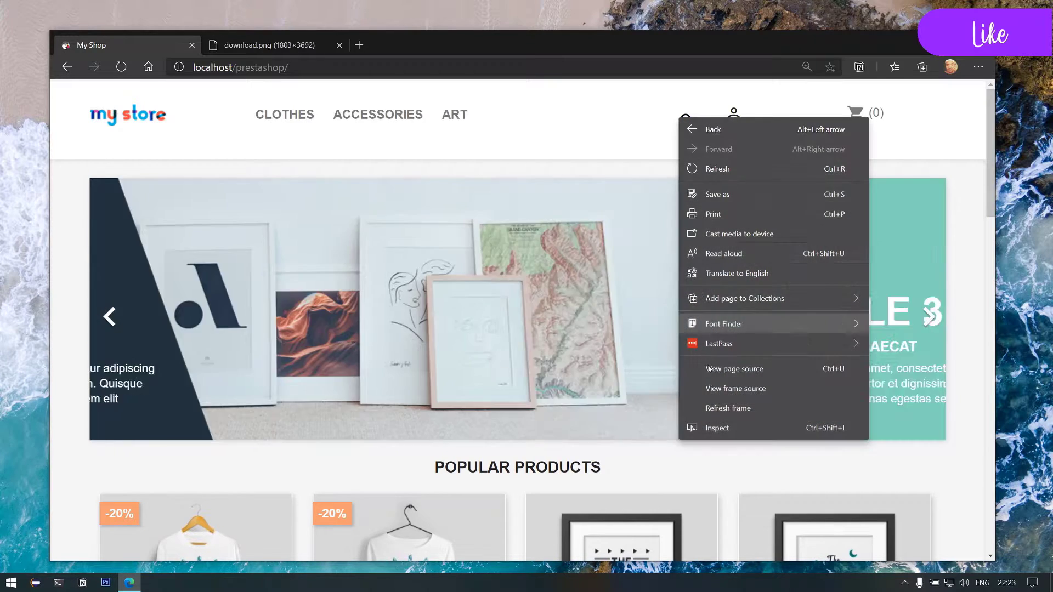
# Inspect the header search widget in DevTools Elements and collapse its markup
pyautogui.click(717, 428)
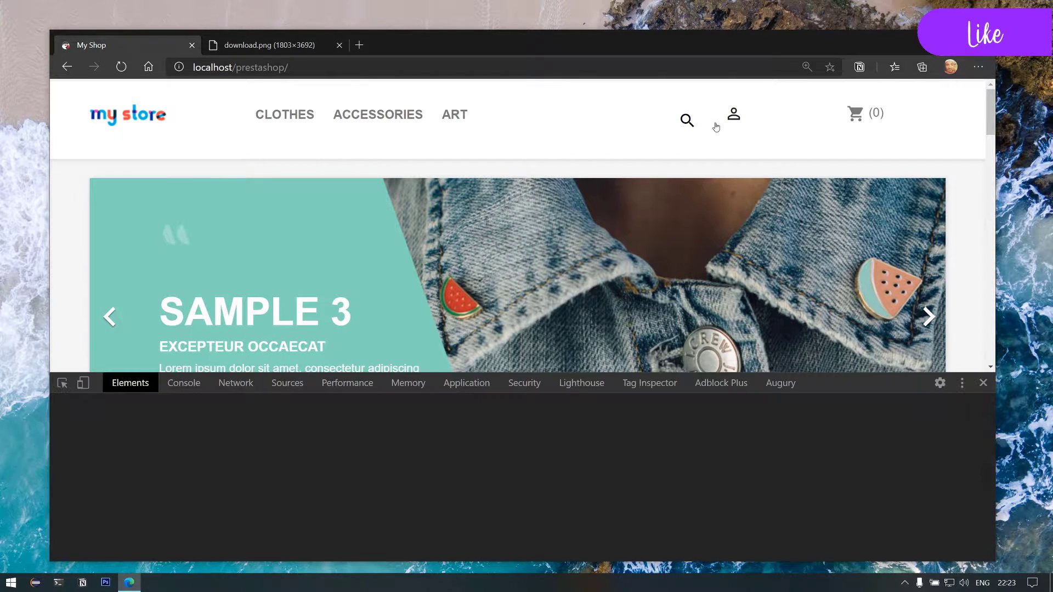
pyautogui.click(687, 120)
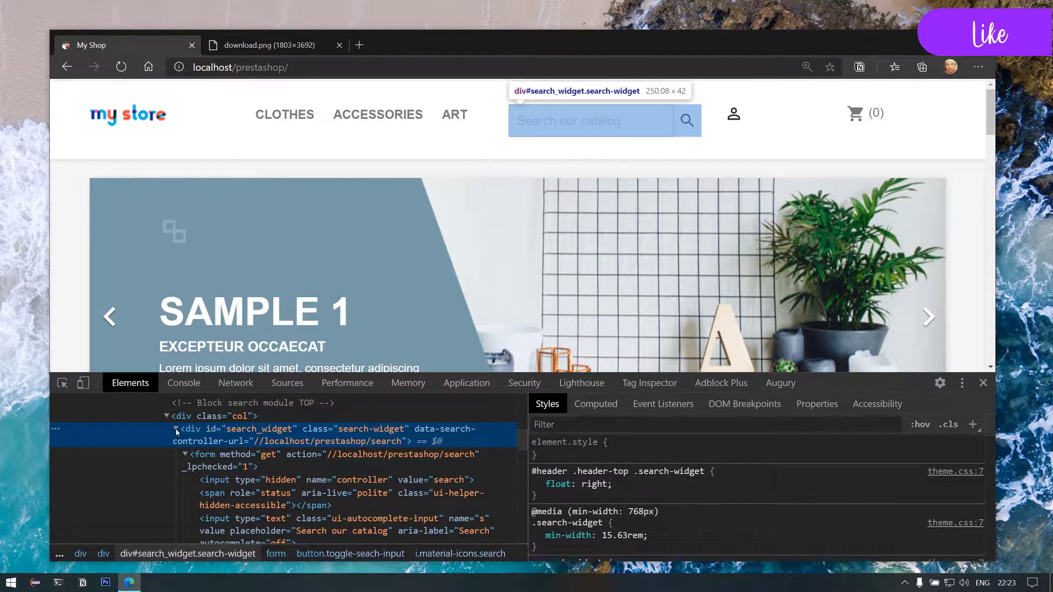
pyautogui.click(176, 428)
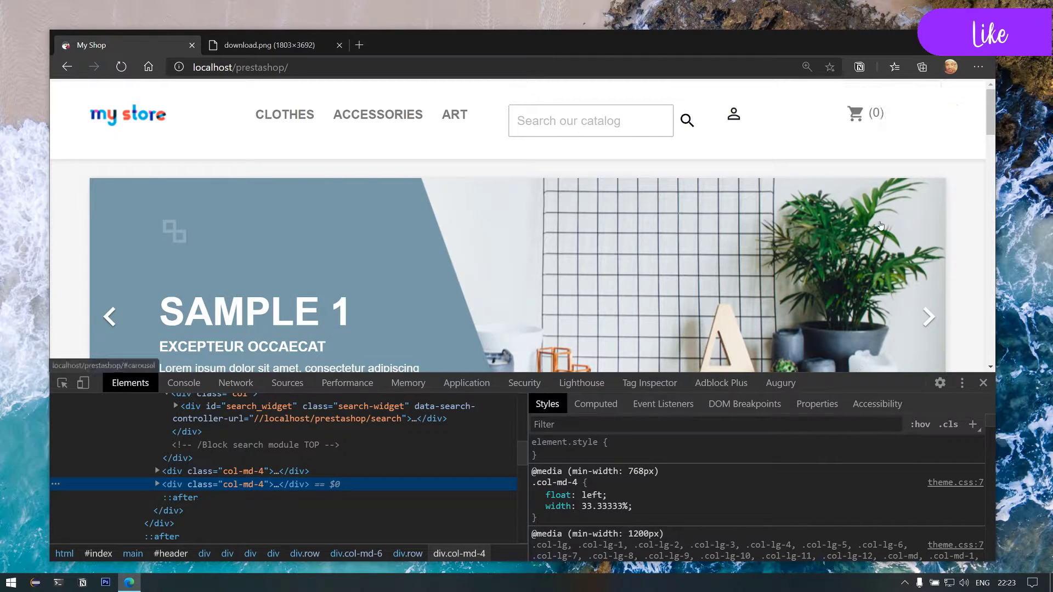
pyautogui.moveTo(553, 203)
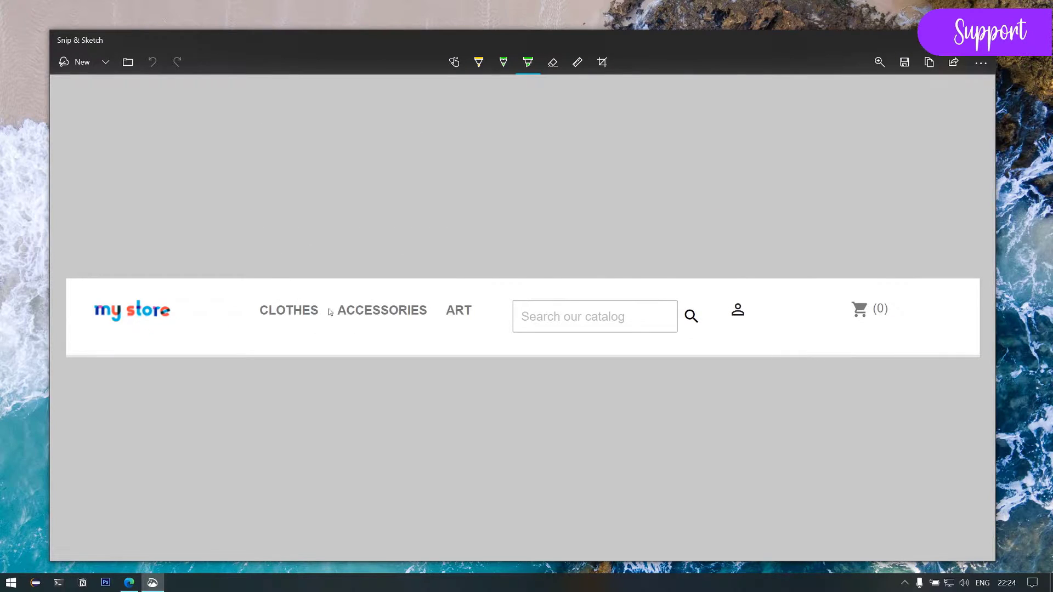
pyautogui.moveTo(229, 317)
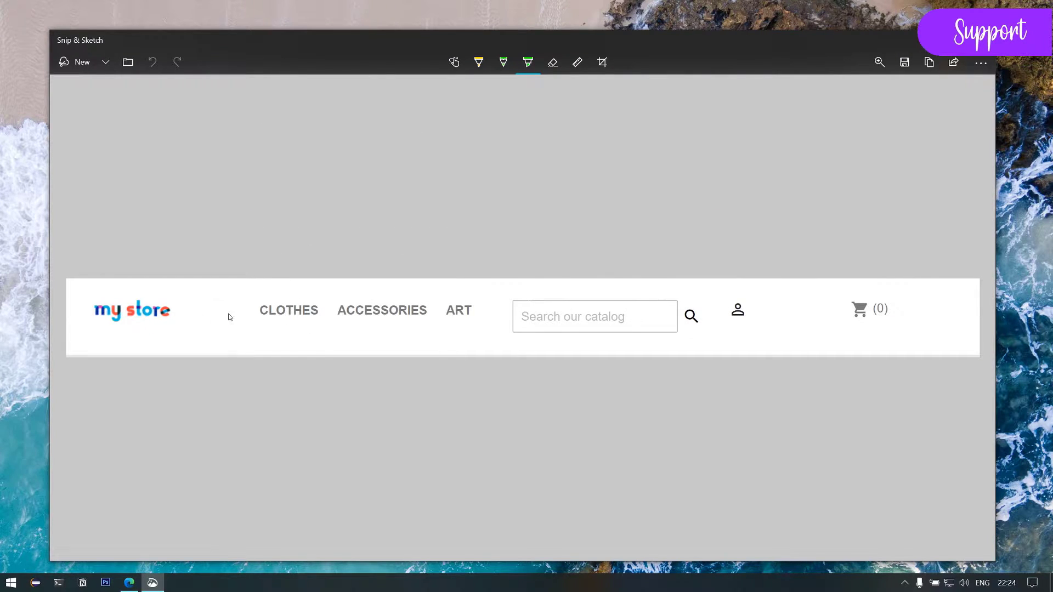
# Draw a green highlighter stroke across the header items to mark the alignment line
pyautogui.moveTo(188, 311); pyautogui.dragTo(920, 309)
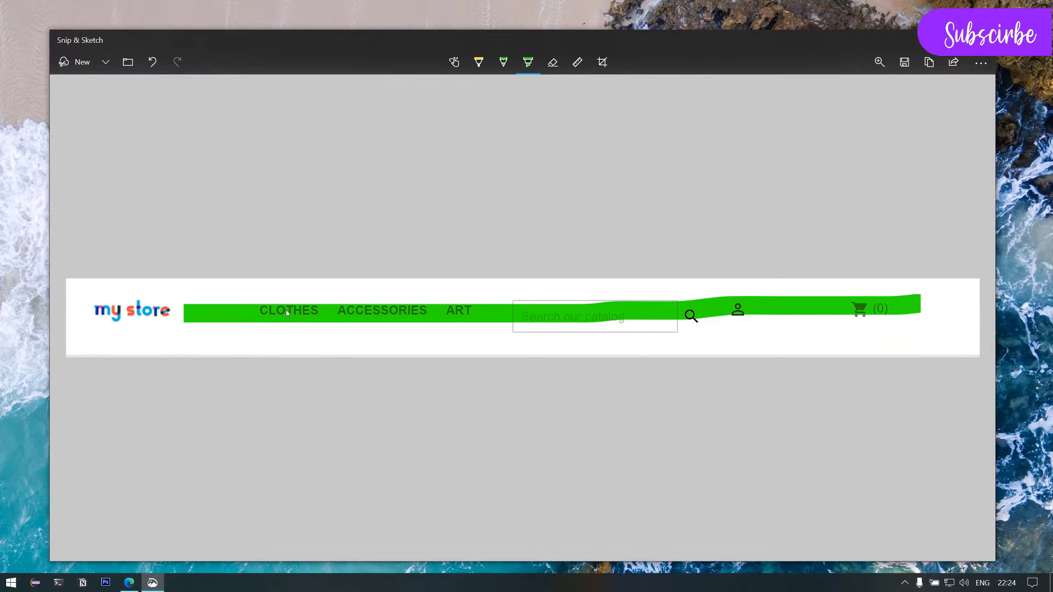
pyautogui.moveTo(127, 313)
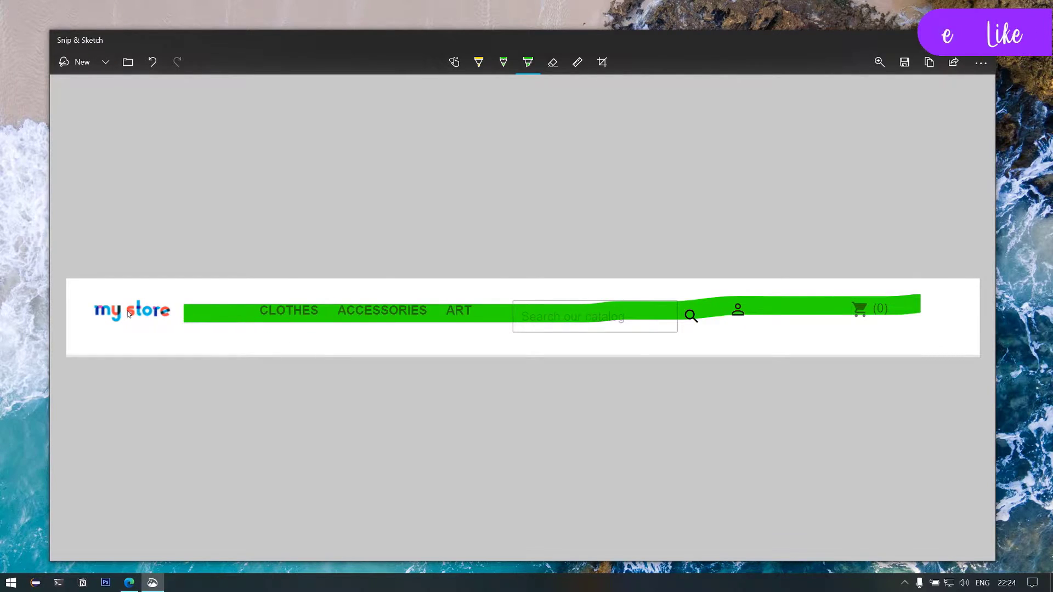
pyautogui.moveTo(266, 298); pyautogui.dragTo(316, 295)
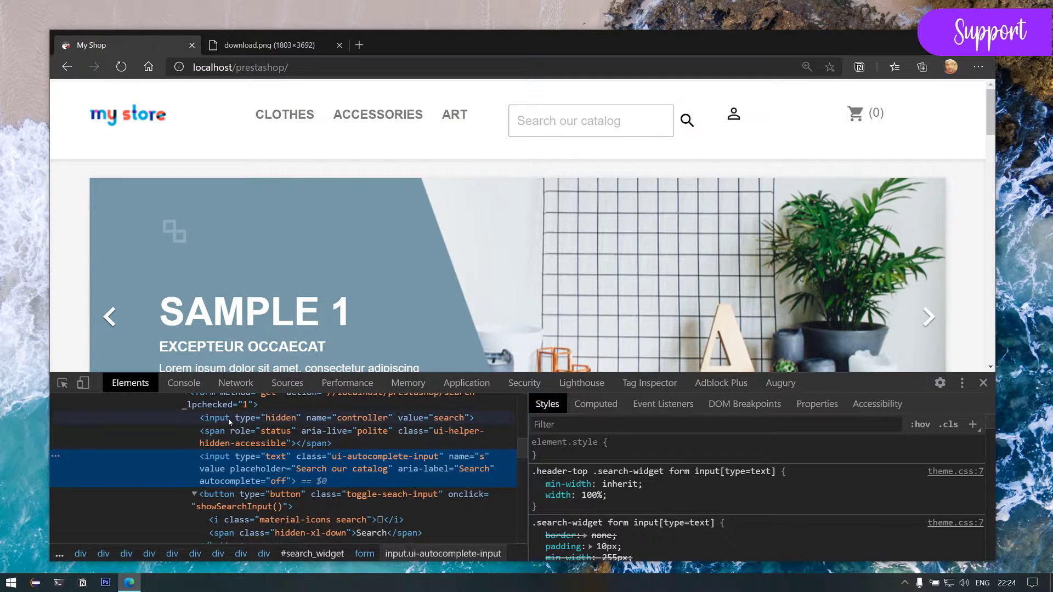
pyautogui.moveTo(284, 114)
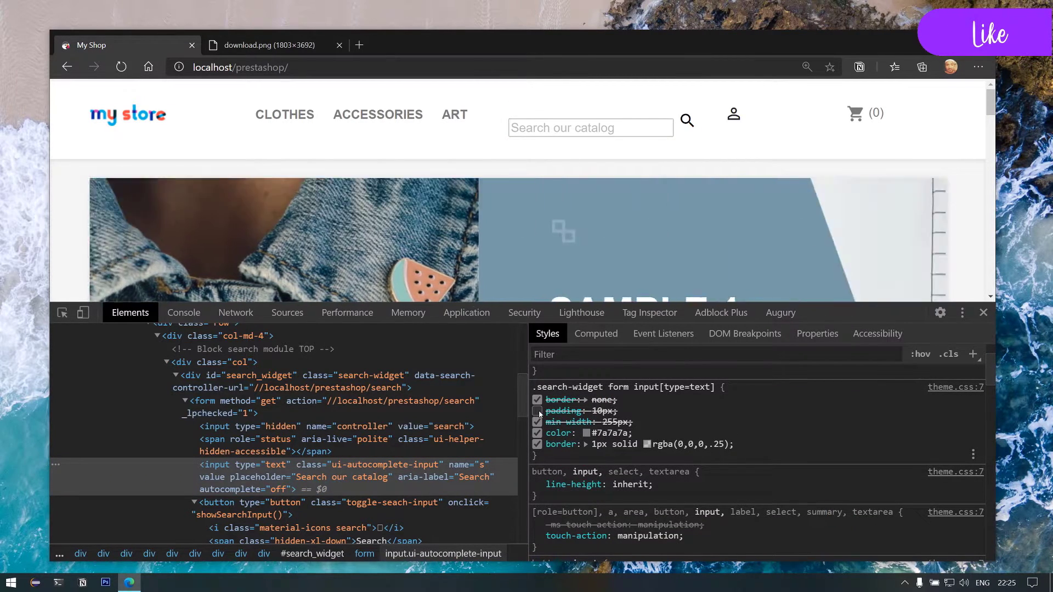
# Turn off the 42px height on button.toggle-seach-input and reselect the search text input
pyautogui.click(536, 399)
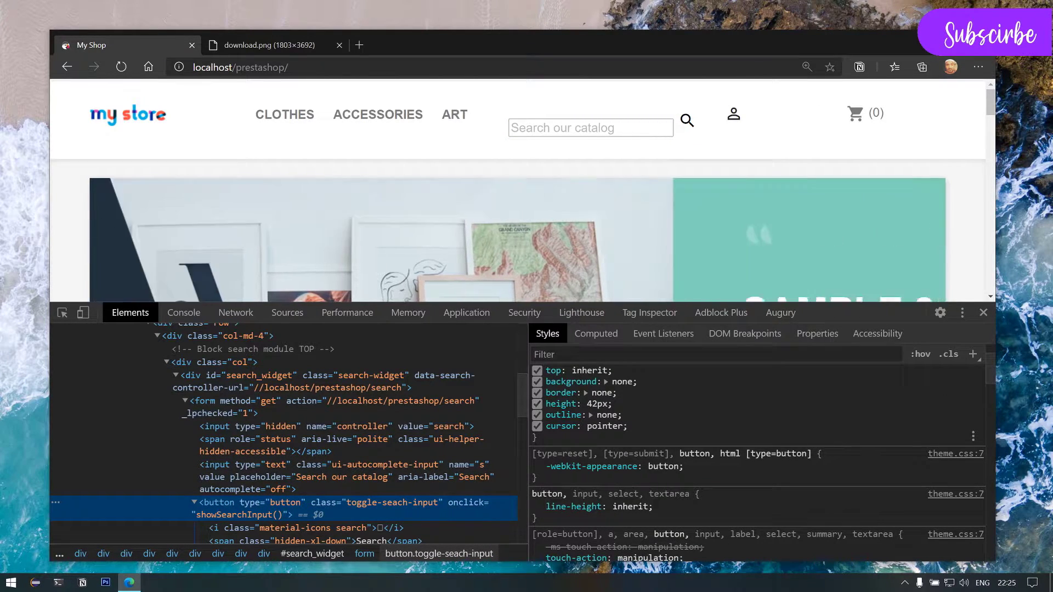
pyautogui.click(538, 470)
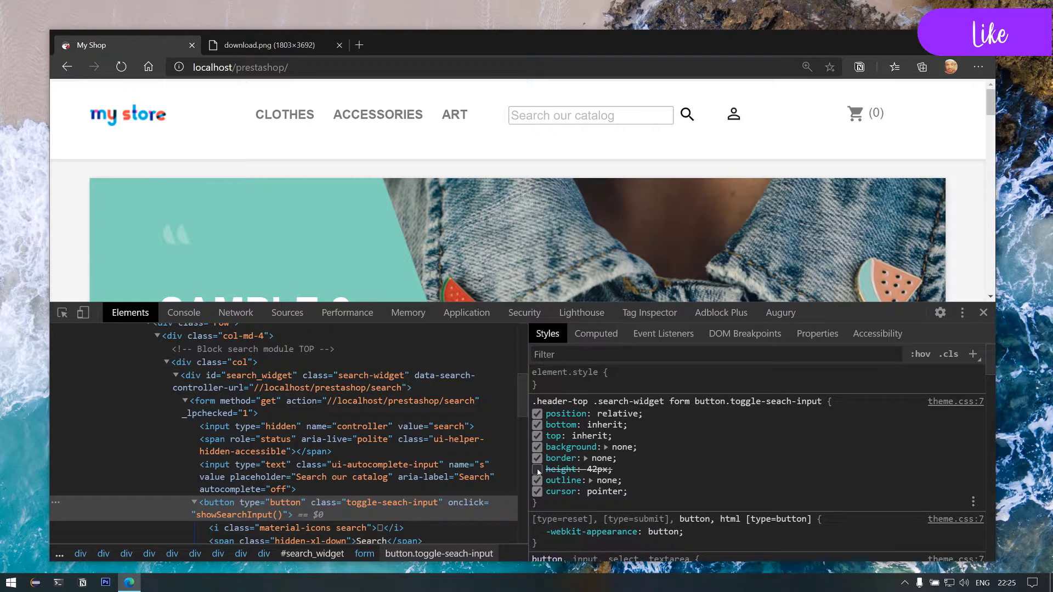
pyautogui.click(536, 470)
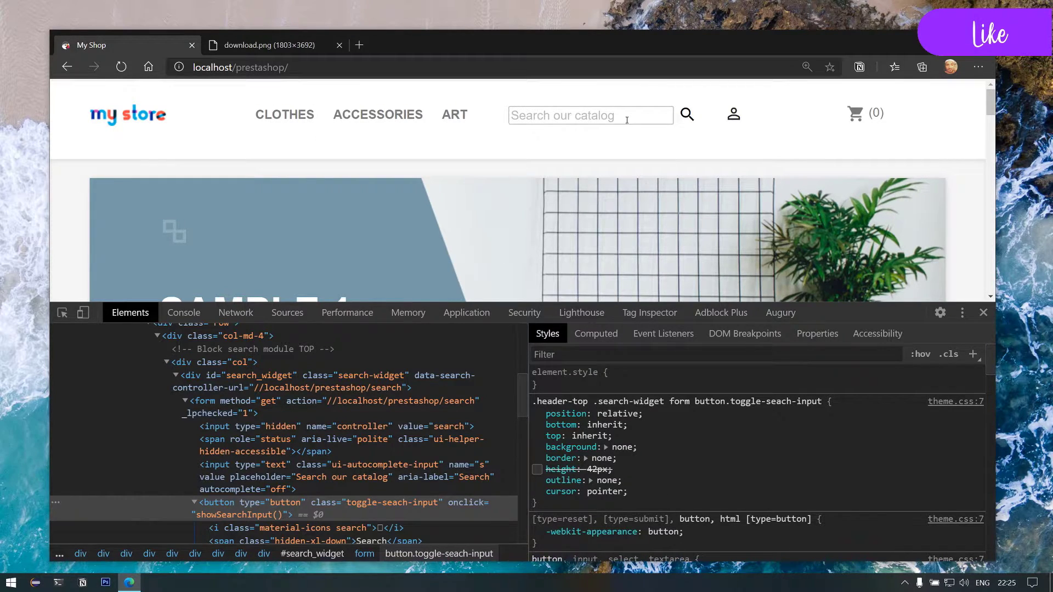
pyautogui.click(590, 115)
pyautogui.write('10px;')
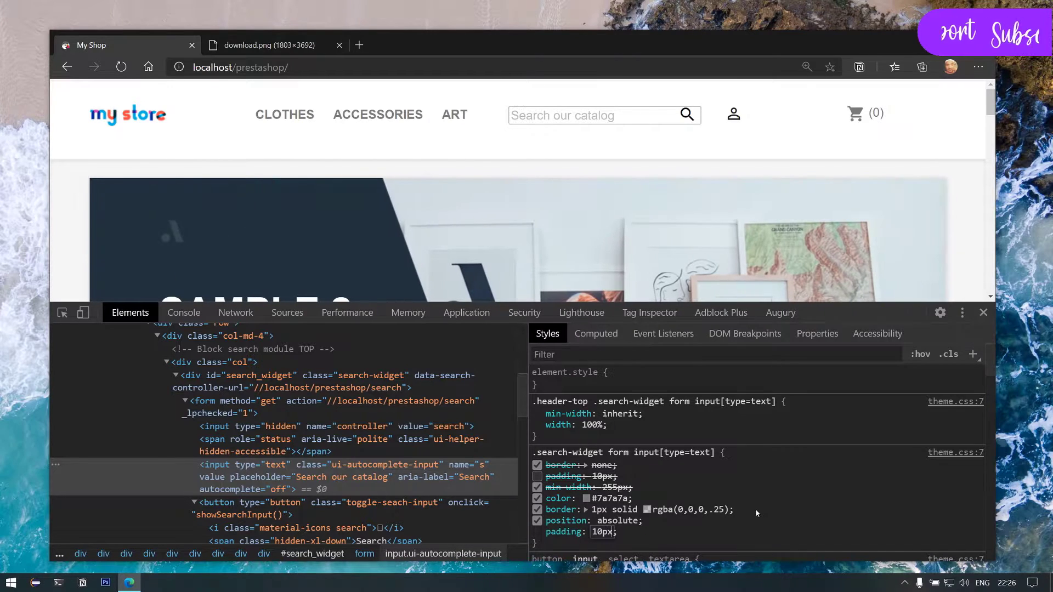
# Add another property to the .search-widget form input rule in Styles
pyautogui.click(597, 108)
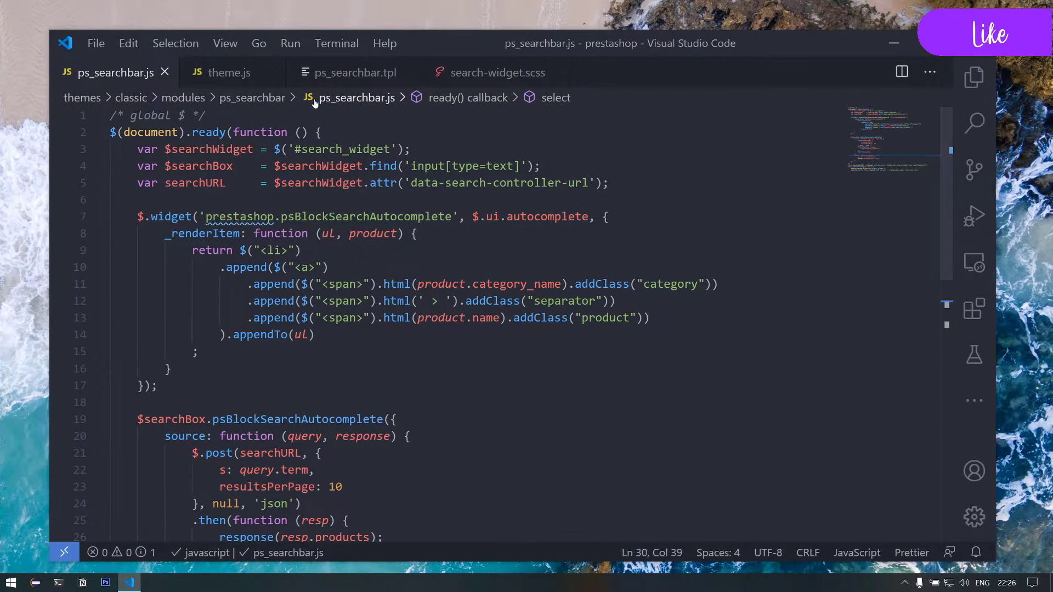
# Search search-widget.scss for 'text' and review the input rule and media-breakpoint include
pyautogui.click(497, 73)
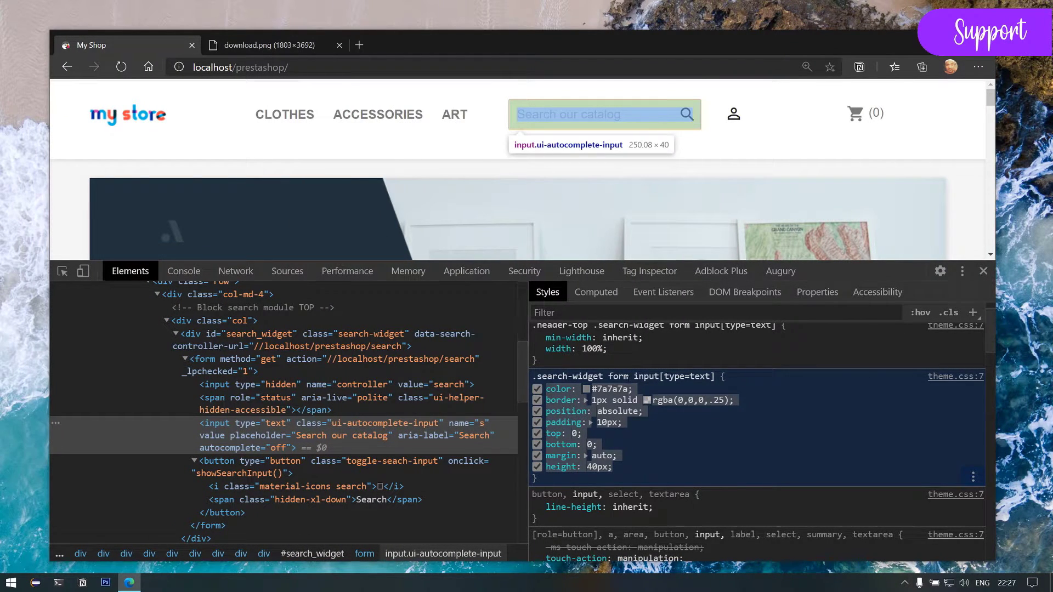
pyautogui.click(130, 582)
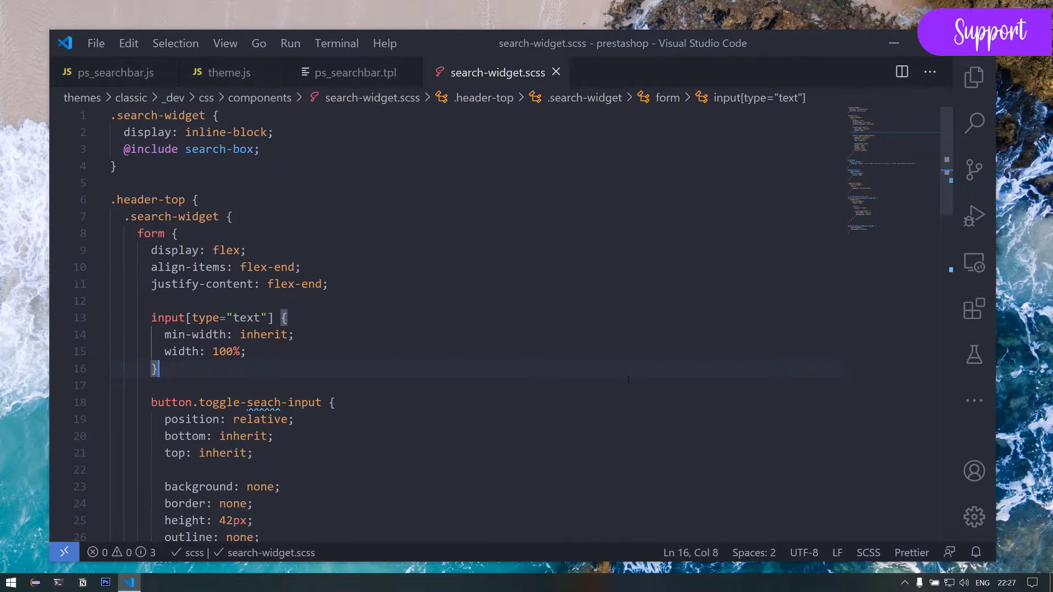
pyautogui.press('Ctrl+f')
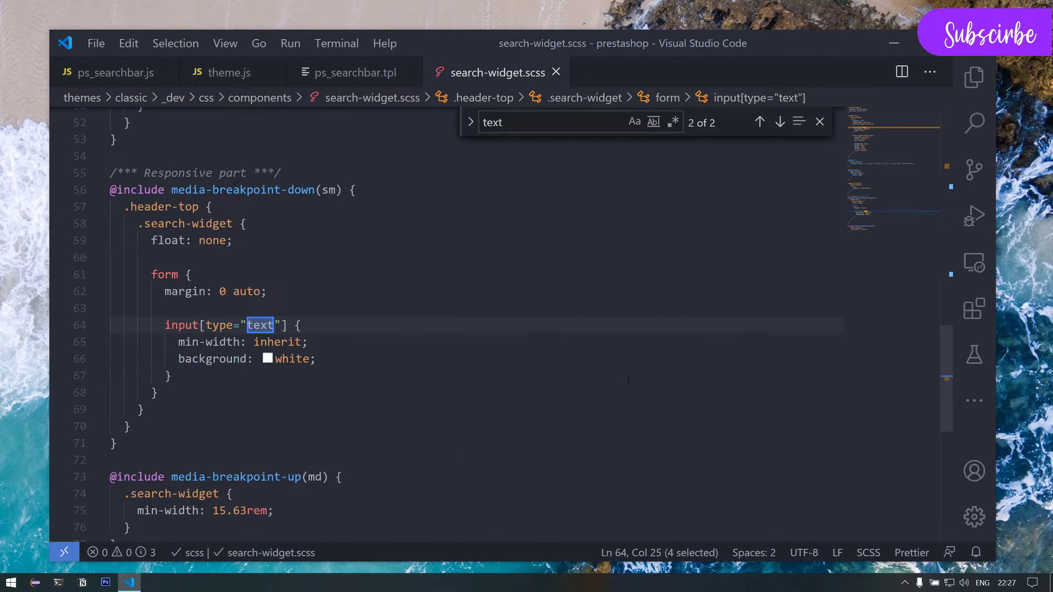
pyautogui.click(760, 122)
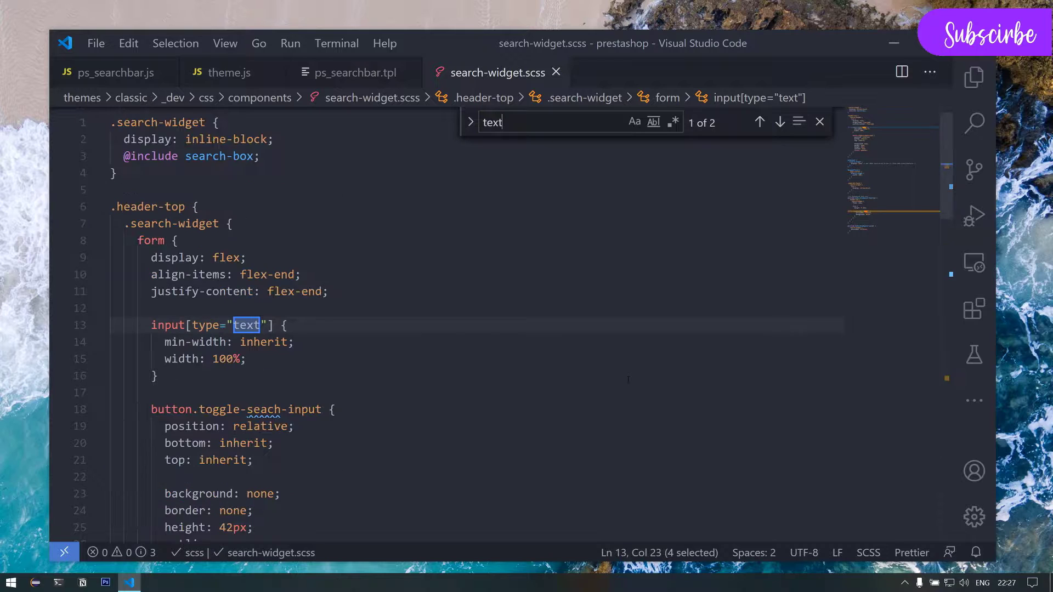
pyautogui.click(780, 122)
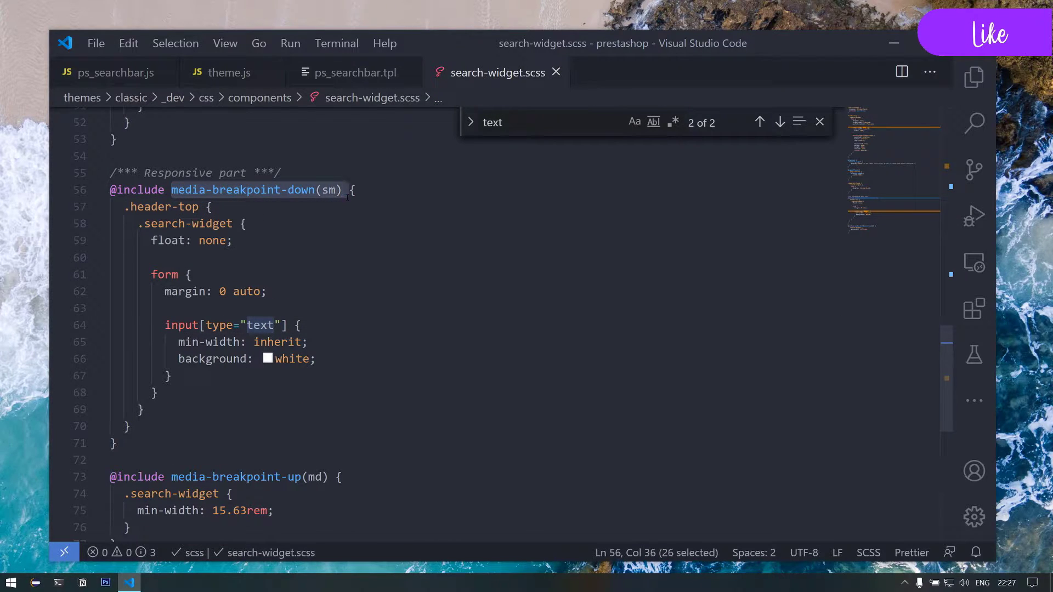
pyautogui.click(129, 582)
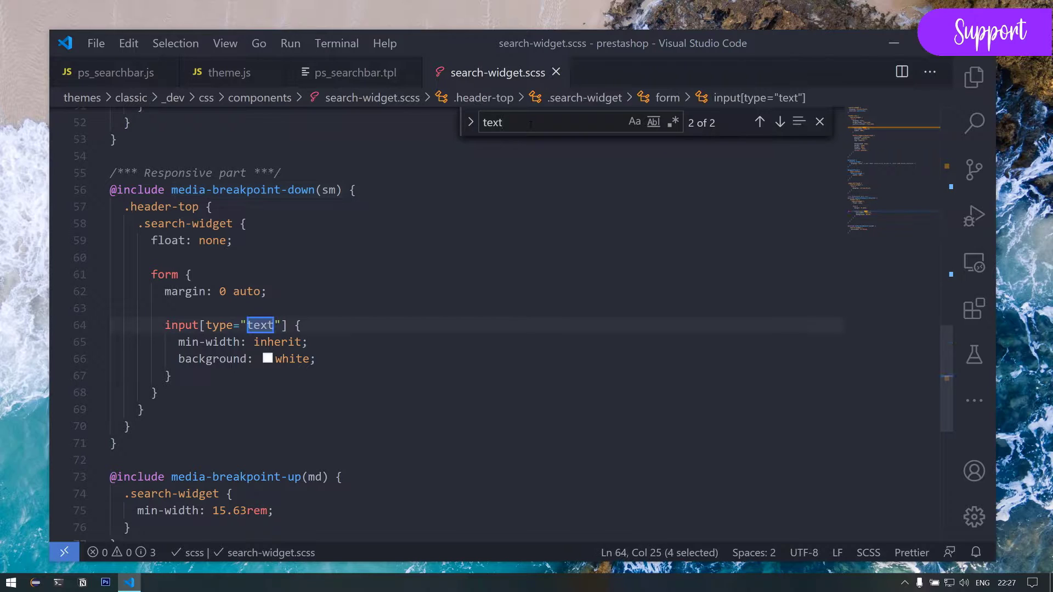
# Locate the input[type="text"] rule and start editing inside it for the pasted declarations
pyautogui.click(760, 122)
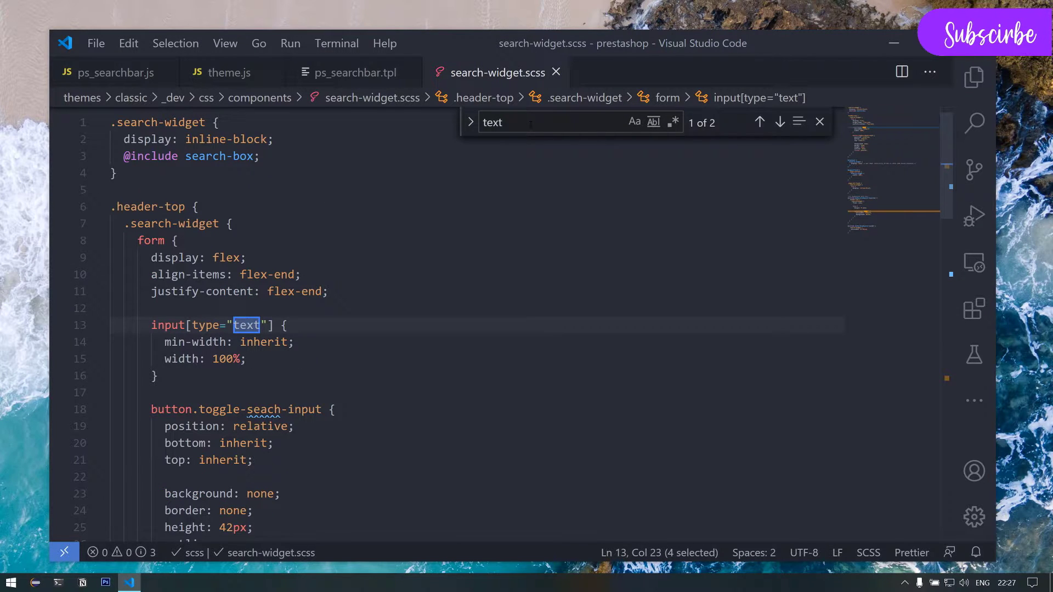
pyautogui.click(127, 581)
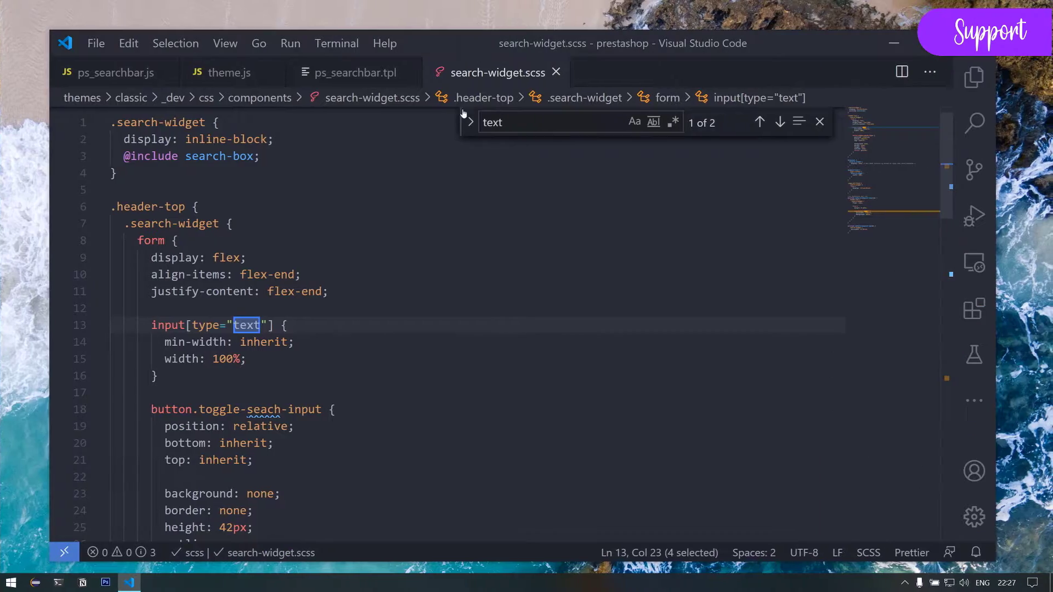
pyautogui.click(780, 121)
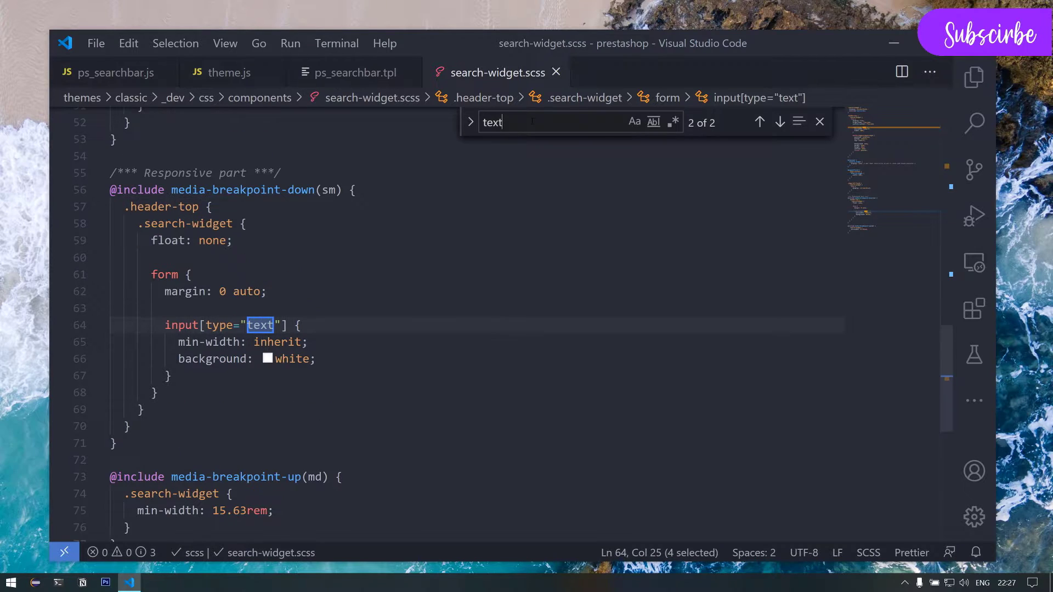
pyautogui.click(759, 122)
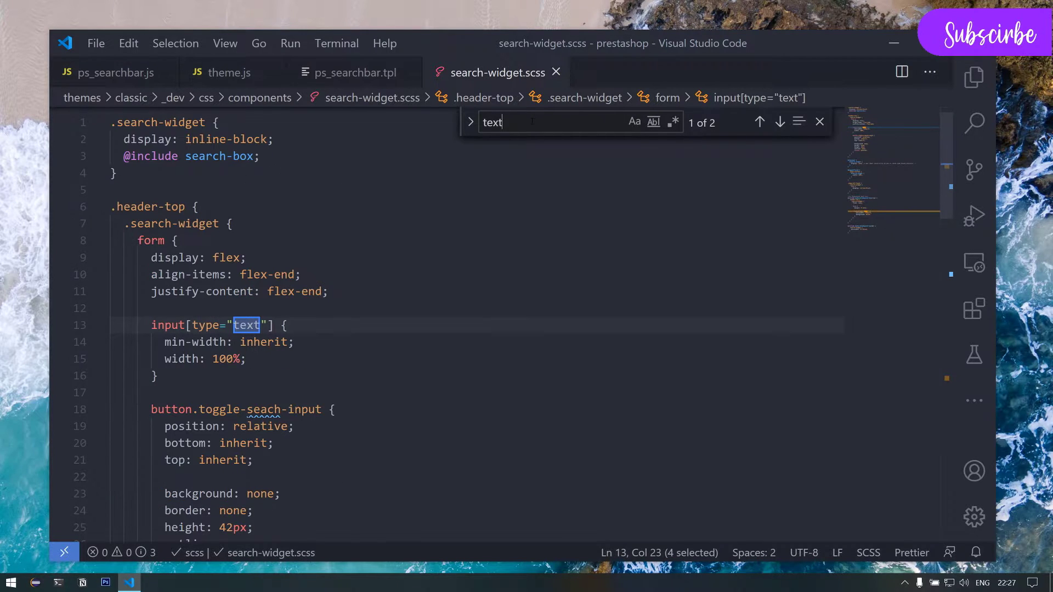
pyautogui.click(779, 122)
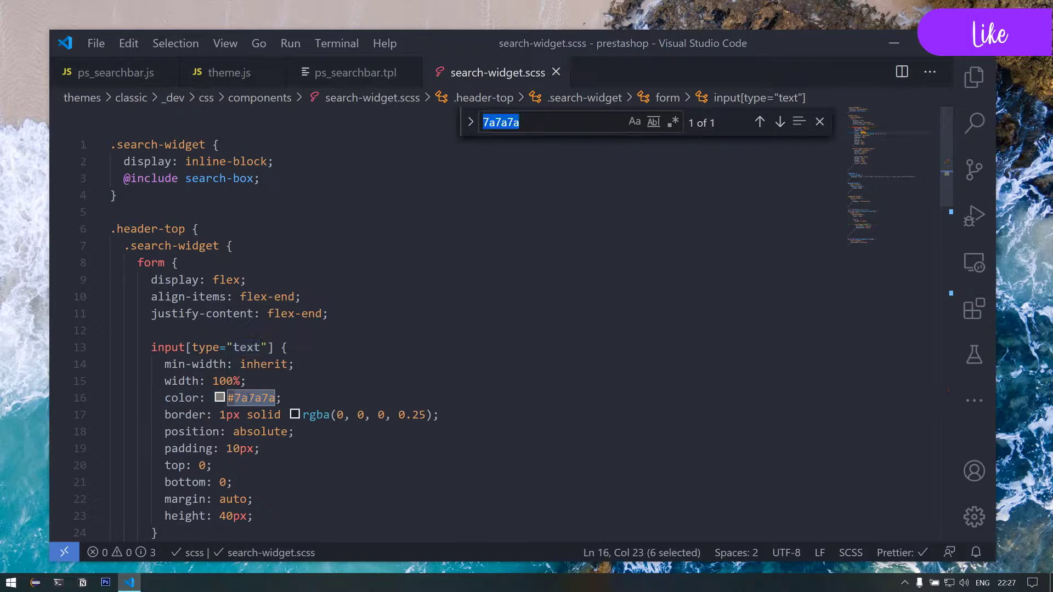
# Look up #7a7a7a, then open theme.scss from themes/classic/_dev/css in Explorer
pyautogui.click(819, 122)
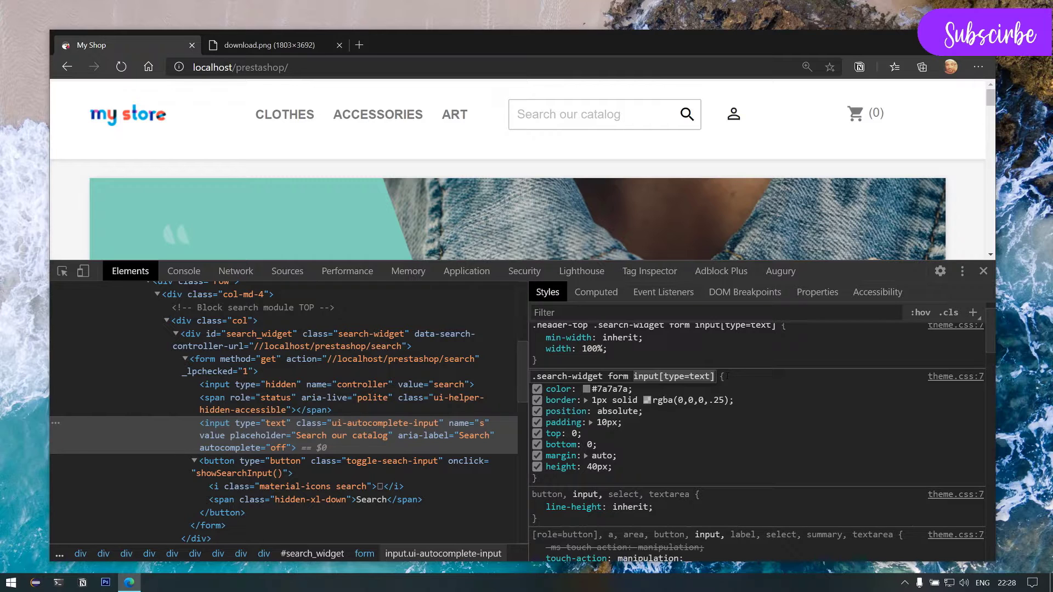
pyautogui.click(130, 582)
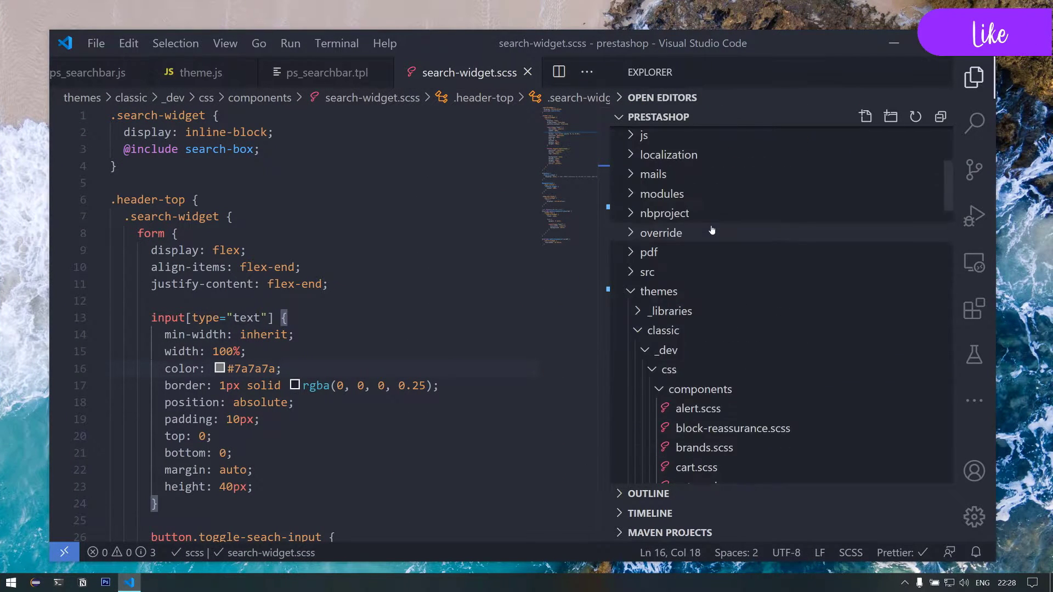
pyautogui.scroll(-3)
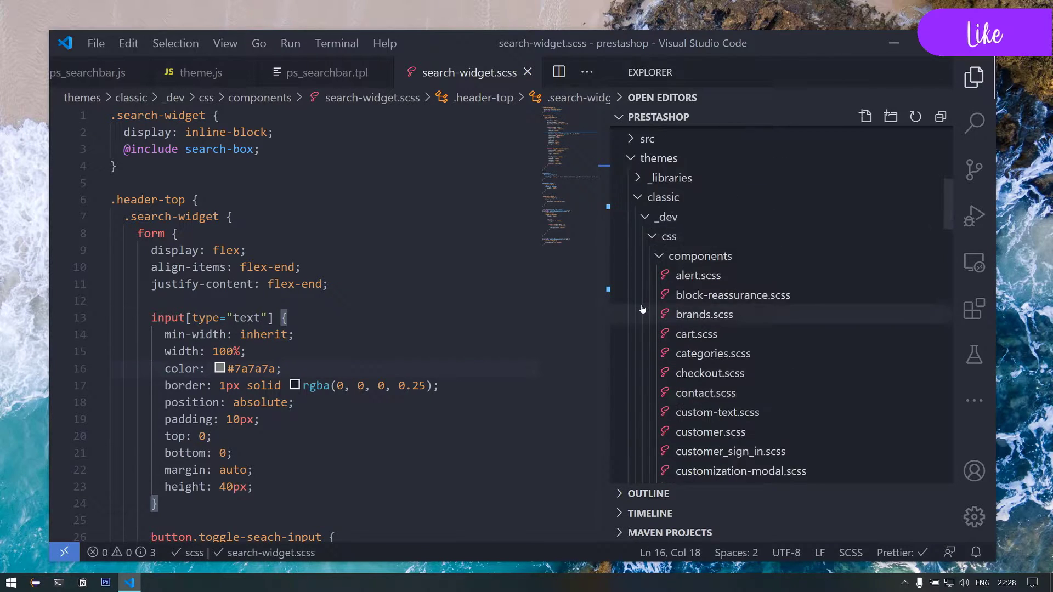
pyautogui.scroll(-3)
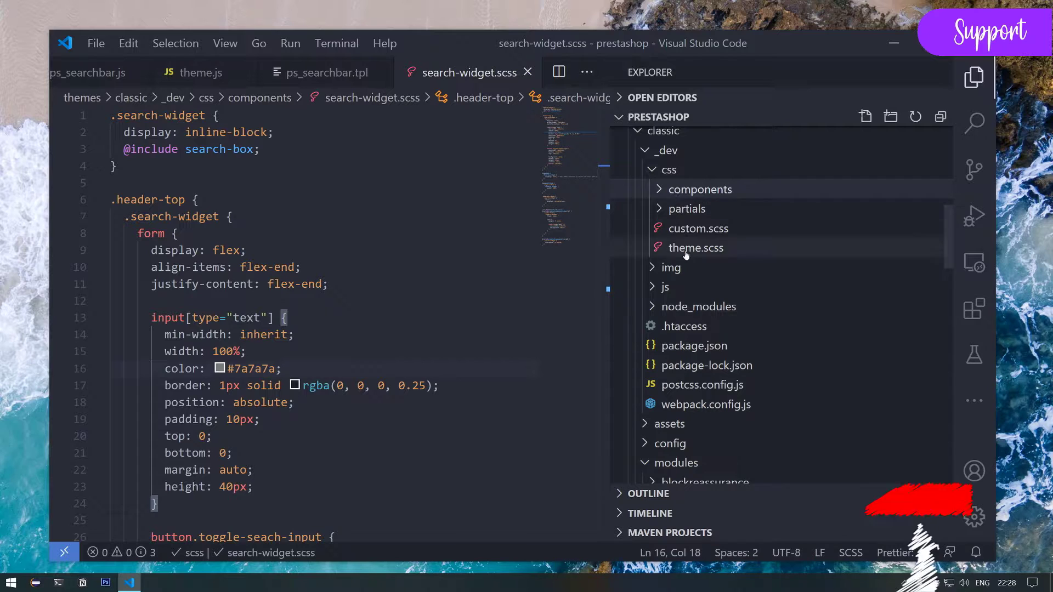
pyautogui.click(696, 248)
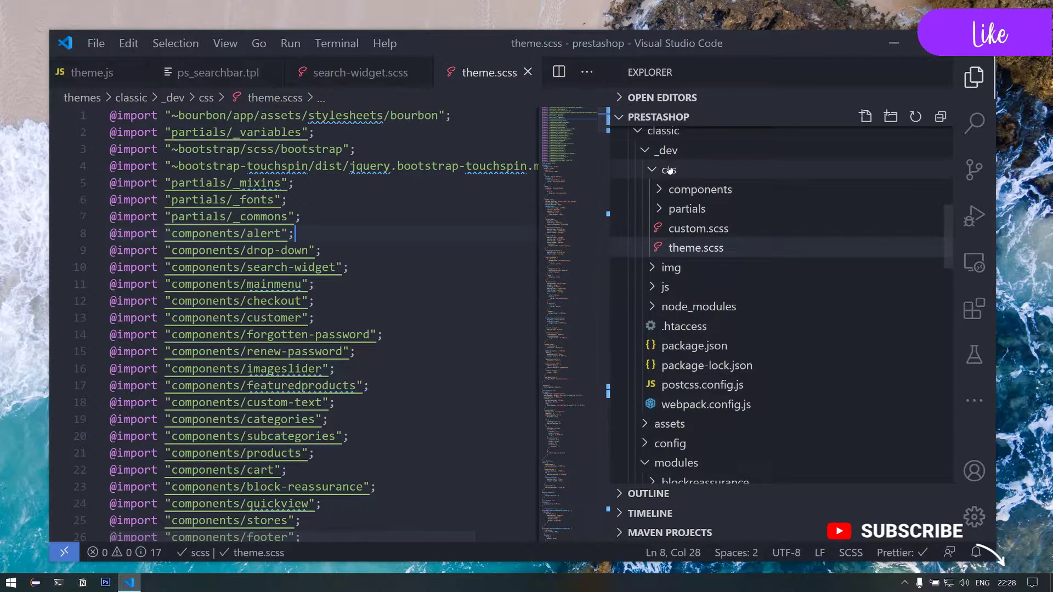
# Find input[type=text] within the css folder and open the _mixins.scss match
pyautogui.rightClick(668, 169)
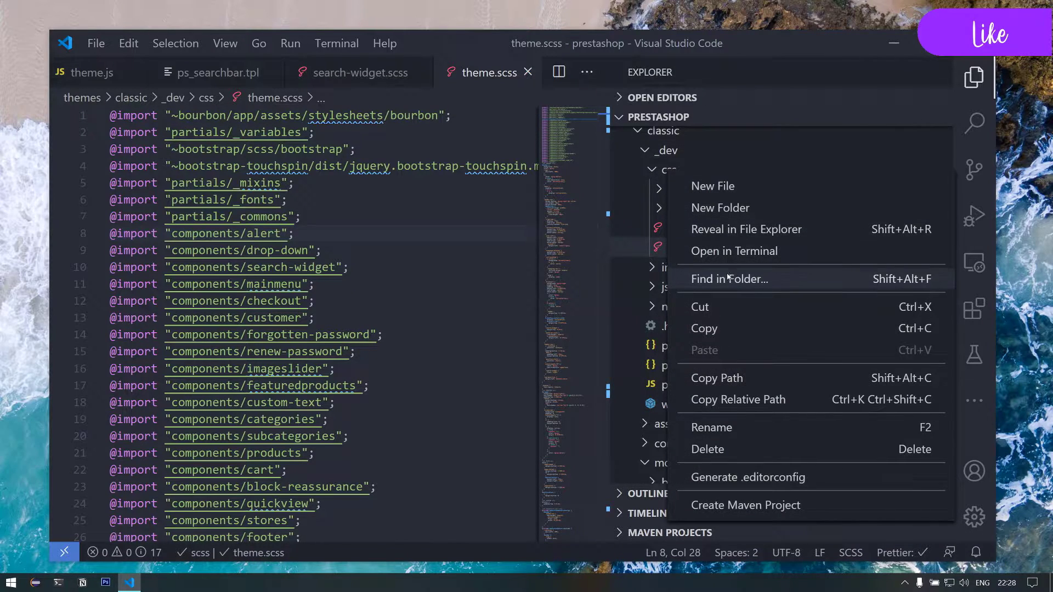
pyautogui.click(728, 279)
pyautogui.write('input[type=text]')
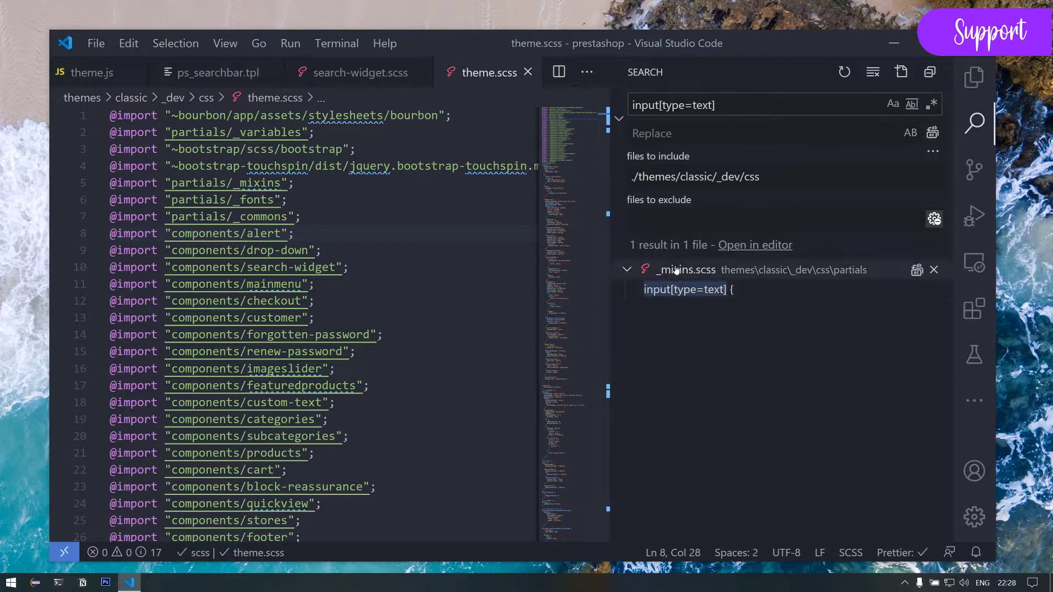
pyautogui.click(685, 288)
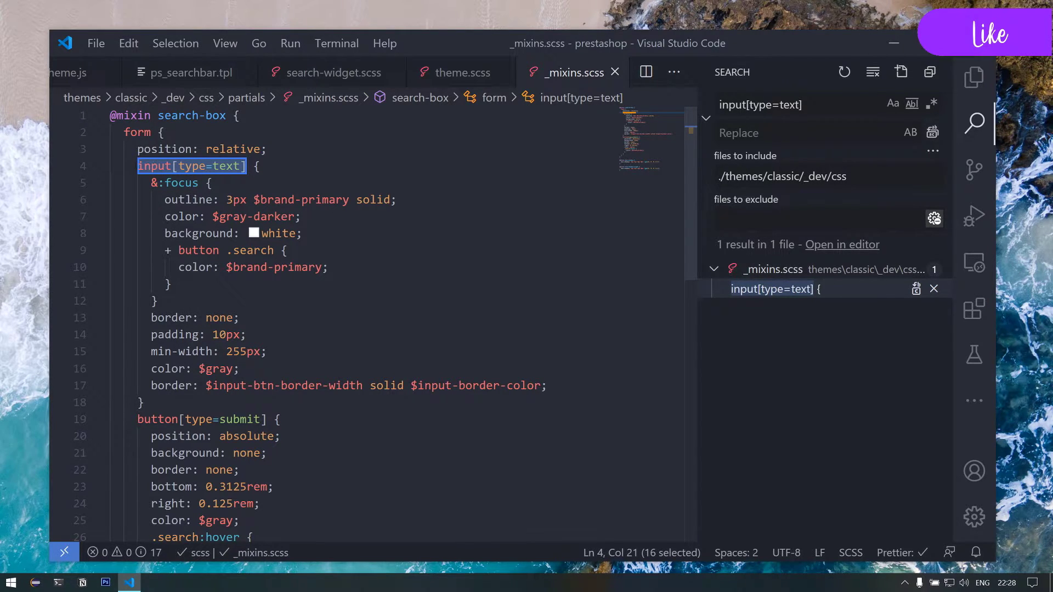
# Review the search-box mixin's focus styles, select $gray and look up its definition
pyautogui.click(211, 183)
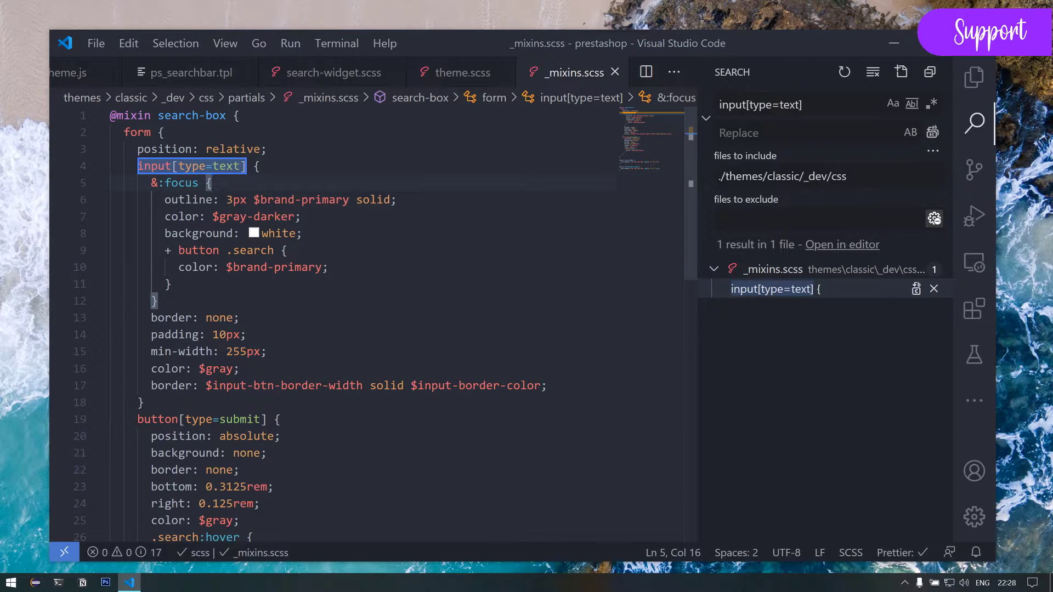
pyautogui.moveTo(150, 334); pyautogui.dragTo(239, 368)
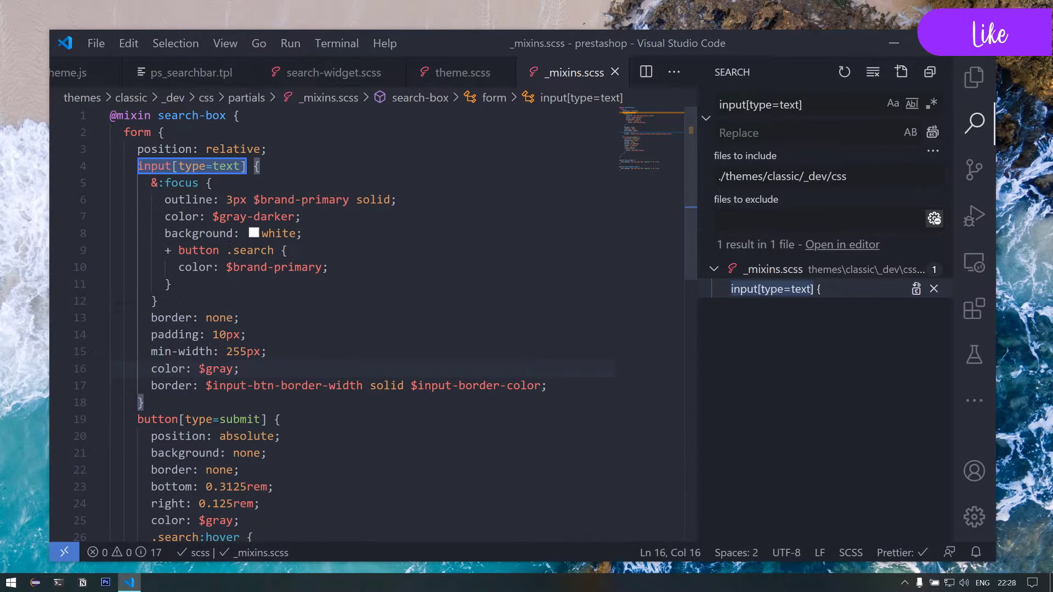
pyautogui.doubleClick(216, 369)
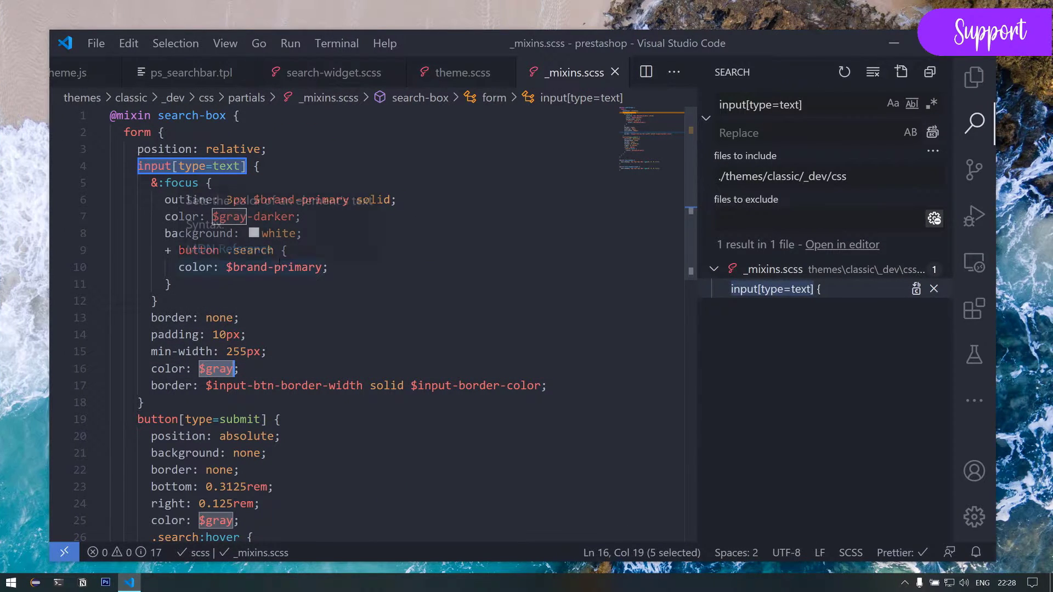
pyautogui.click(973, 75)
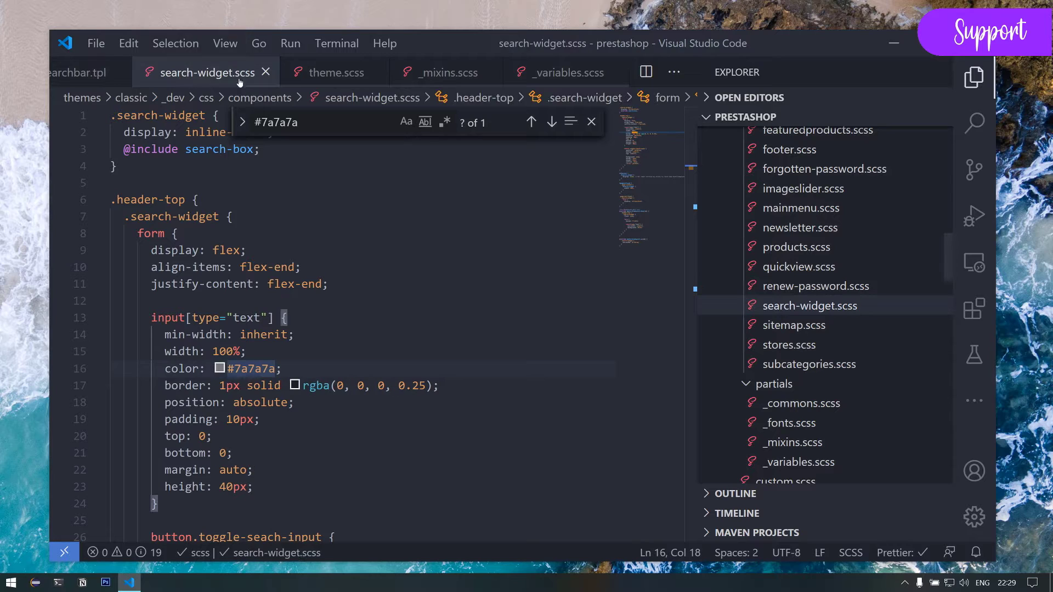
pyautogui.moveTo(206, 72)
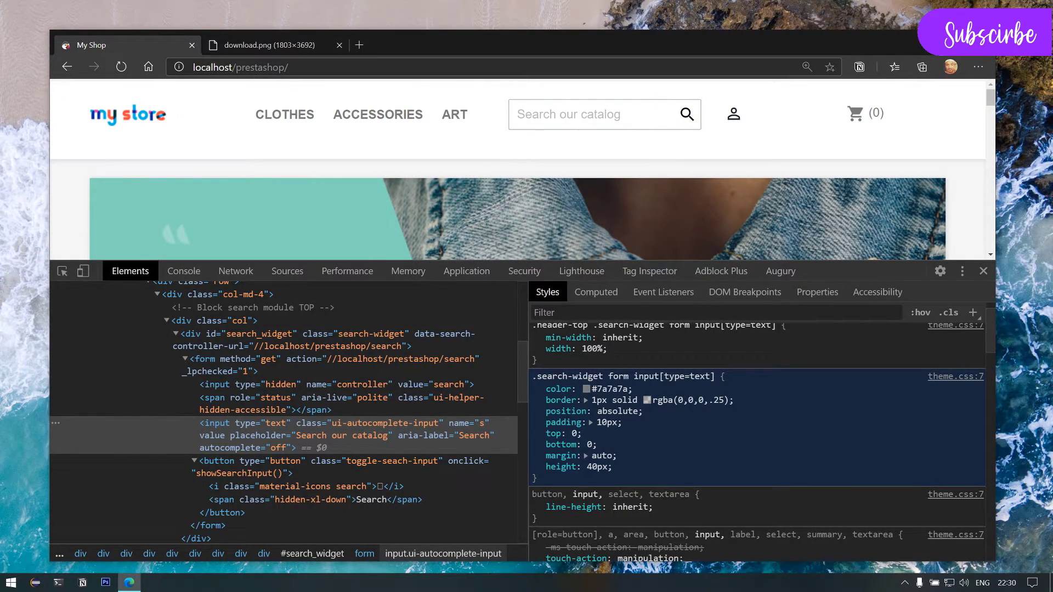
# Check the text input's style rule, then reload the store page
pyautogui.click(341, 397)
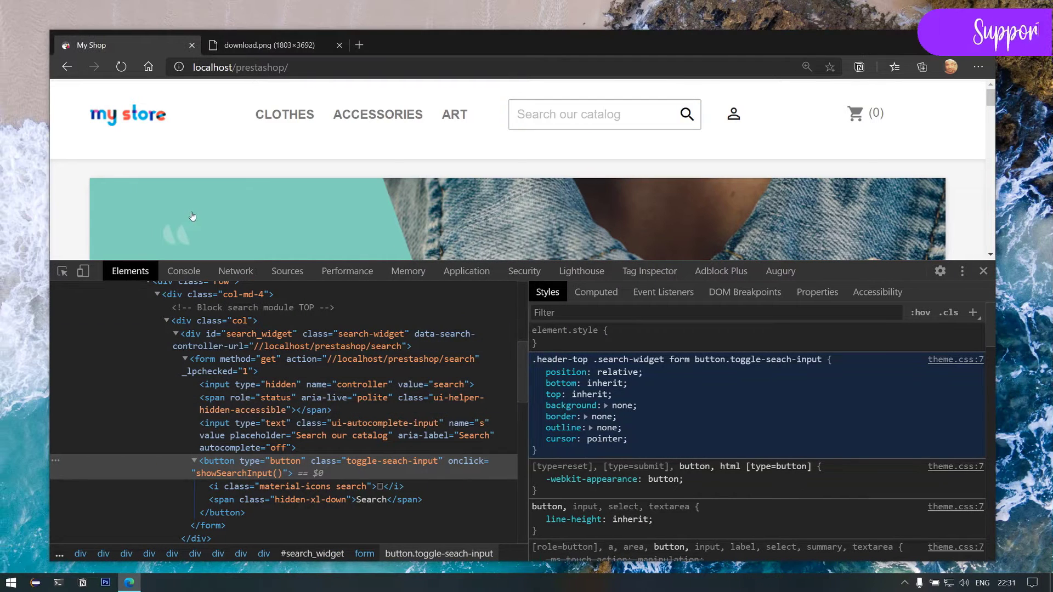
pyautogui.click(597, 114)
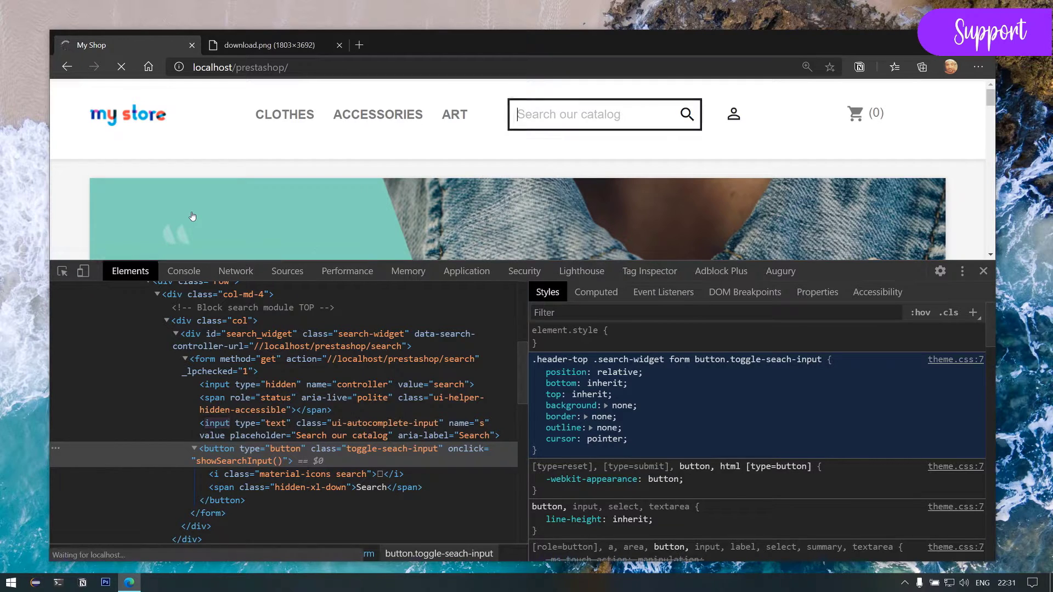
pyautogui.click(982, 271)
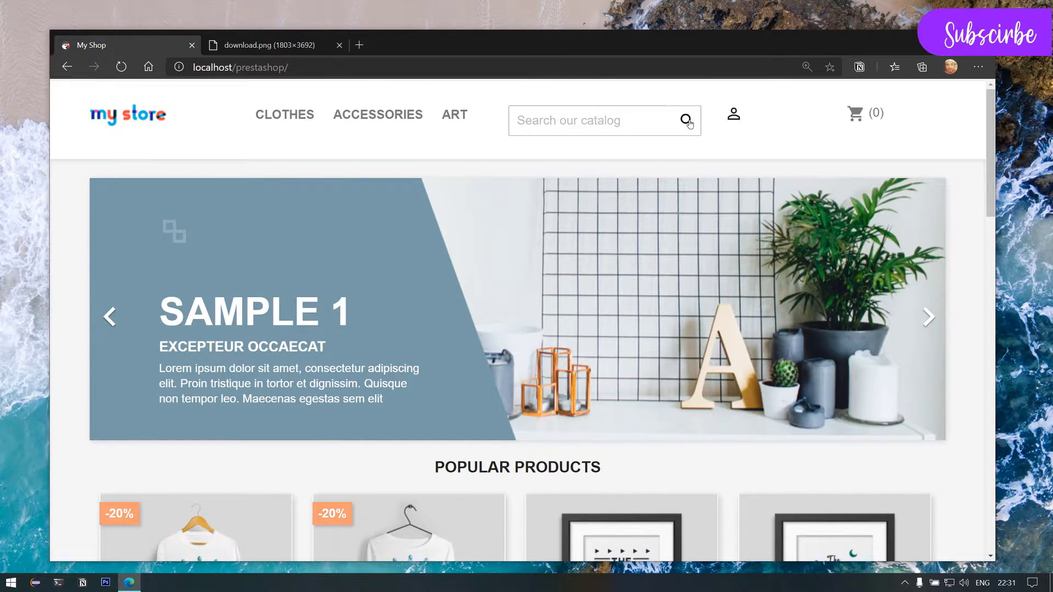
# Hide and re-show the header search box with the search toggle icon
pyautogui.click(687, 120)
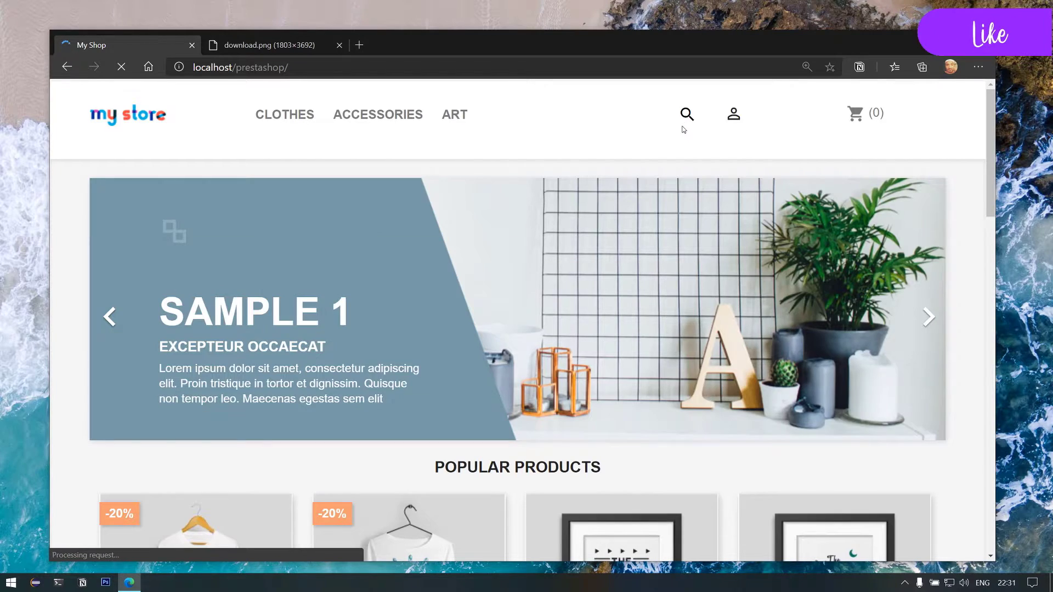
pyautogui.click(686, 114)
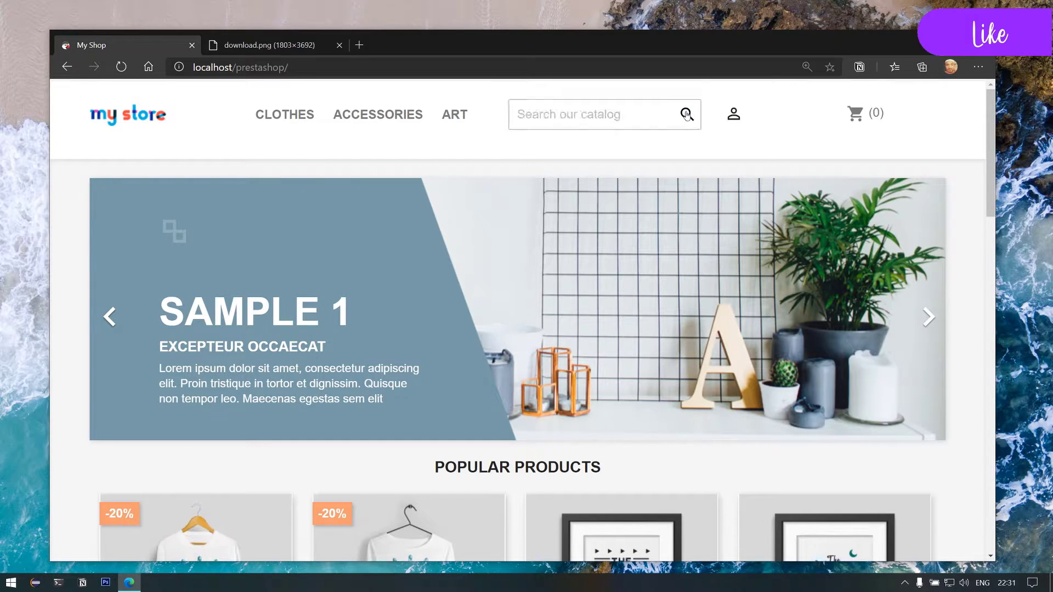
pyautogui.click(602, 114)
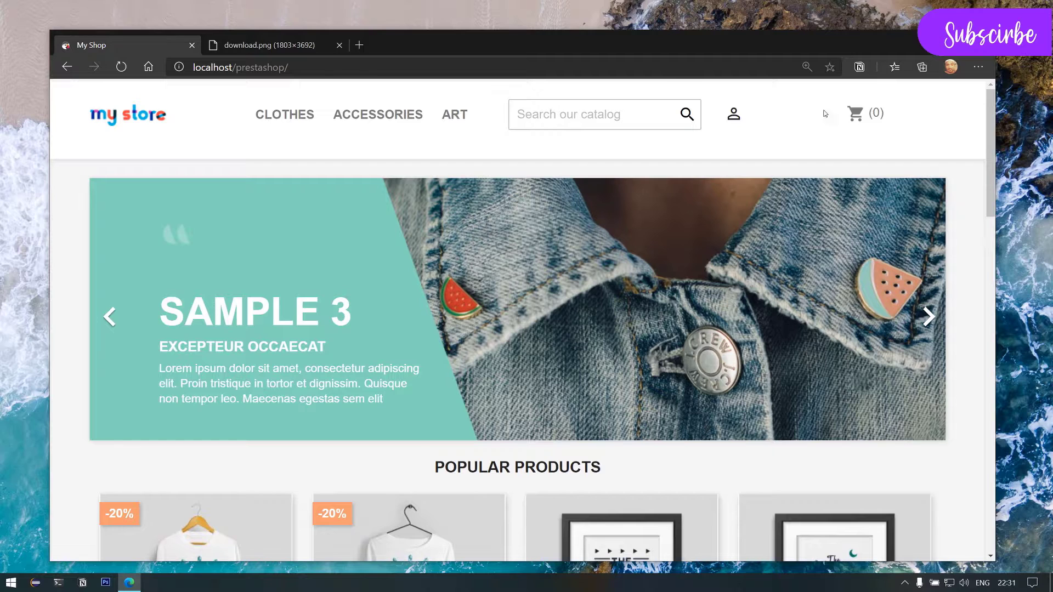
pyautogui.click(269, 45)
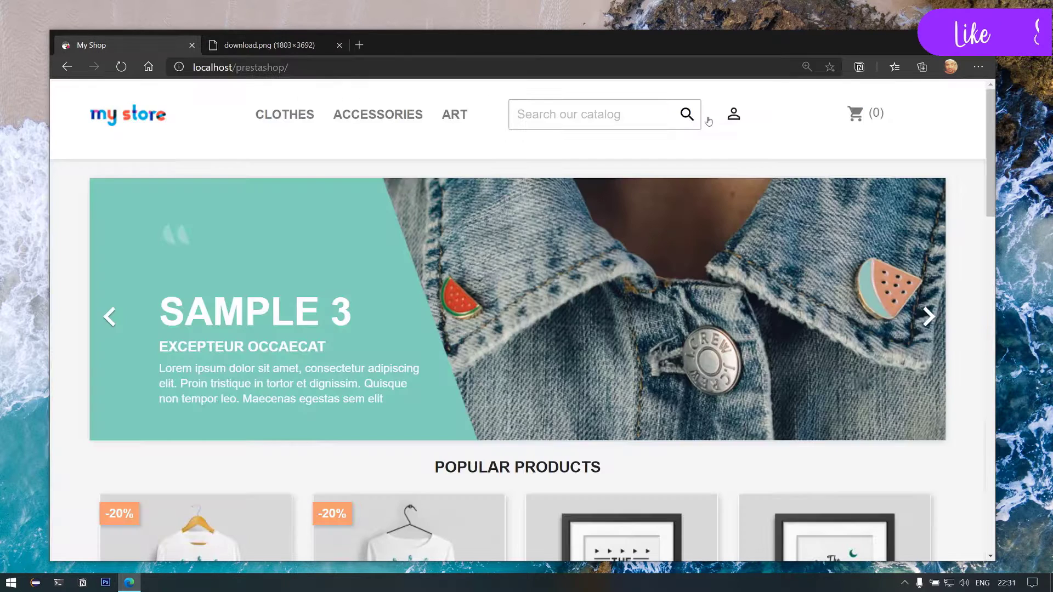
pyautogui.moveTo(776, 288)
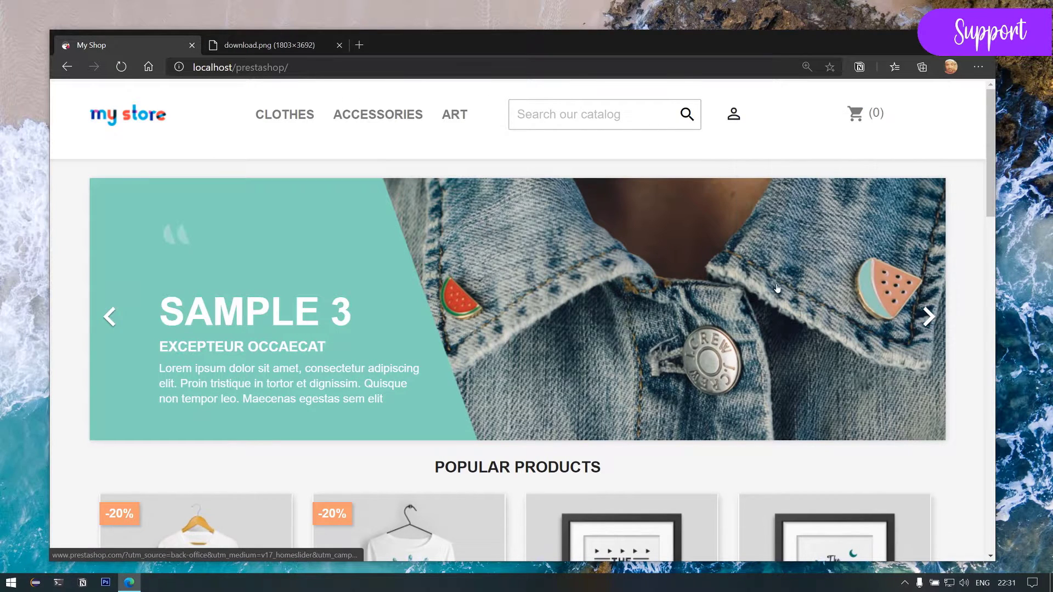
# Open DevTools with F12 and select a header div.col-md-4 column in Elements
pyautogui.press('f12')
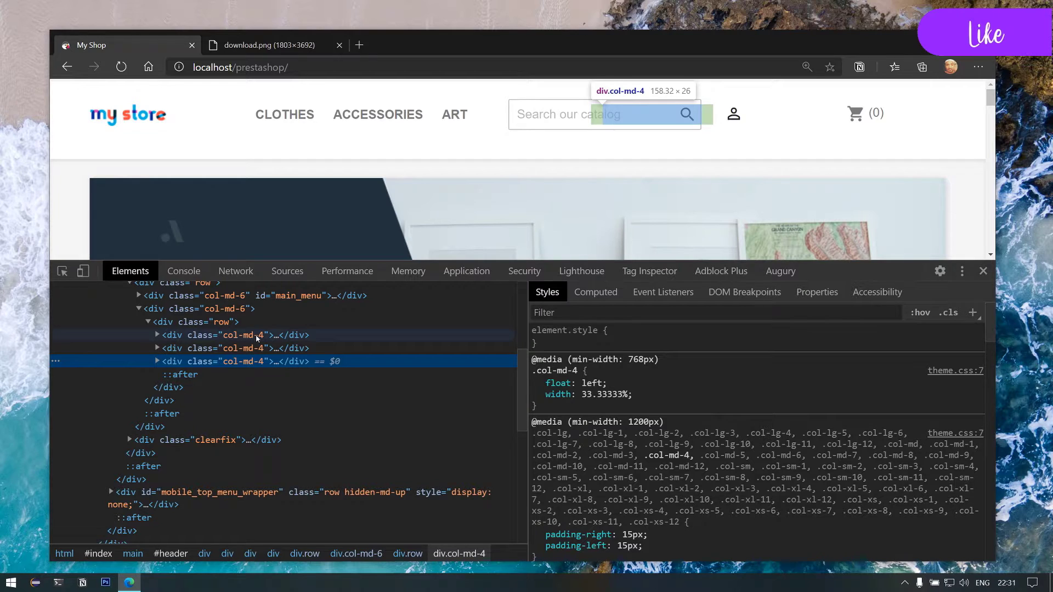
pyautogui.click(156, 335)
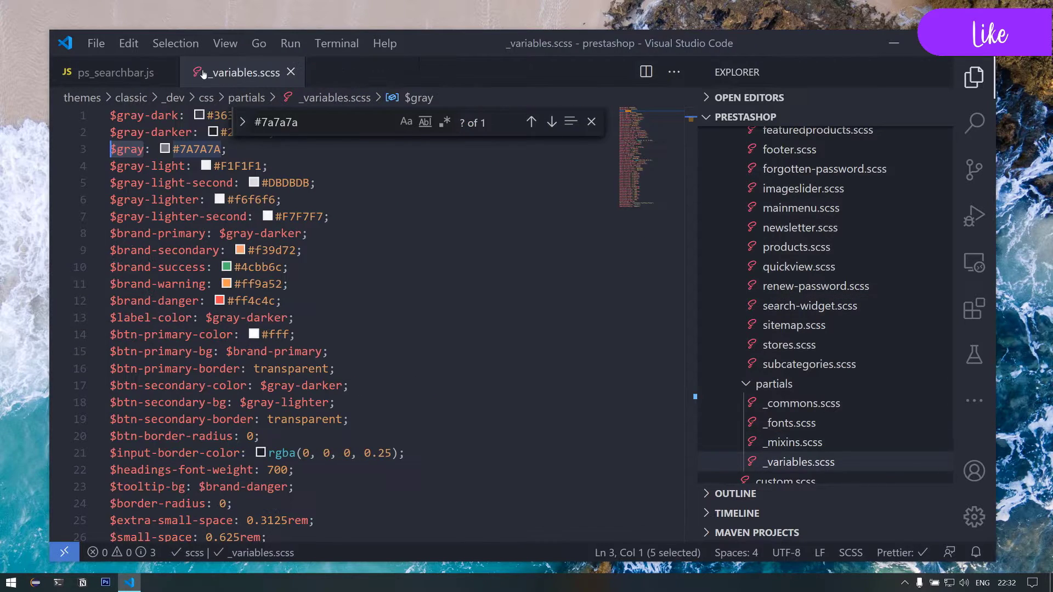
# Close _variables.scss and expand the themes folder in the Explorer
pyautogui.click(290, 73)
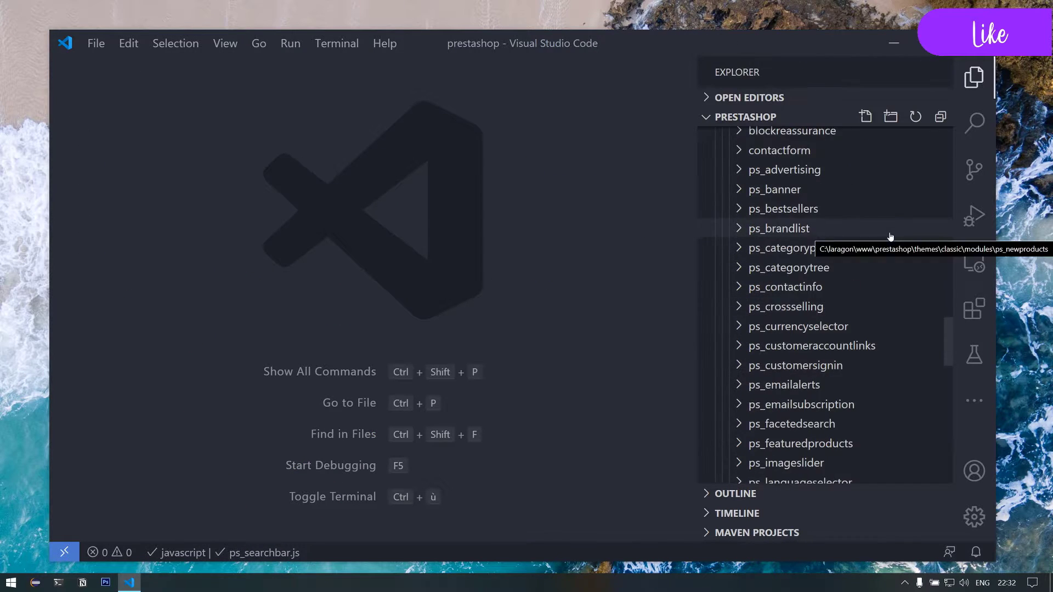
pyautogui.scroll(-3)
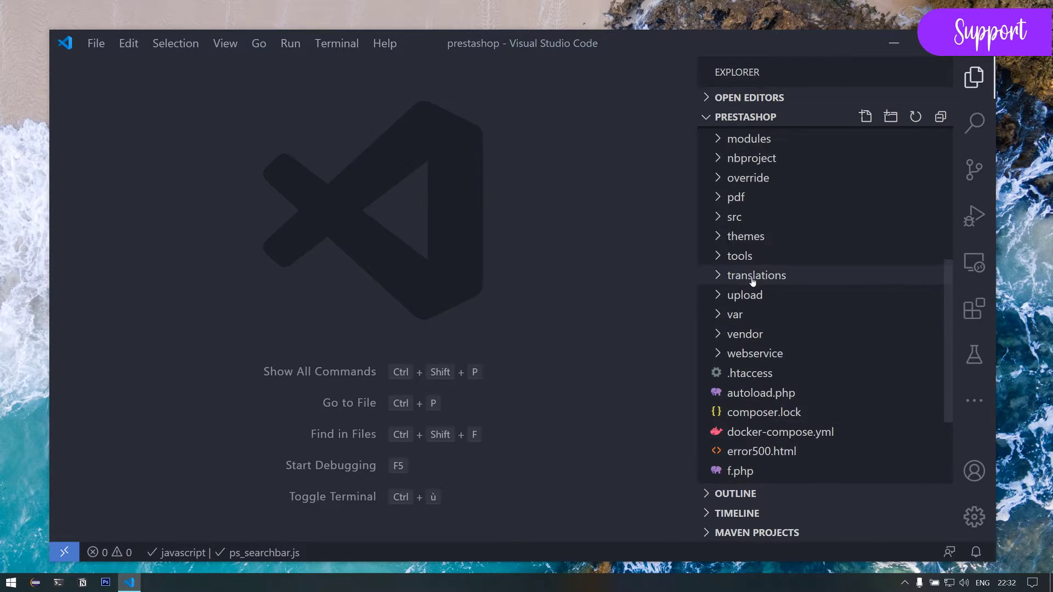
pyautogui.click(748, 235)
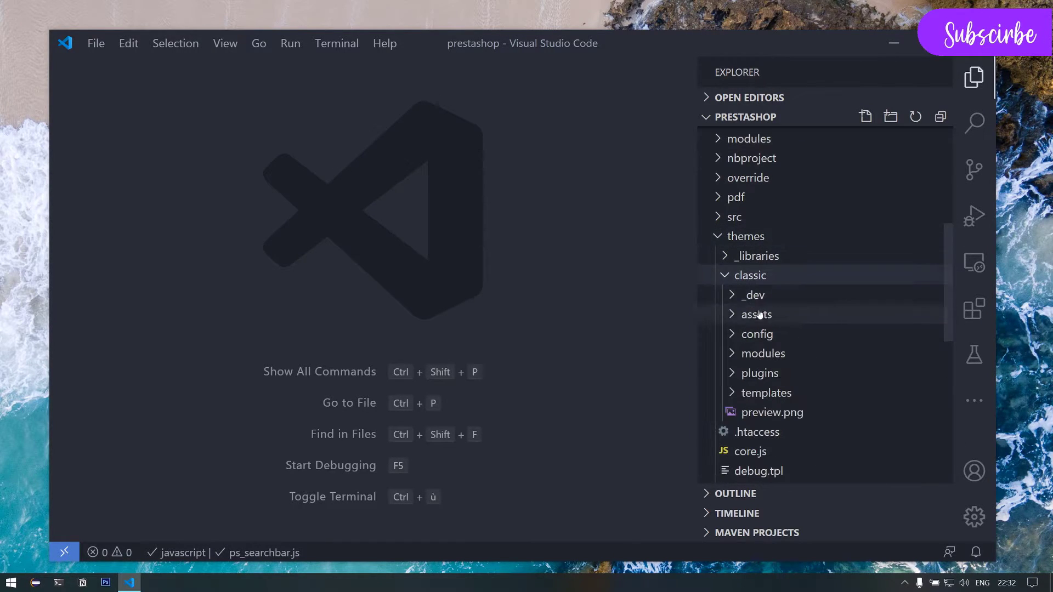
pyautogui.scroll(-3)
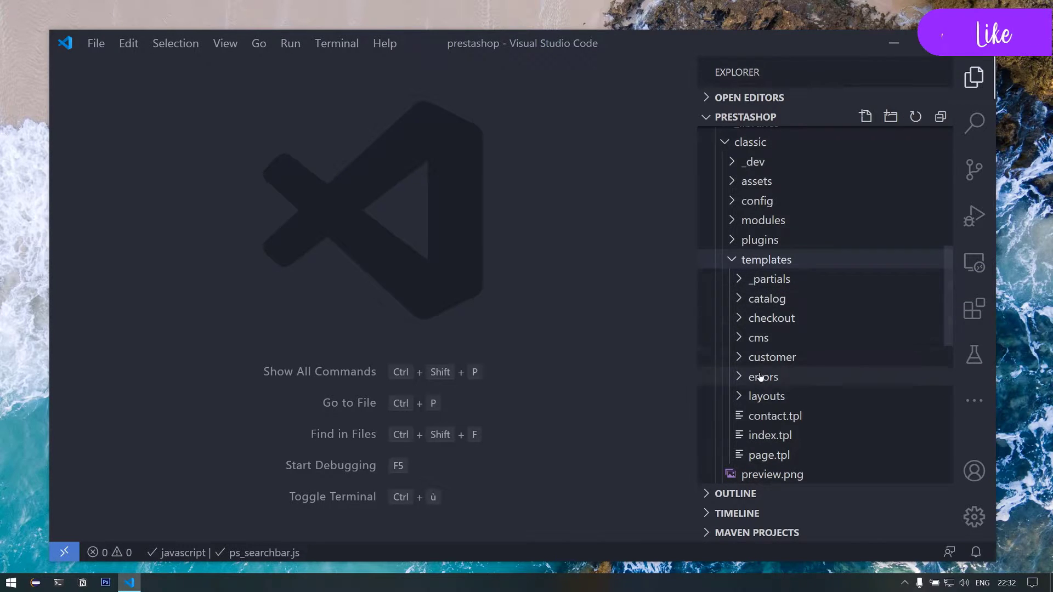
# Expand classic/templates/_partials and open header.tpl
pyautogui.click(767, 396)
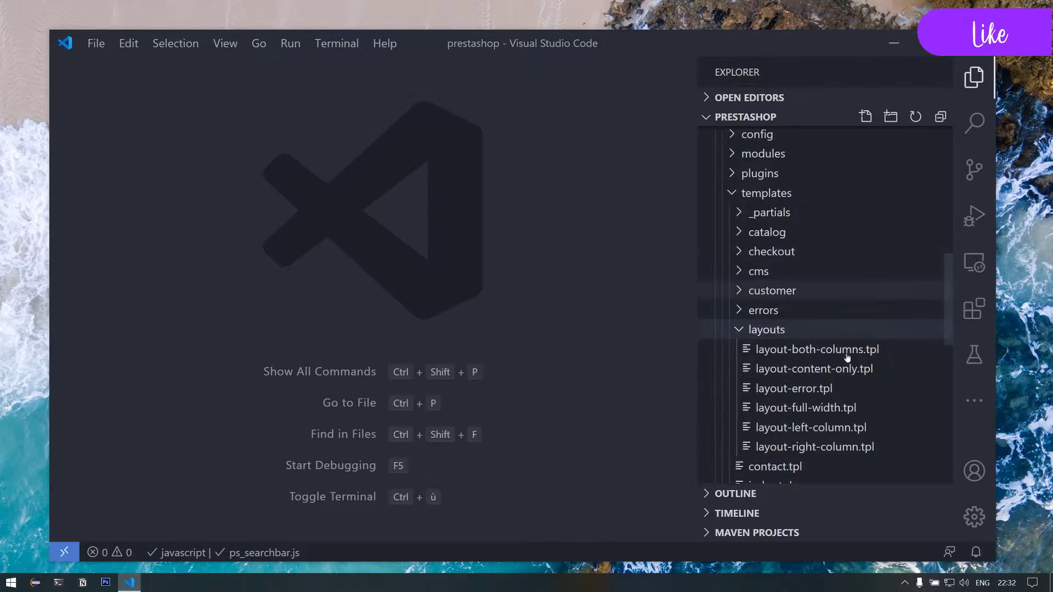
pyautogui.click(766, 329)
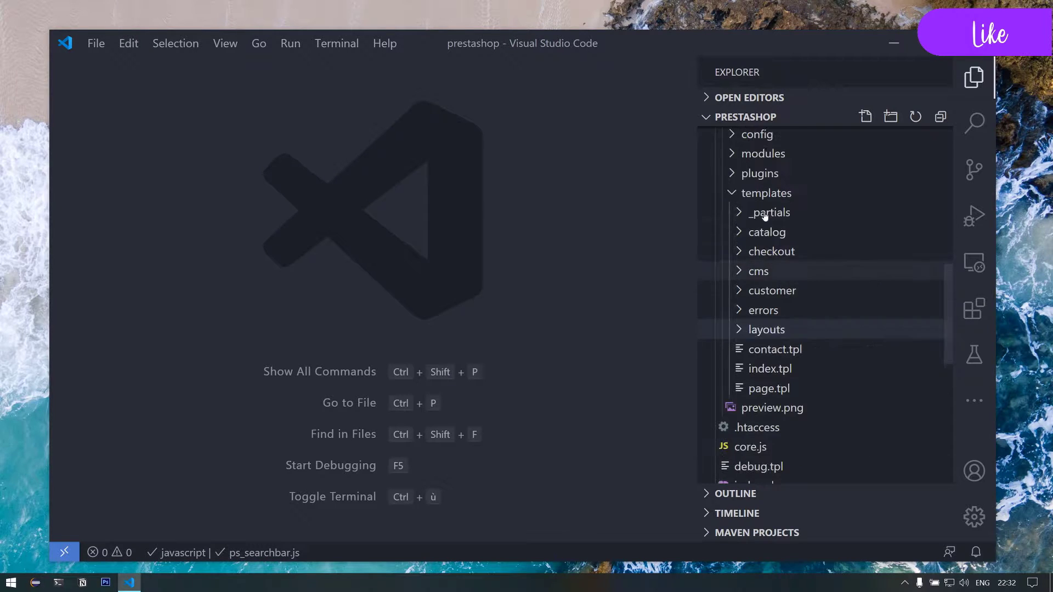
pyautogui.click(769, 211)
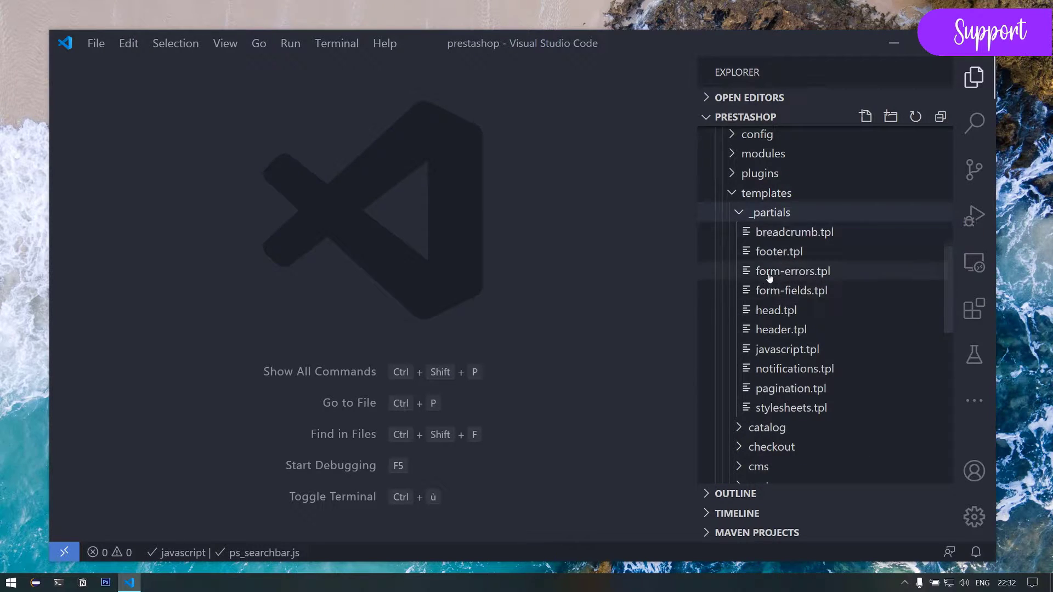
pyautogui.click(781, 329)
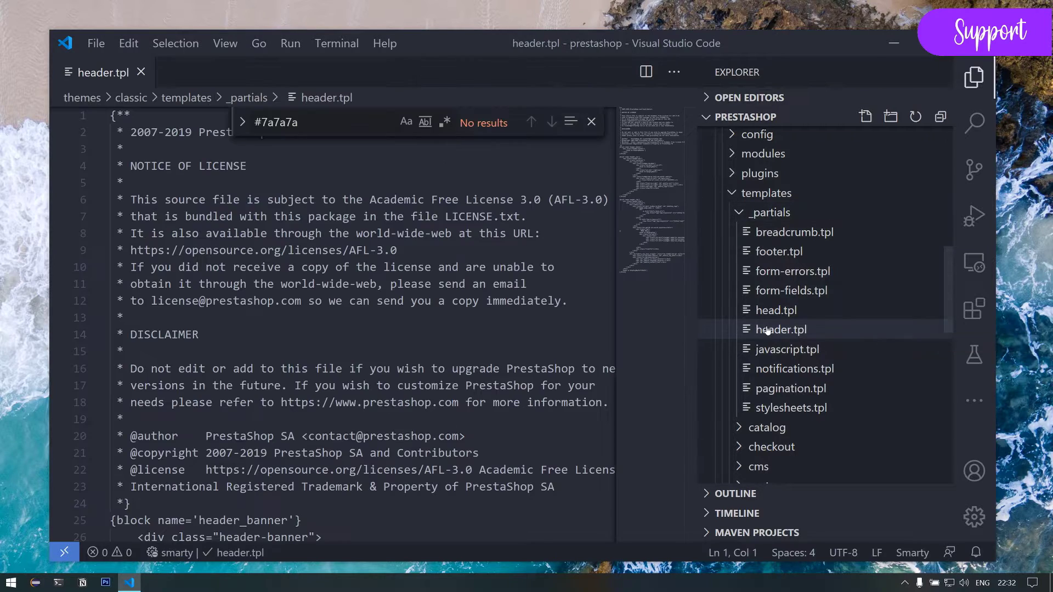
# Add a {* LOGO *} comment before the logo if-block in header_top
pyautogui.click(130, 581)
pyautogui.write('header-top')
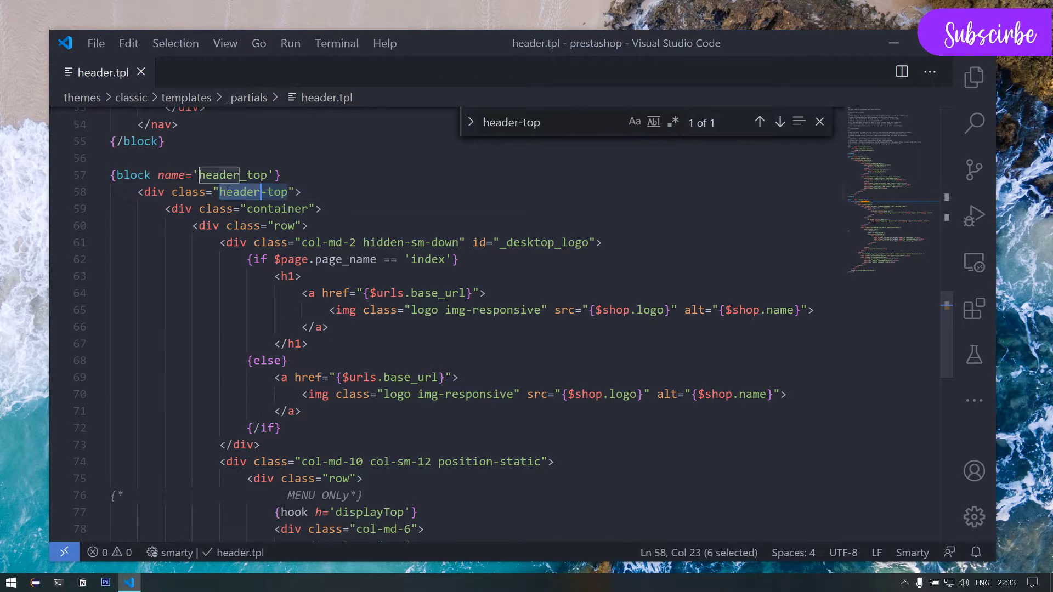
pyautogui.click(247, 258)
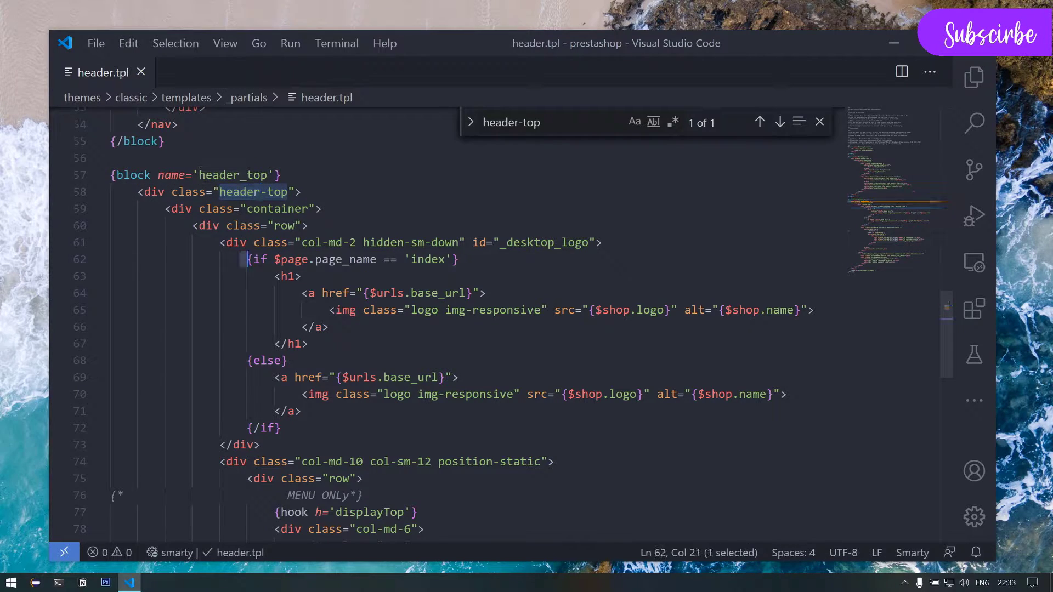
pyautogui.moveTo(247, 259); pyautogui.dragTo(302, 429)
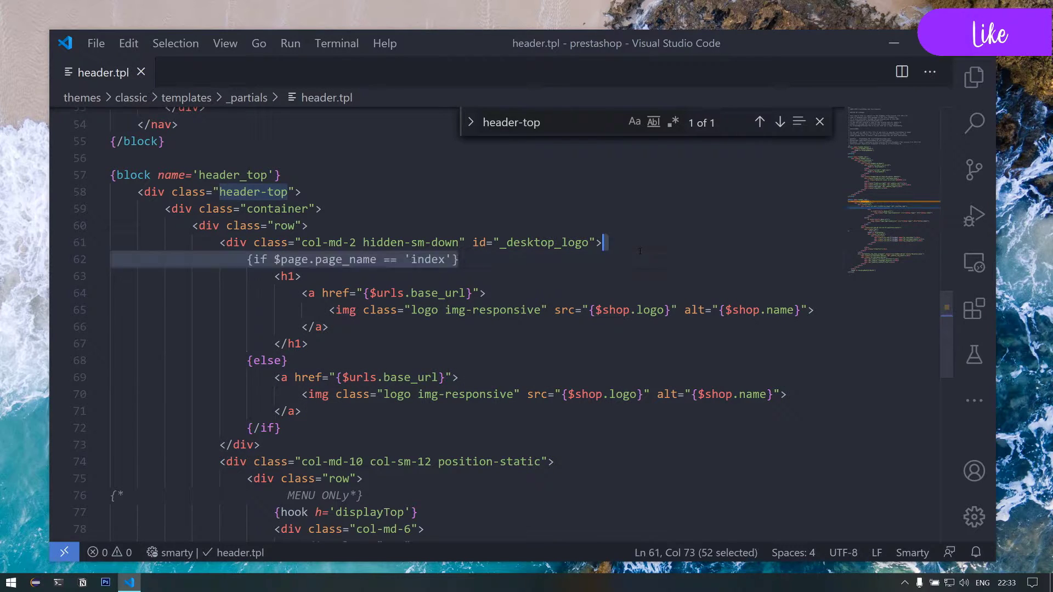
pyautogui.write('LOGO *}')
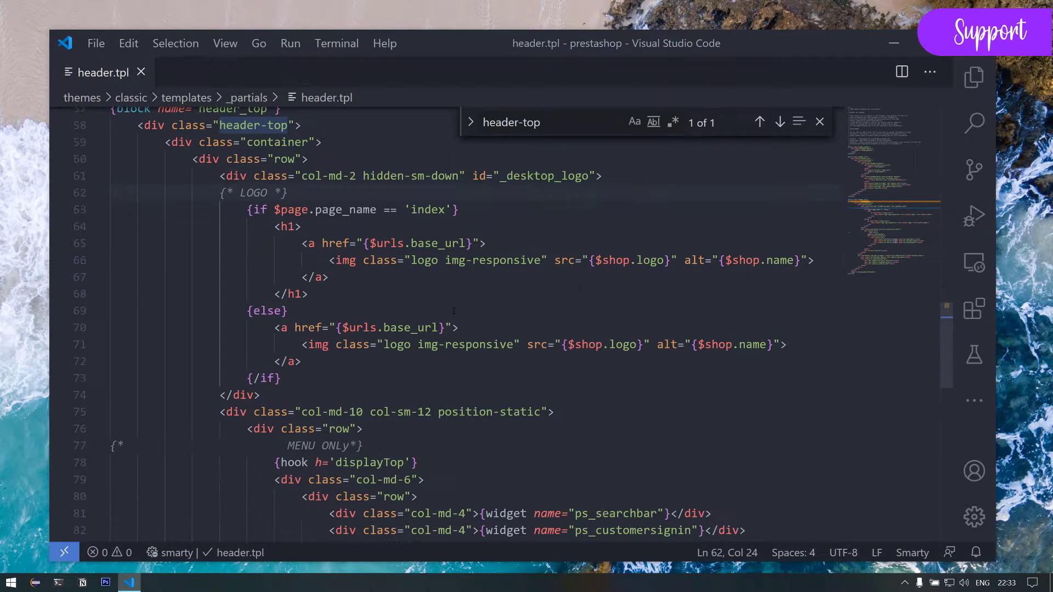
# Scroll to the widget columns and highlight the right-hand column's class list
pyautogui.scroll(-3)
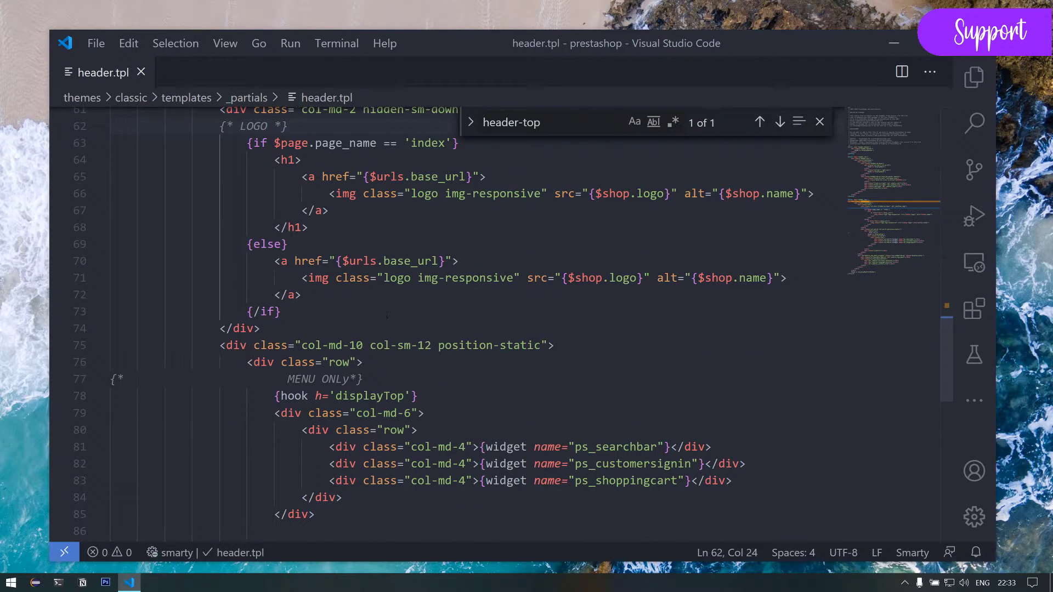
pyautogui.moveTo(301, 345); pyautogui.dragTo(414, 345)
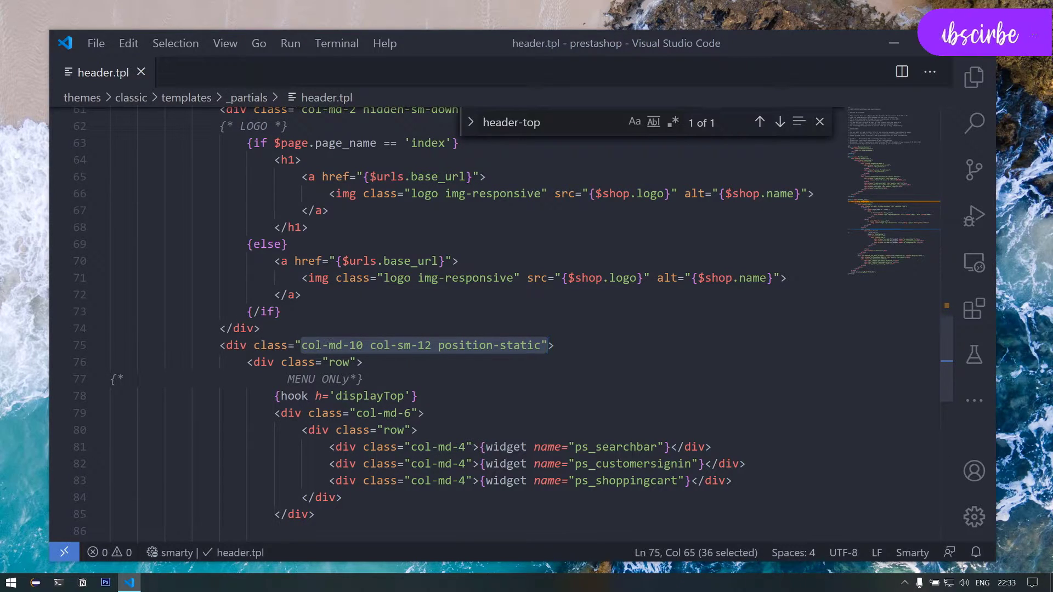
pyautogui.scroll(-3)
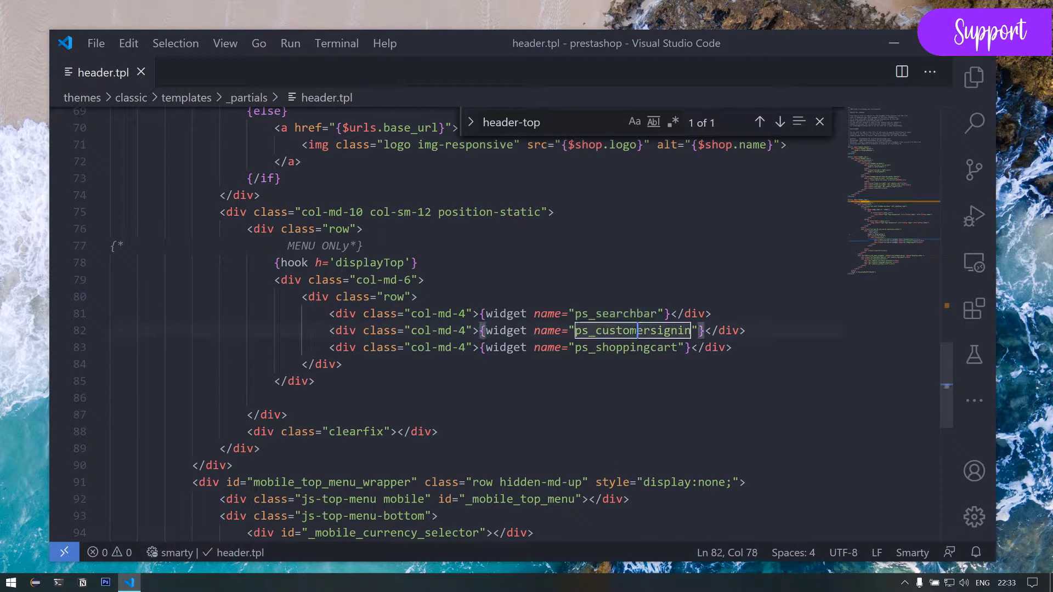
# Wrap the three widgets in one col-md-12 div classed text-align-left
pyautogui.doubleClick(629, 348)
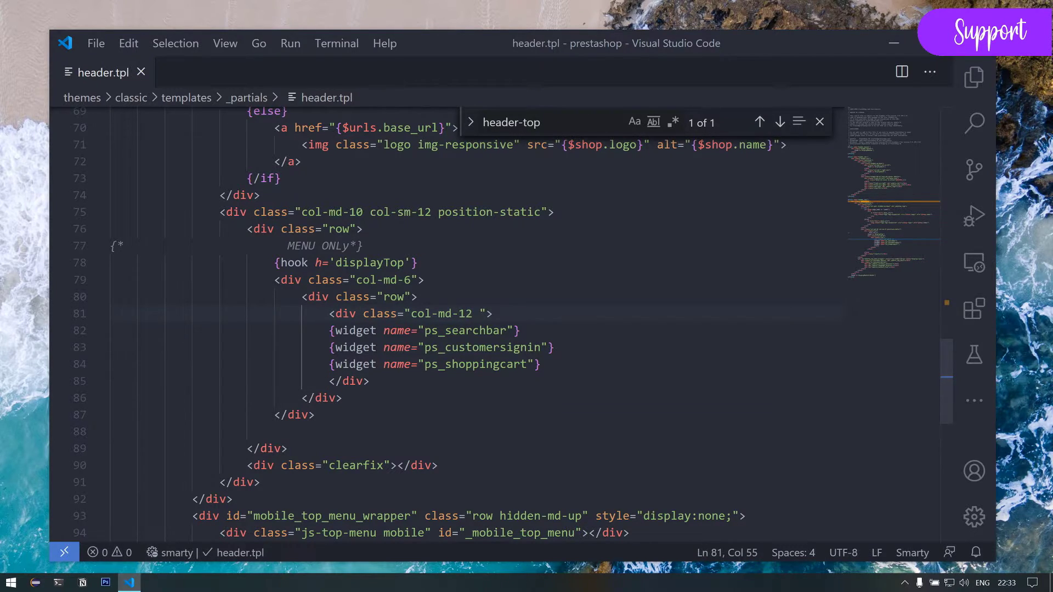
pyautogui.write('textq')
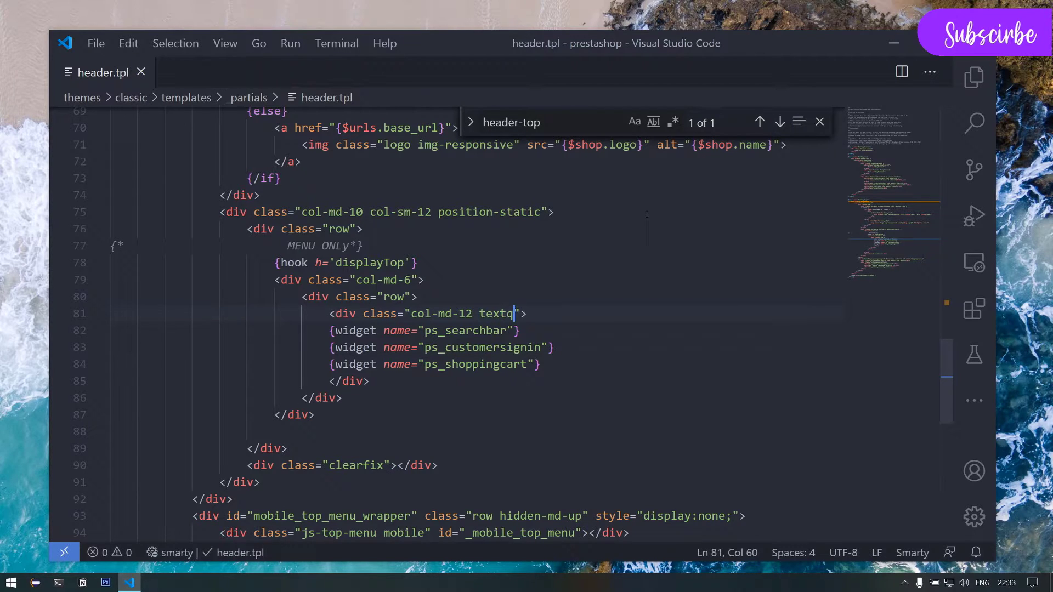
pyautogui.write('-qluign')
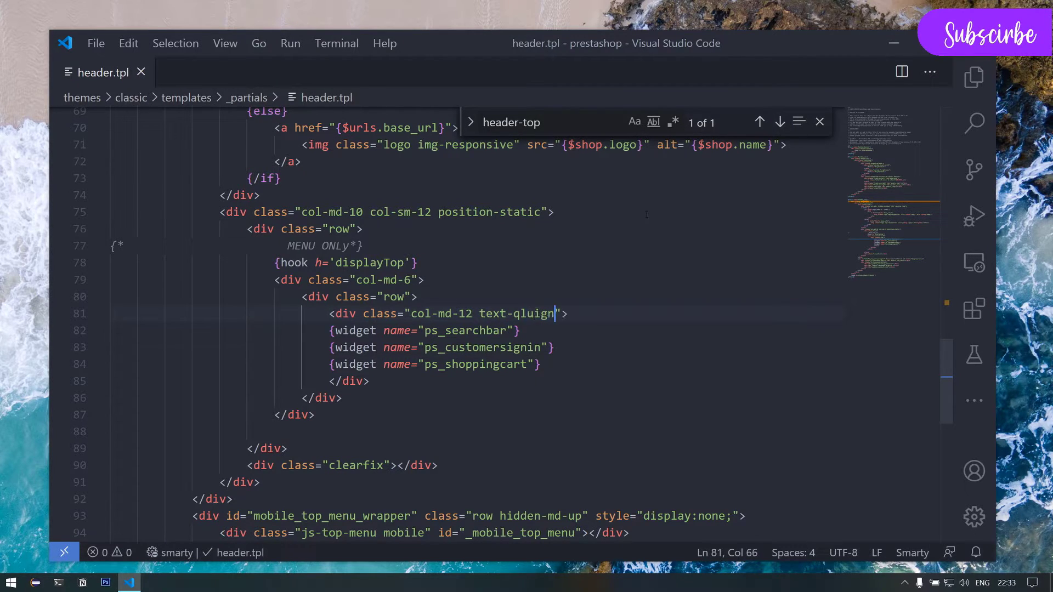
pyautogui.press('BackSpace')
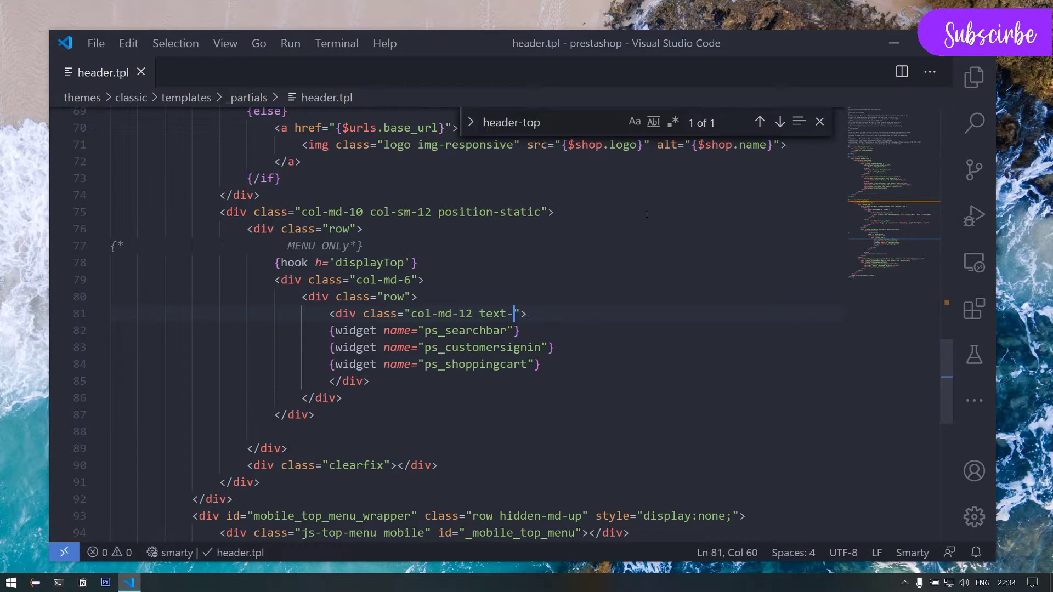
pyautogui.write('align-lef')
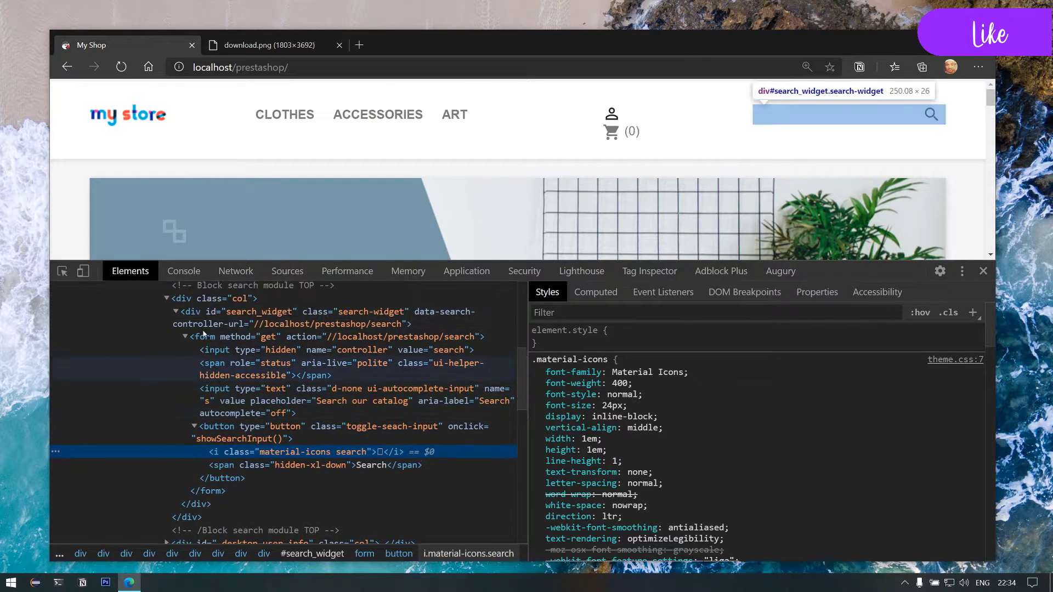
# Inspect the search and account widget containers in Edge DevTools
pyautogui.click(184, 336)
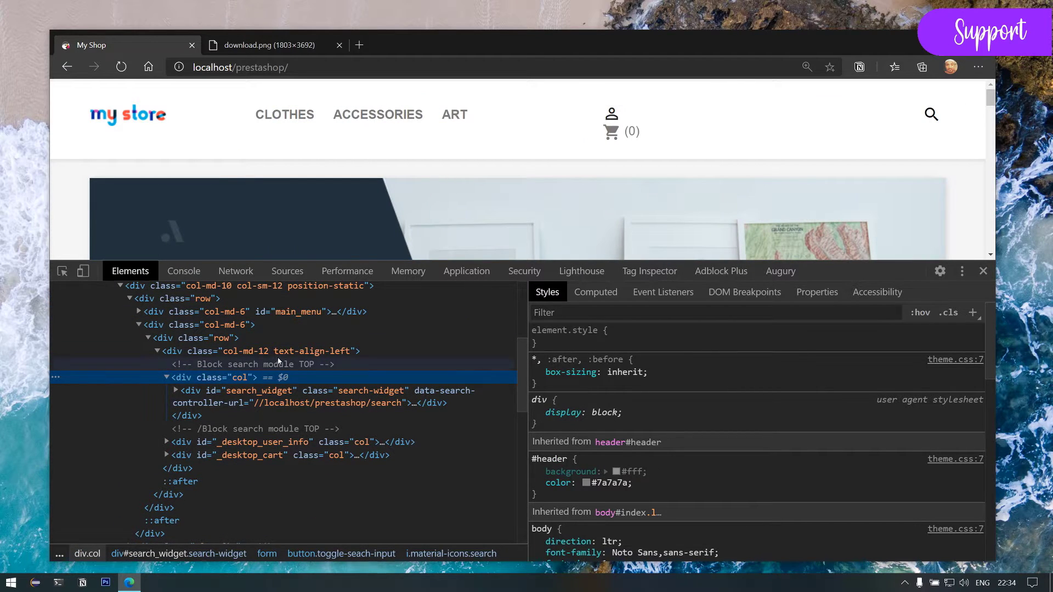
pyautogui.click(167, 376)
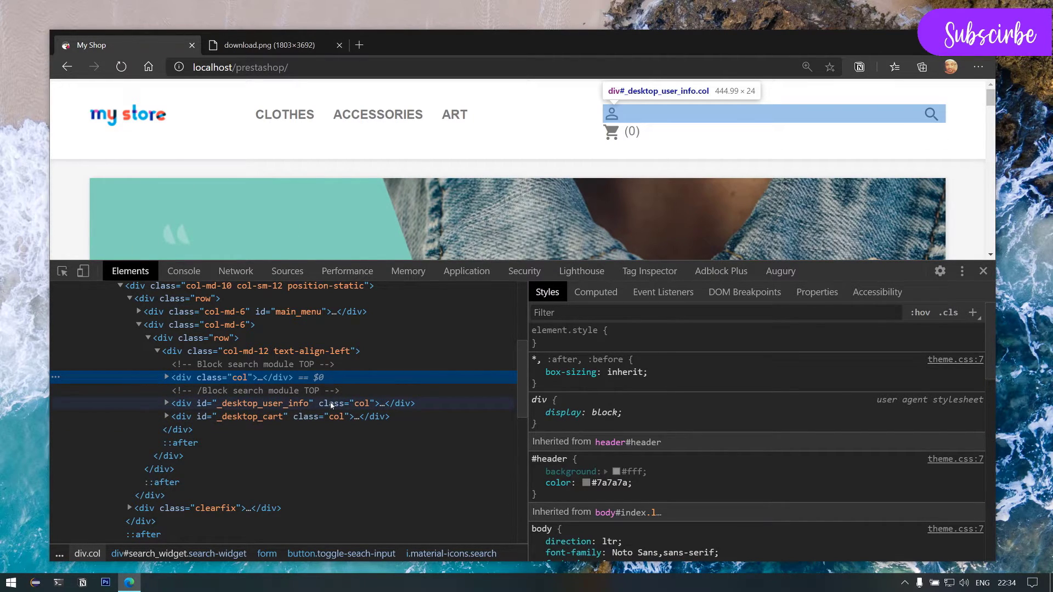
pyautogui.click(253, 583)
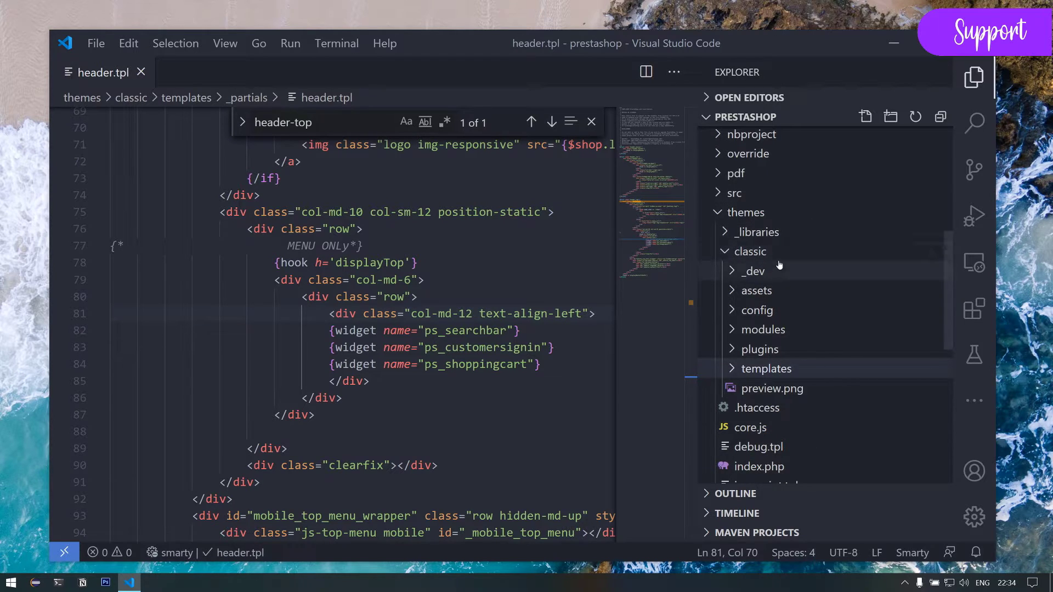
pyautogui.moveTo(755, 271)
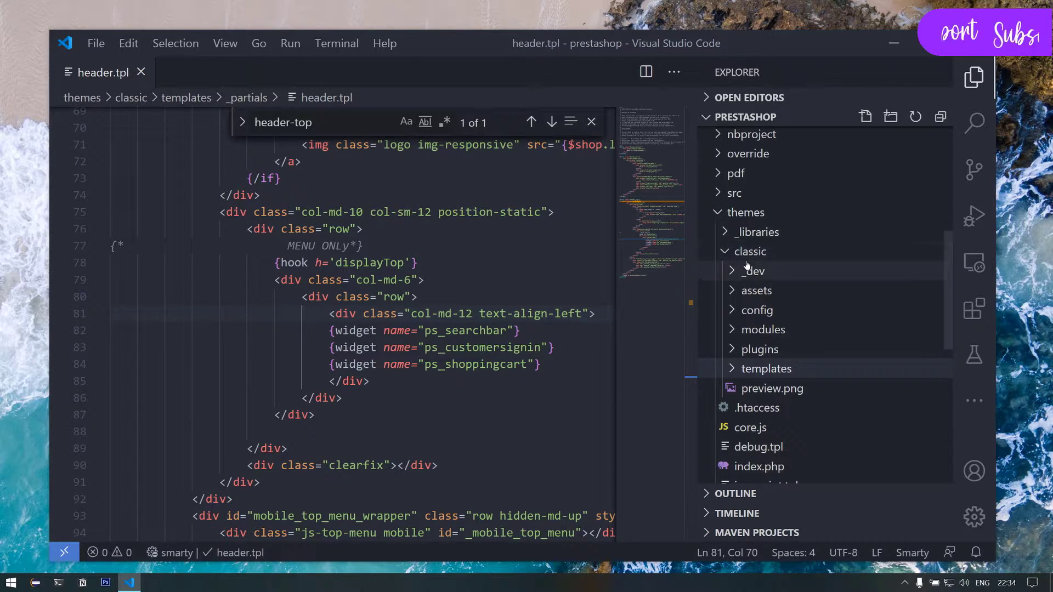
# In ps_searchbar.tpl, change the outer class from col to header-element
pyautogui.click(765, 330)
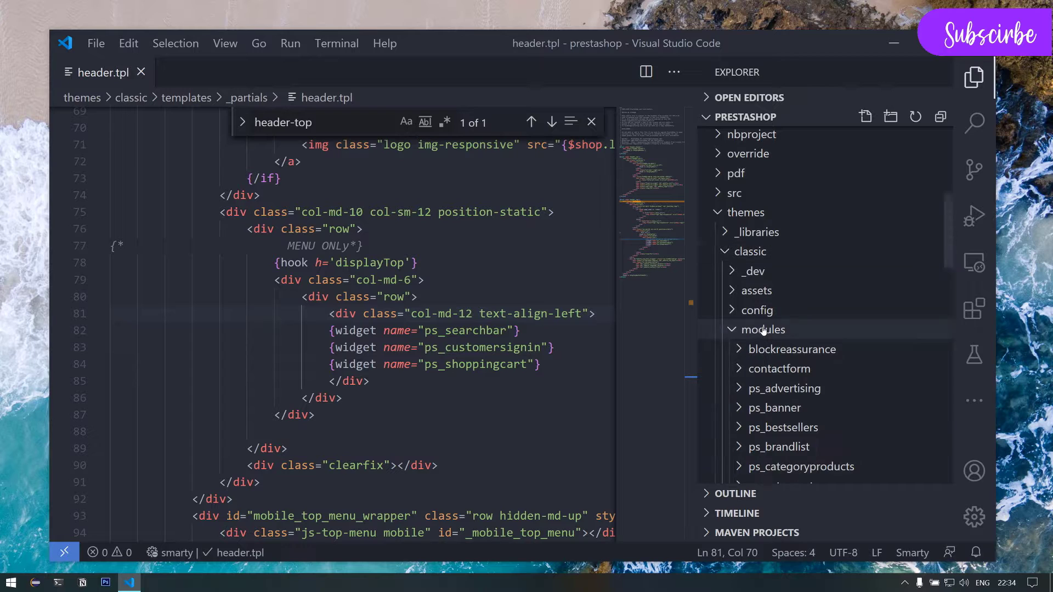
pyautogui.scroll(-3)
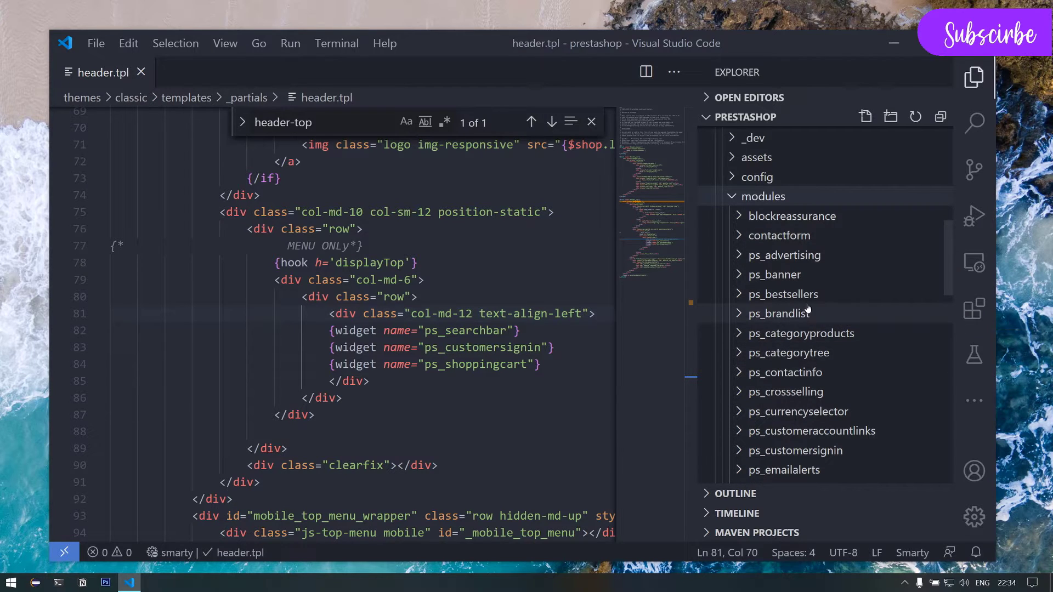
pyautogui.scroll(-3)
pyautogui.write('searc')
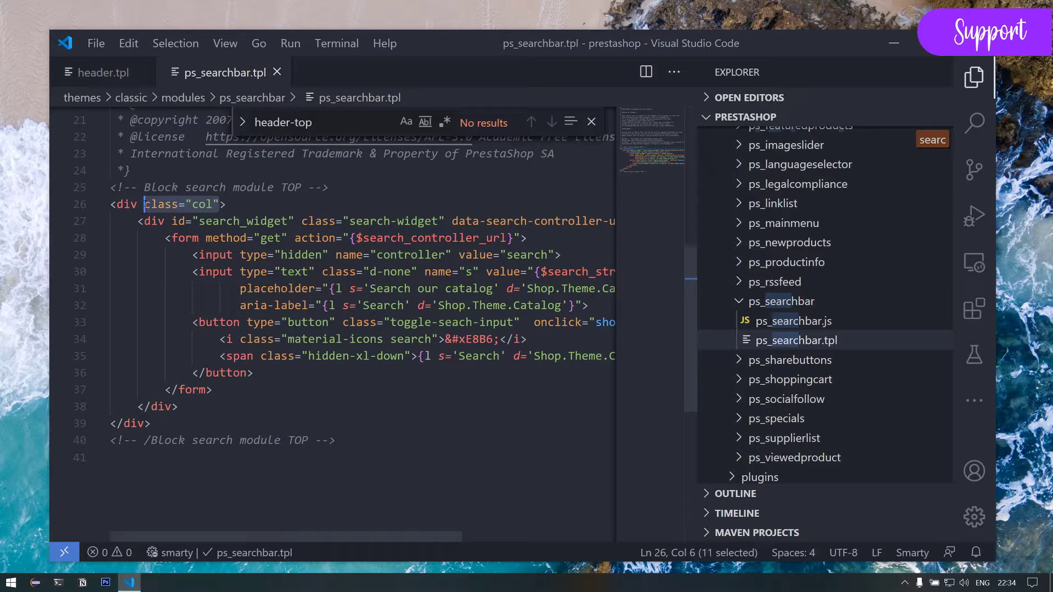
pyautogui.doubleClick(202, 204)
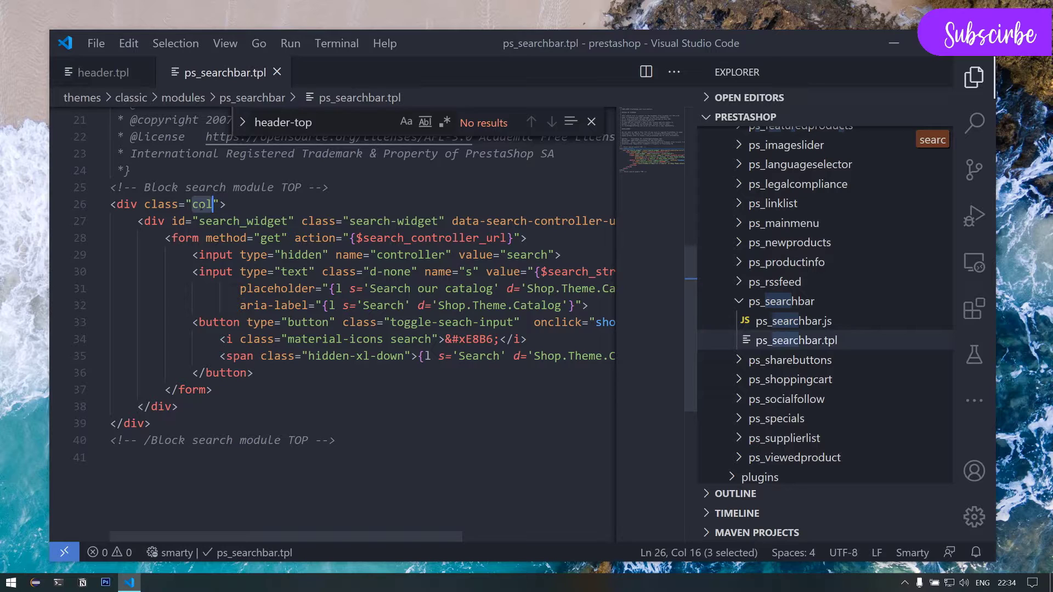
pyautogui.write('header')
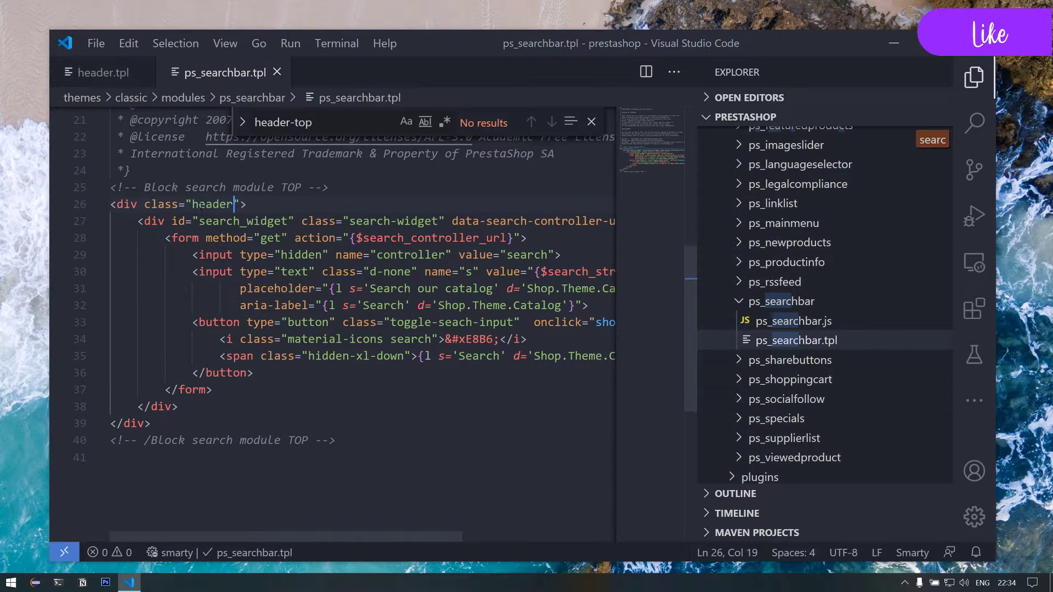
pyautogui.write('-element')
pyautogui.click(933, 139)
pyautogui.write('cart')
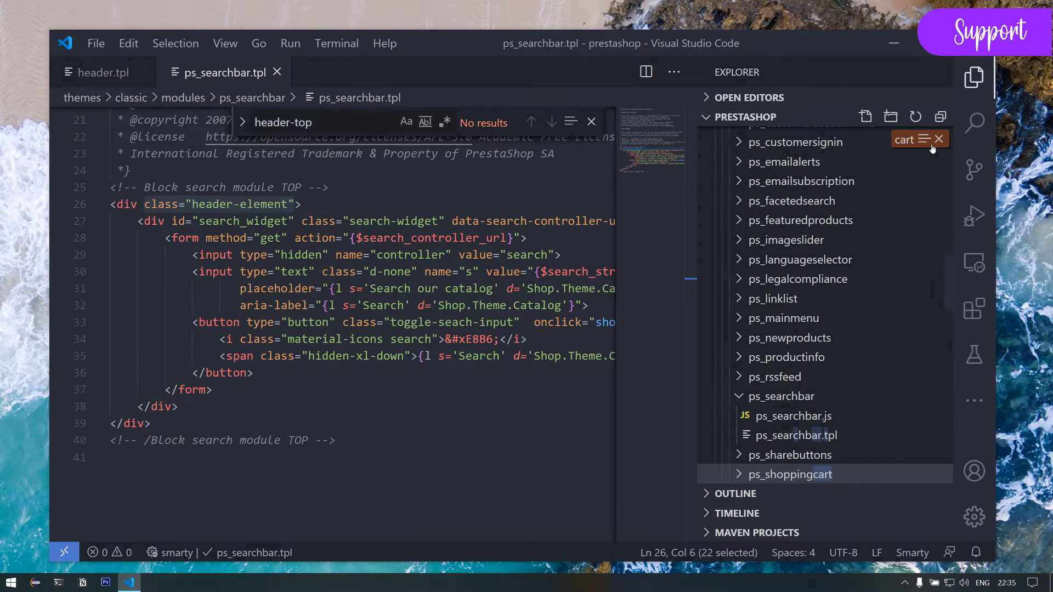
# Open modules/ps_shoppingcart/ps_shoppingcart.tpl from the Explorer
pyautogui.scroll(-3)
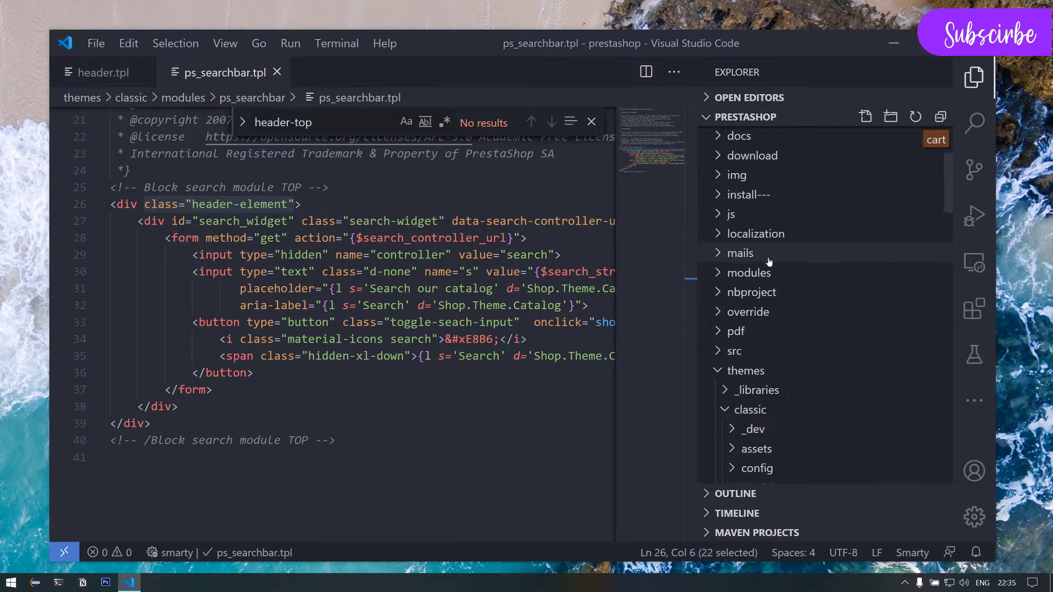
pyautogui.click(763, 287)
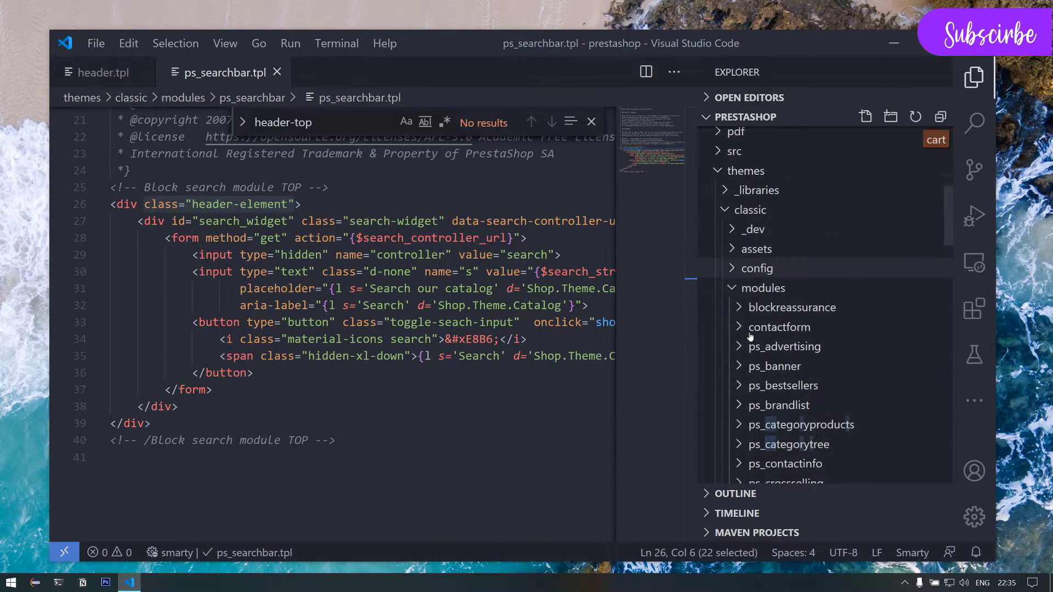
pyautogui.scroll(-3)
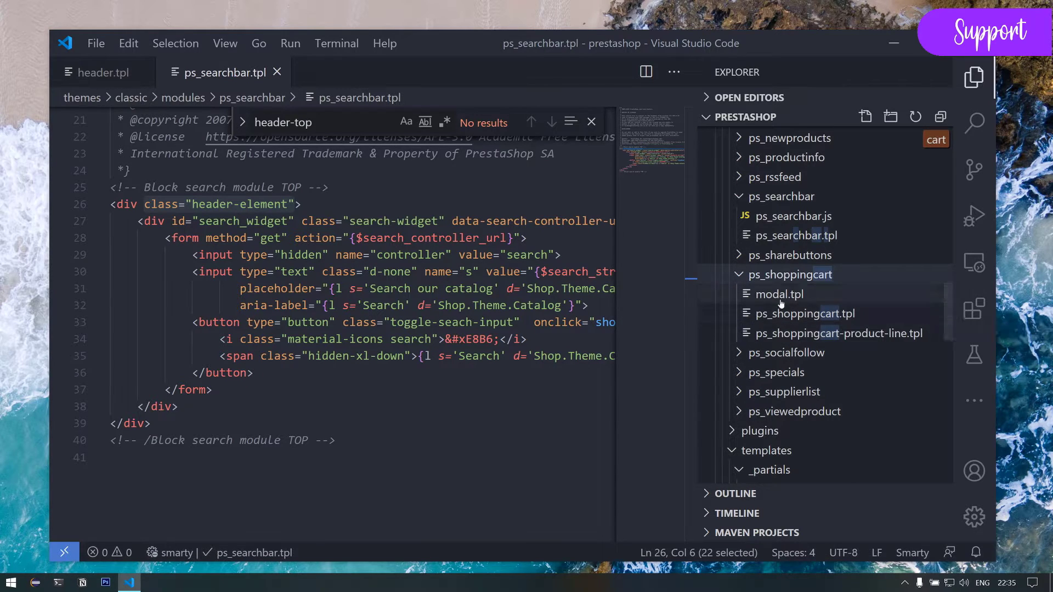
pyautogui.moveTo(801, 314)
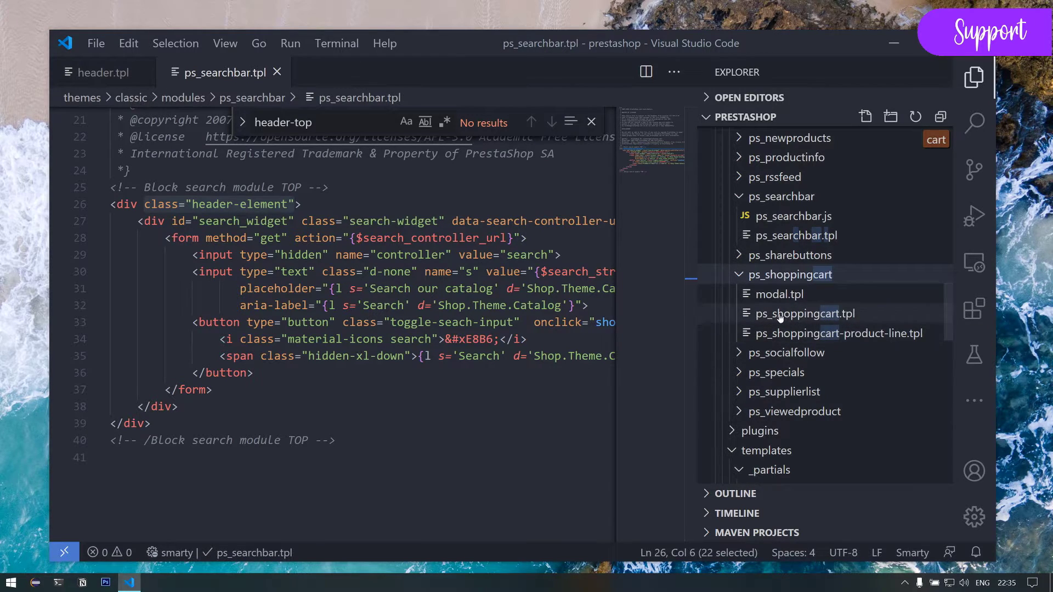
pyautogui.click(800, 314)
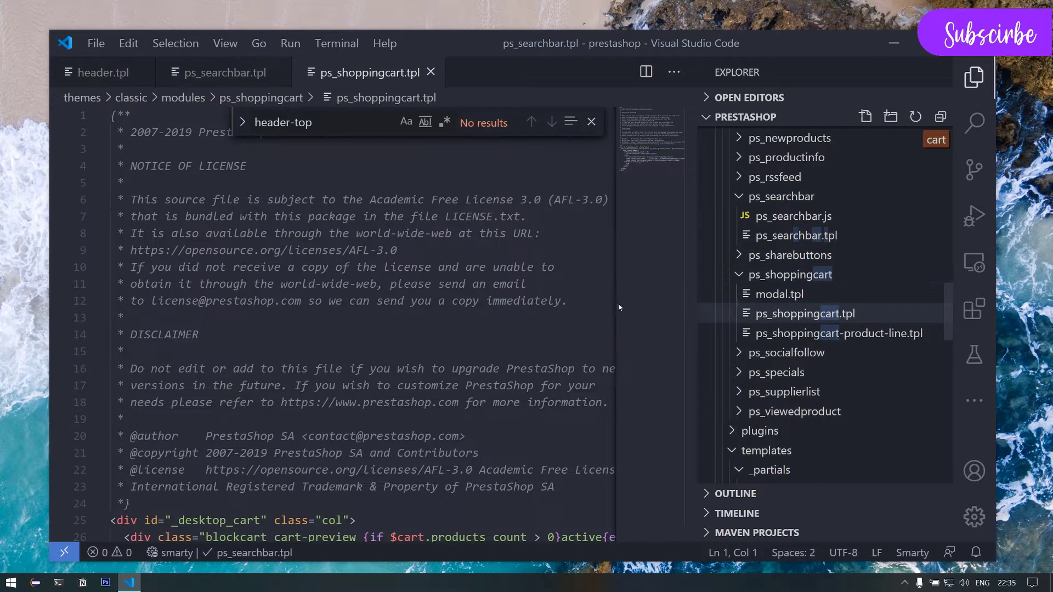
pyautogui.scroll(-3)
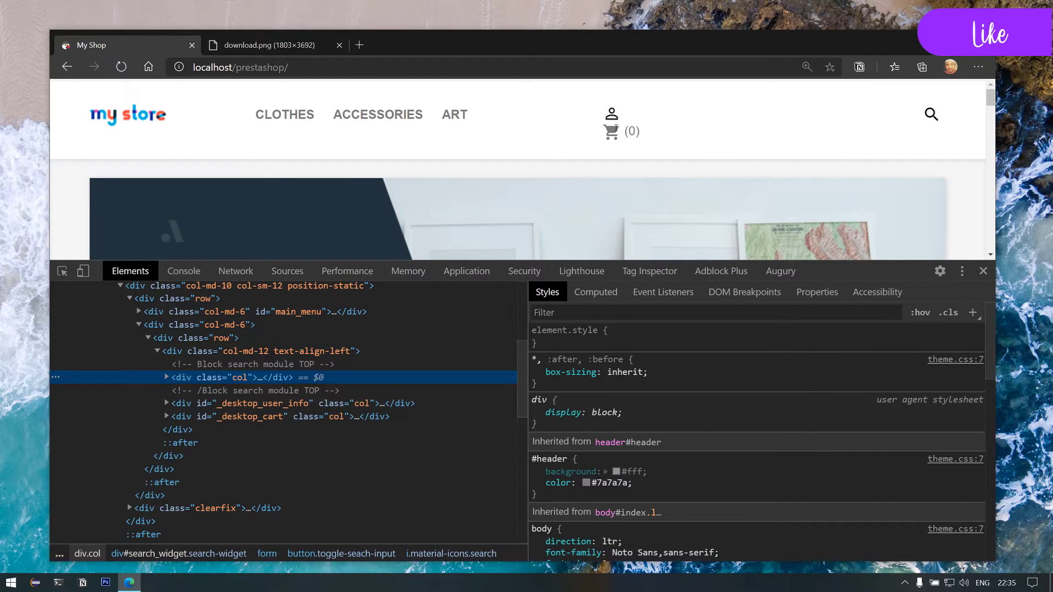
# Select the search block's div.col wrapper in the Elements panel
pyautogui.click(166, 417)
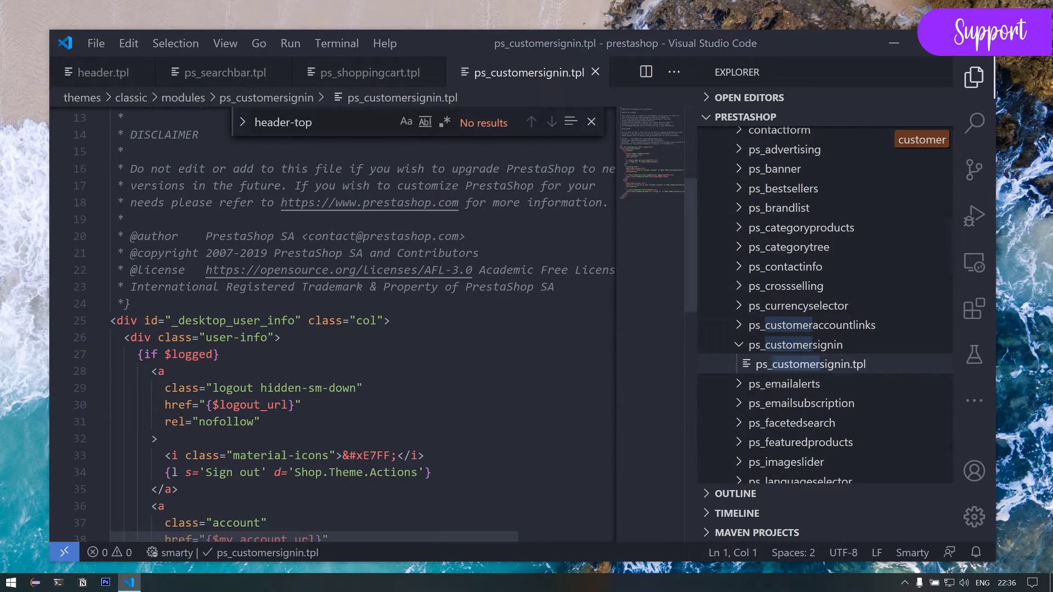
# Change the _desktop_user_info div's class from col to header-element
pyautogui.write('header-element')
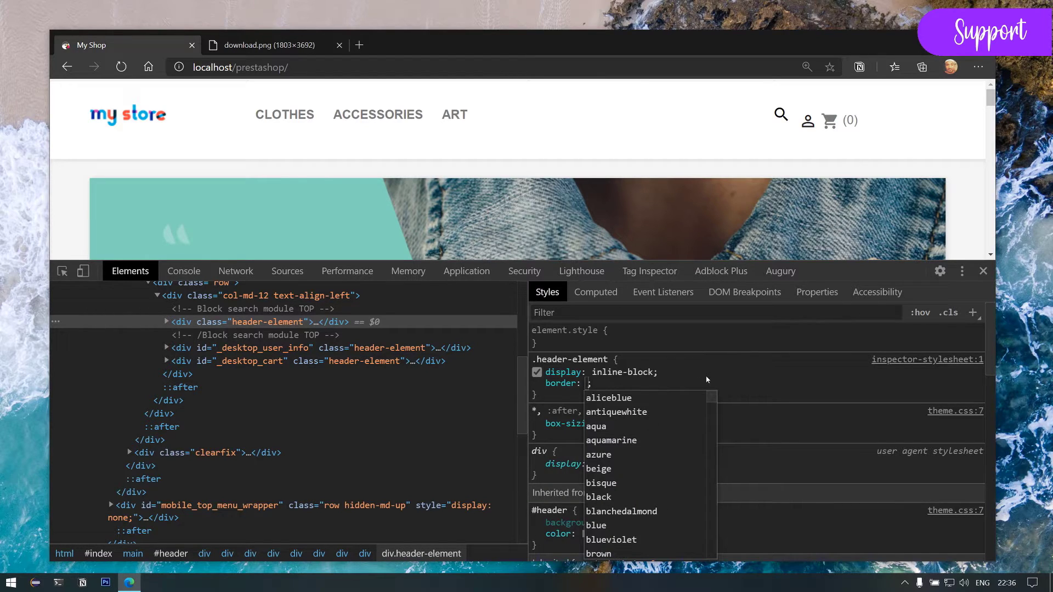
# Give .header-element a 1px solid green border and vertical-align: middle
pyautogui.write('1px solid')
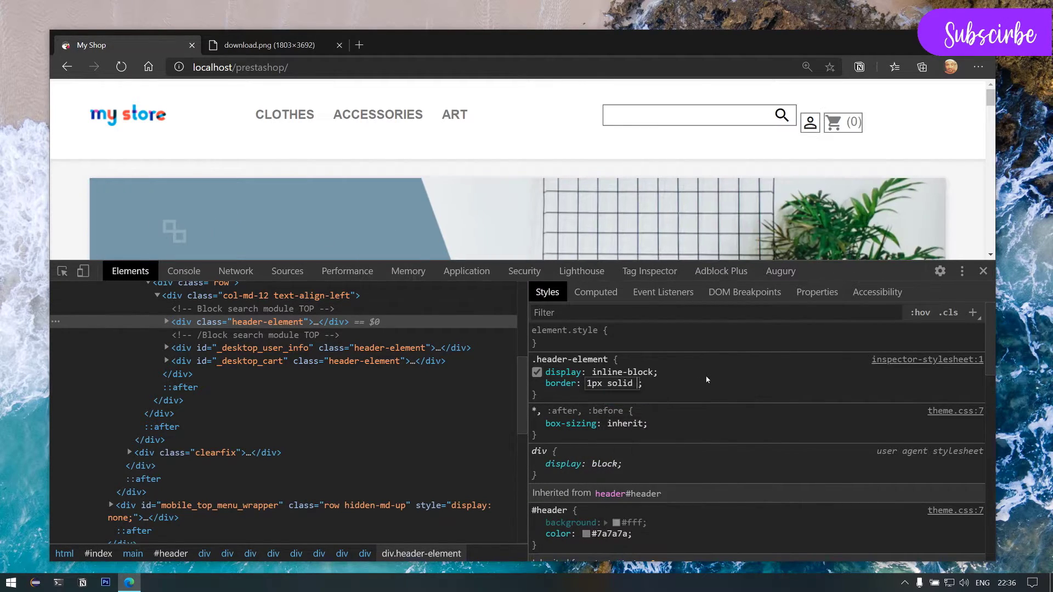
pyautogui.write('green')
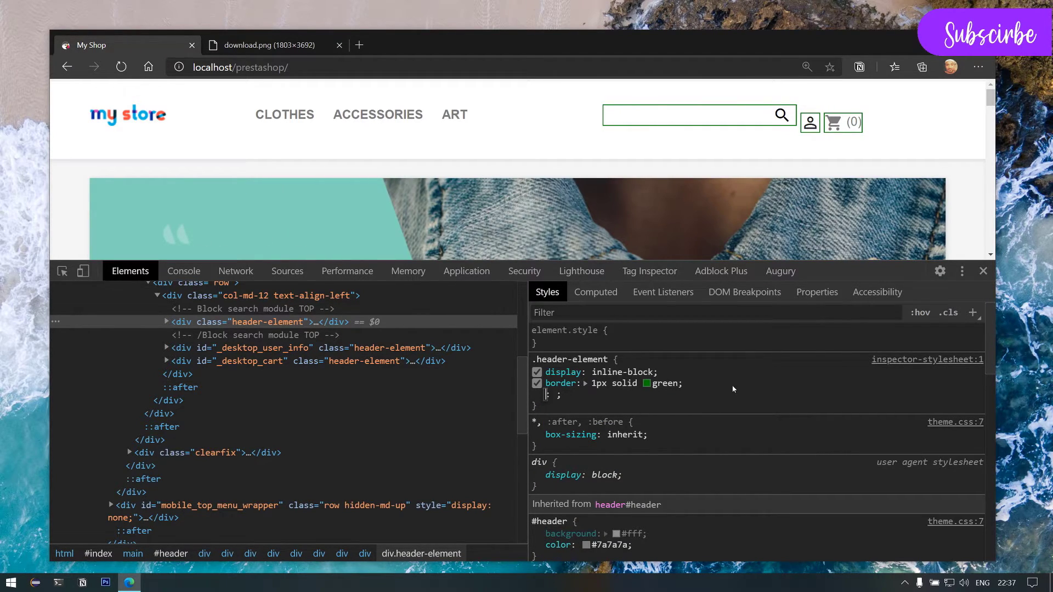
pyautogui.write('vertical-align')
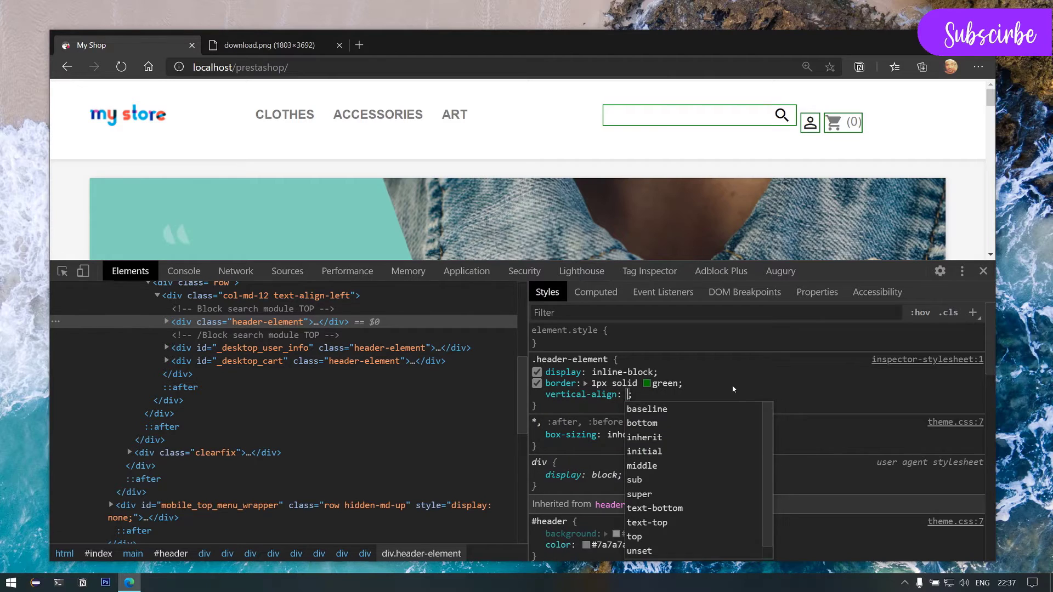
pyautogui.click(641, 465)
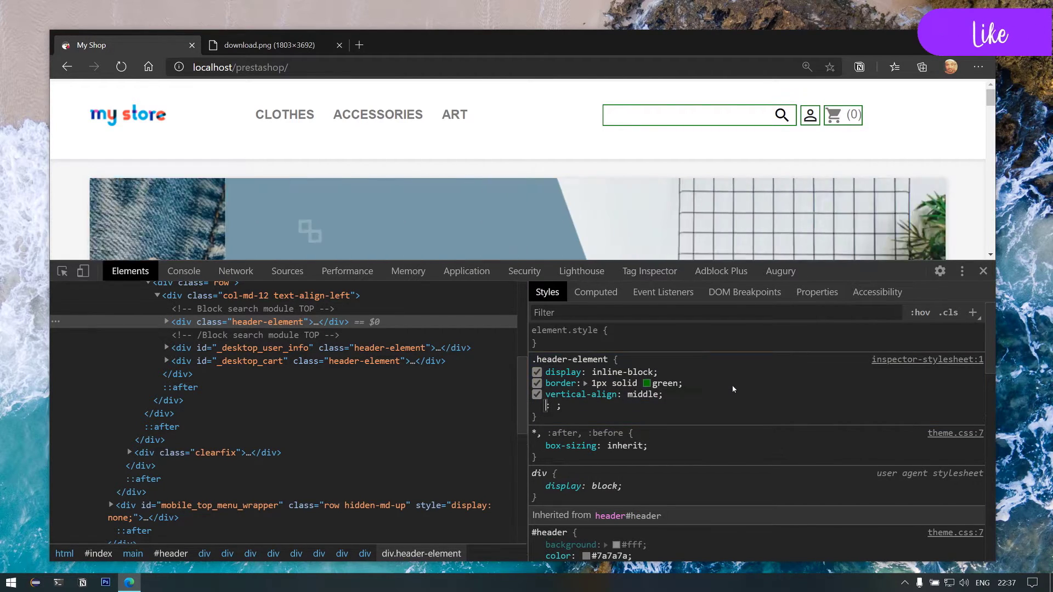
pyautogui.moveTo(133, 553)
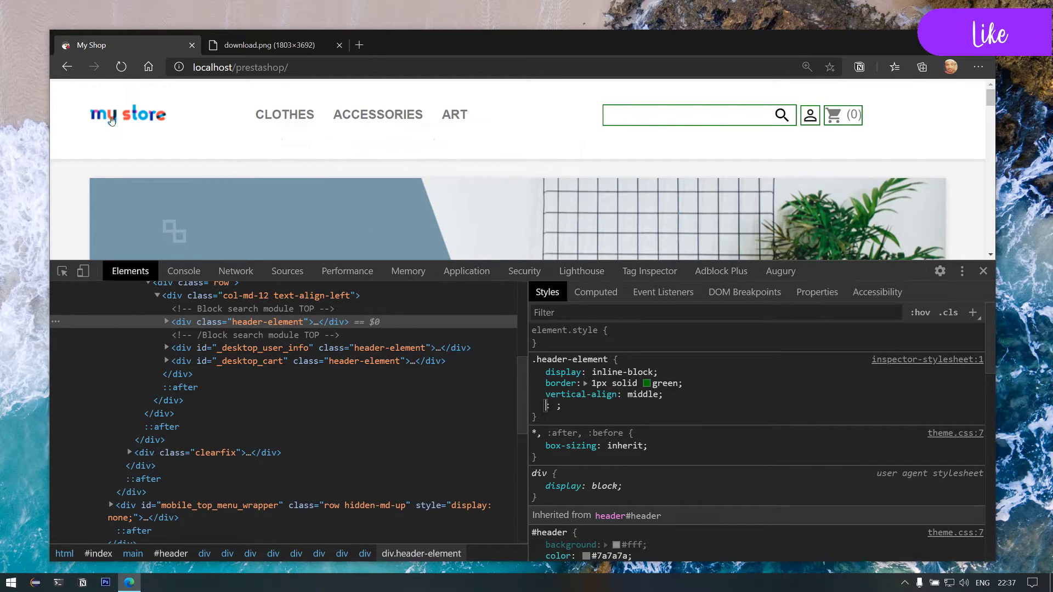
pyautogui.moveTo(284, 114)
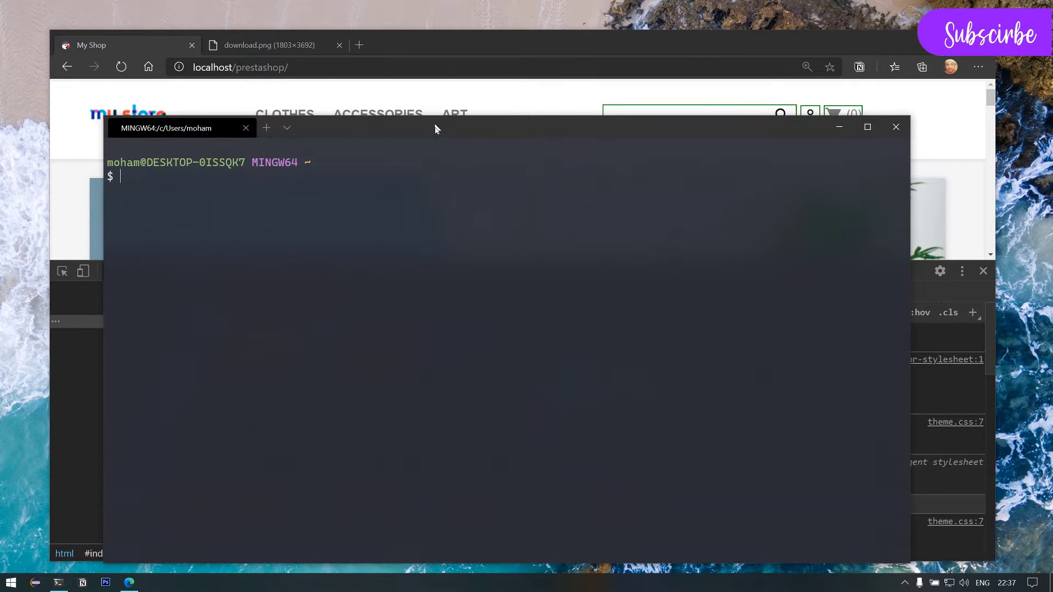
pyautogui.moveTo(435, 128); pyautogui.dragTo(442, 120)
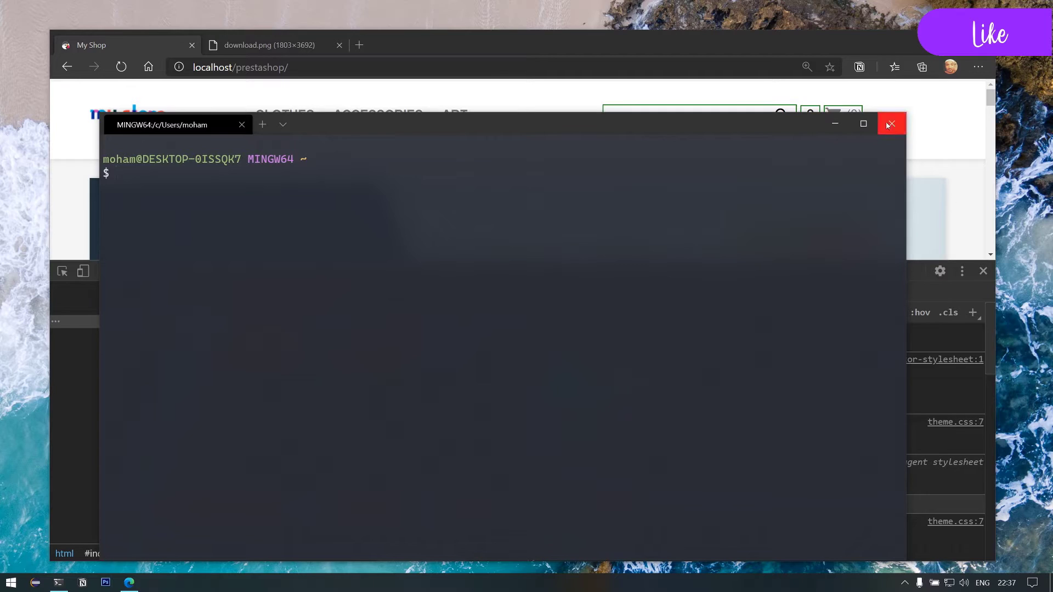
pyautogui.click(890, 124)
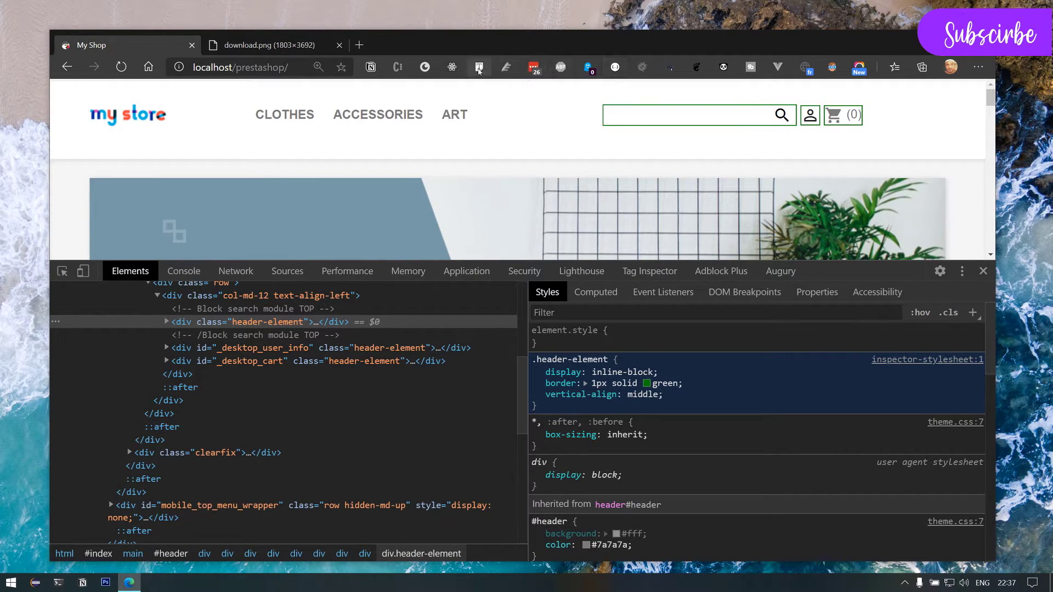
pyautogui.moveTo(505, 67)
pyautogui.write('text-align: ;')
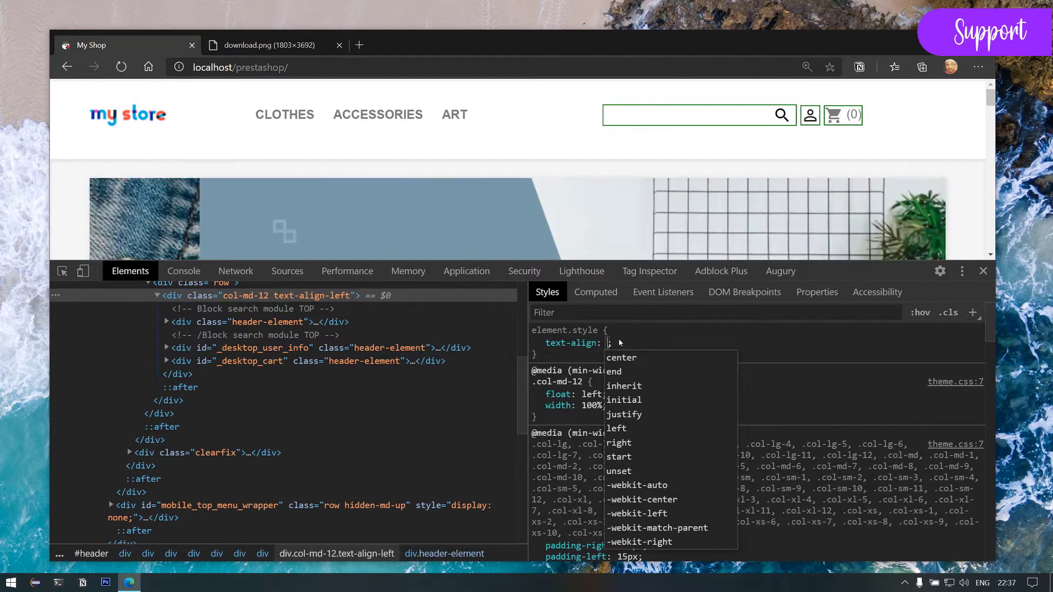
# Add text-align: right to the header column and search Google for a Bootstrap class
pyautogui.click(619, 442)
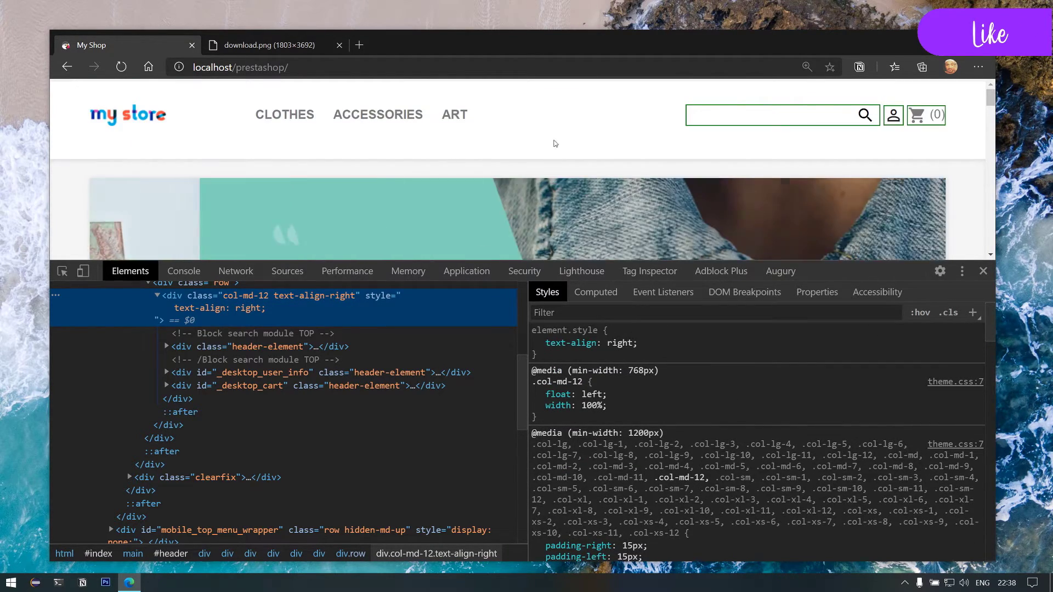
pyautogui.write('bootstrap text align right class')
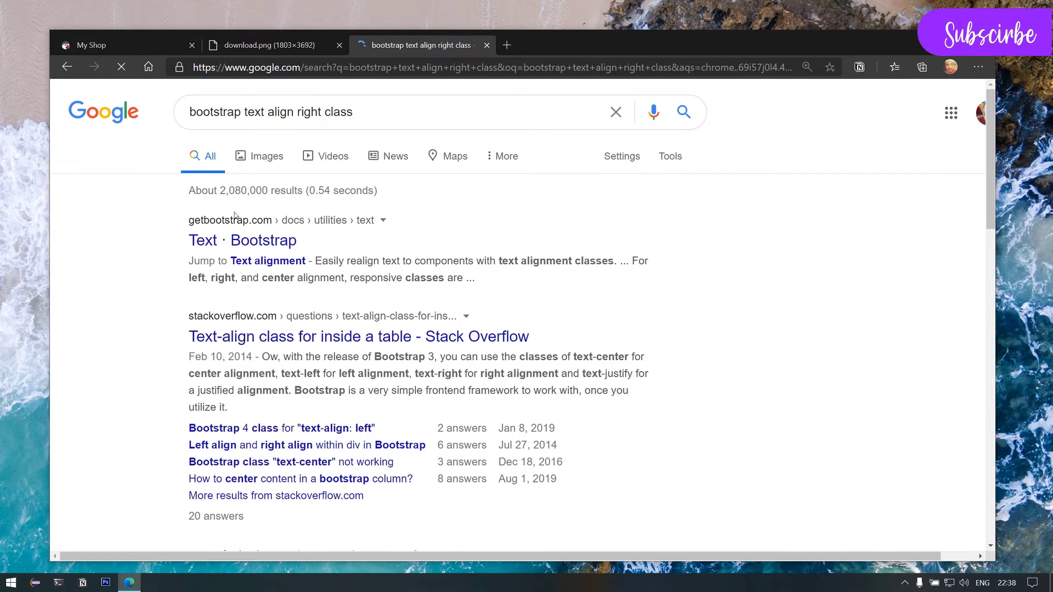
# Find the text-left/text-right alignment classes in Bootstrap's Text docs, then return to My Shop
pyautogui.click(242, 240)
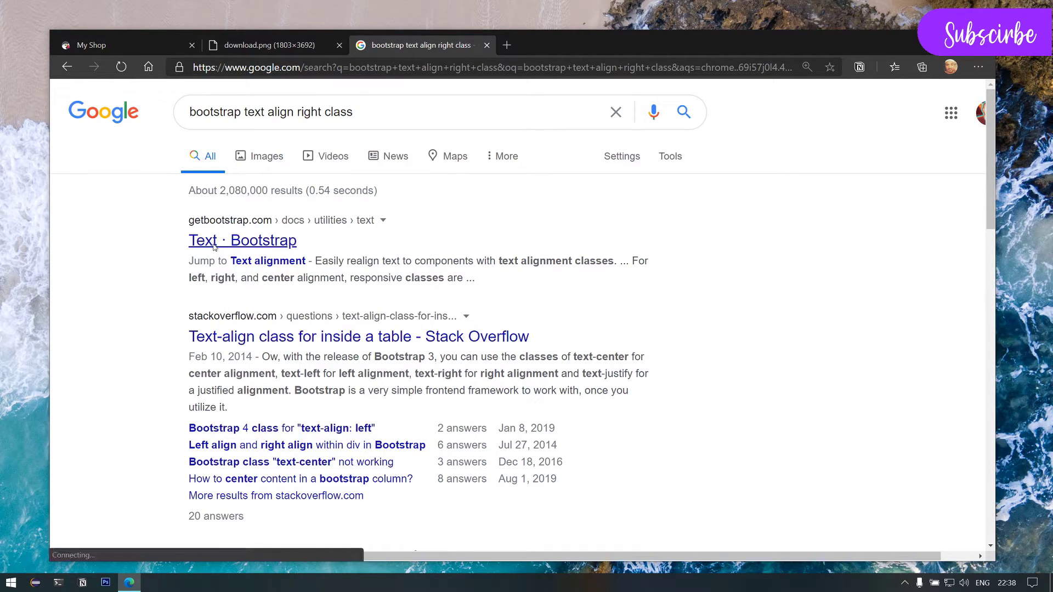
pyautogui.click(241, 240)
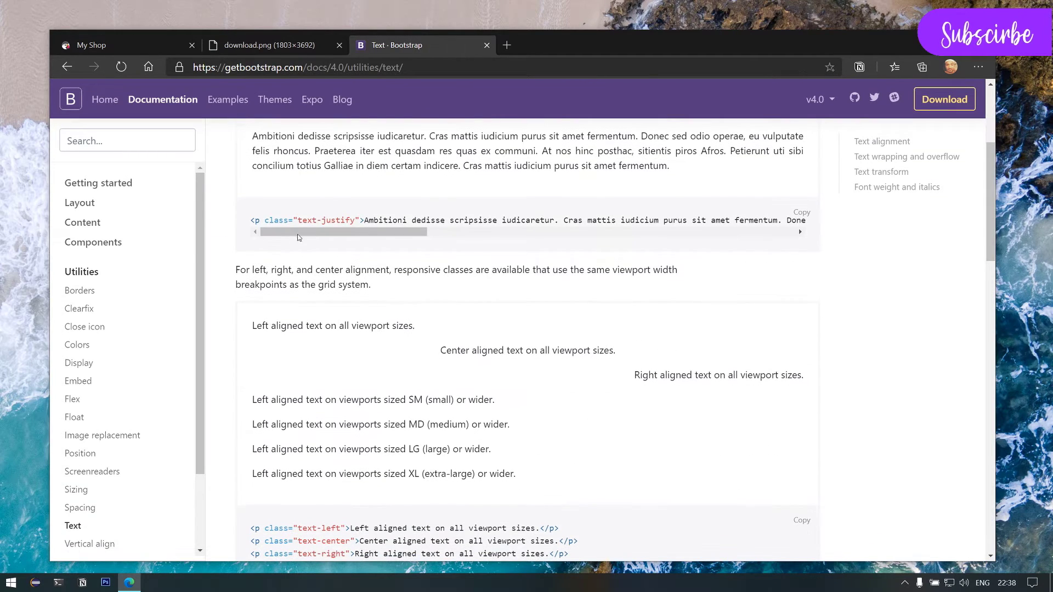
pyautogui.scroll(-3)
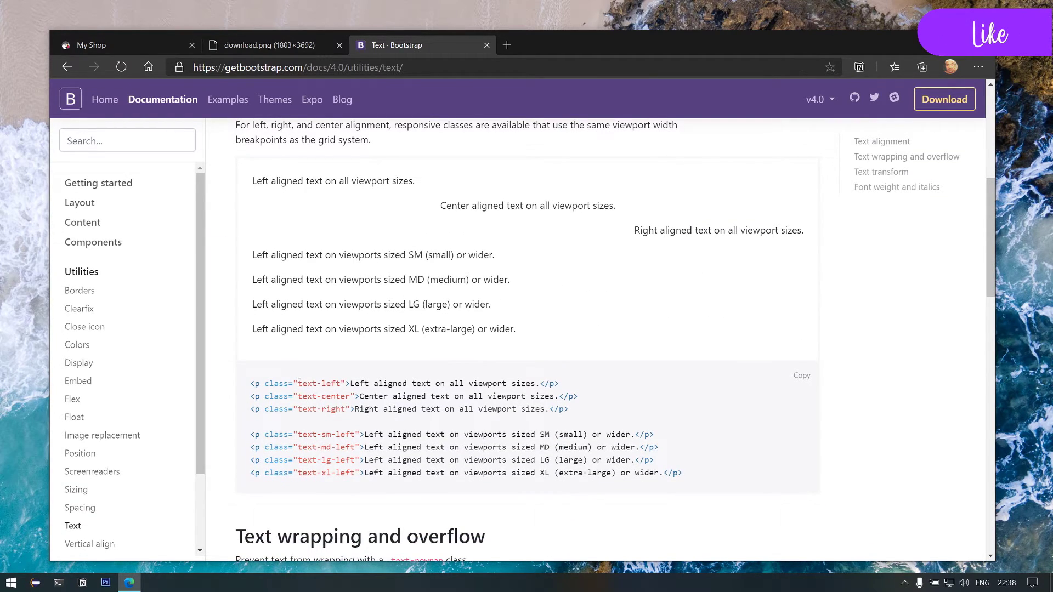
pyautogui.doubleClick(318, 384)
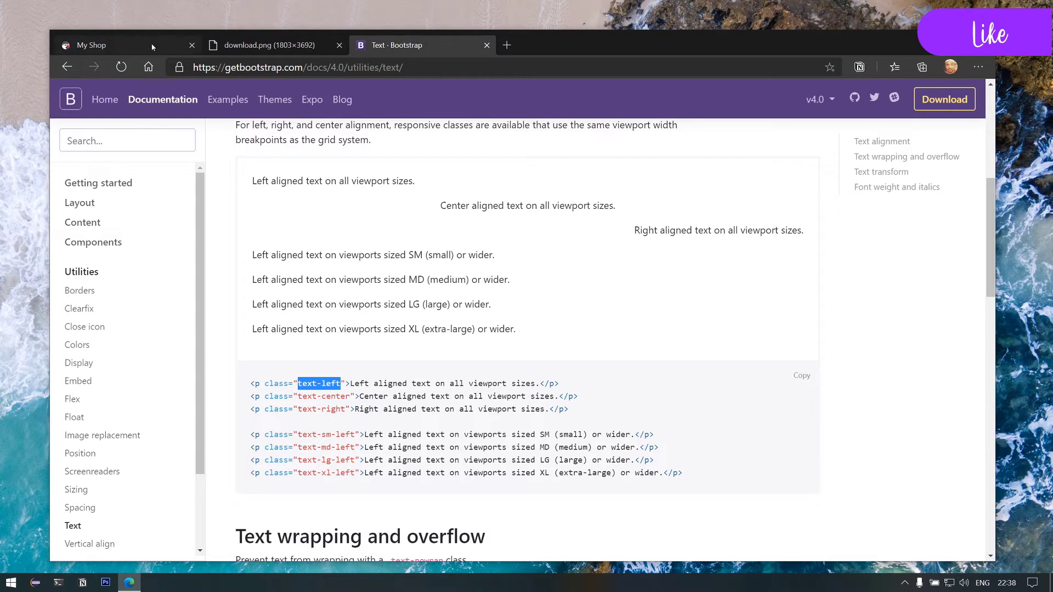
pyautogui.click(88, 45)
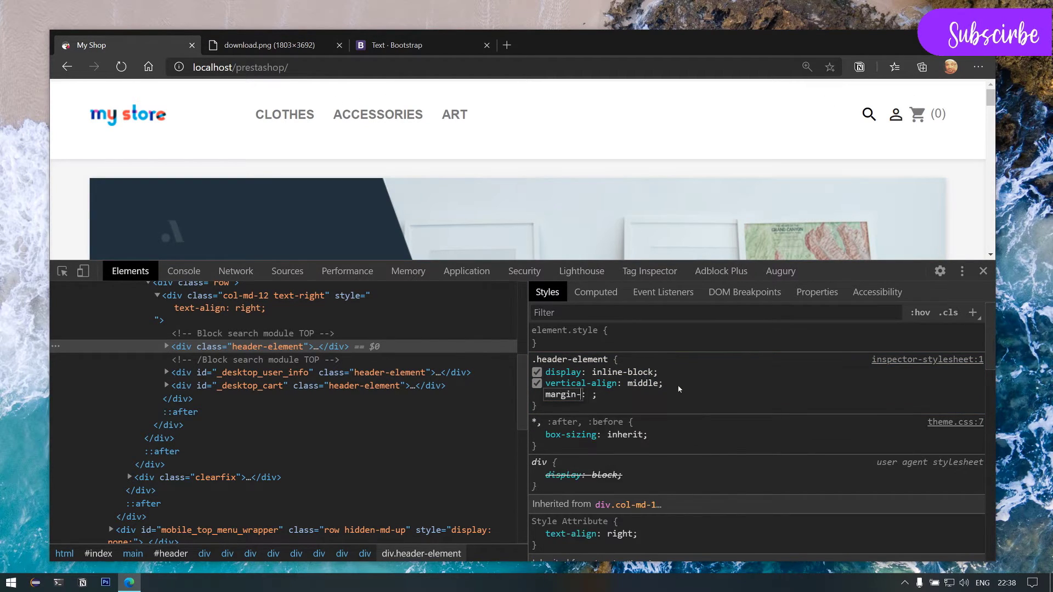
# Space the header-element widgets apart with margin-left: 10px
pyautogui.write('10px')
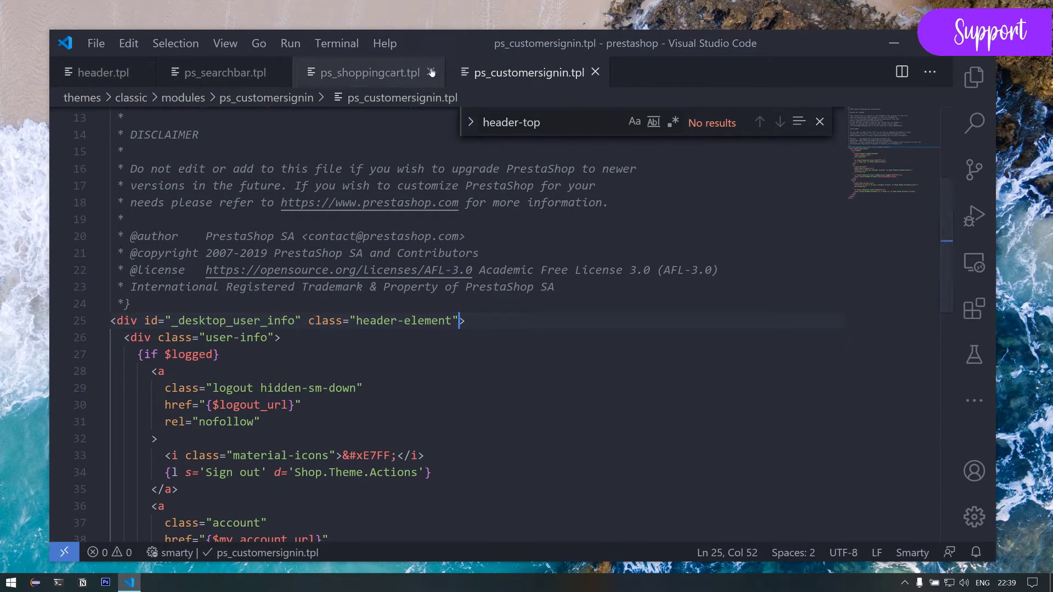
# Locate theme.scss under themes > classic > _dev > css in the Explorer and load it in the editor
pyautogui.click(973, 77)
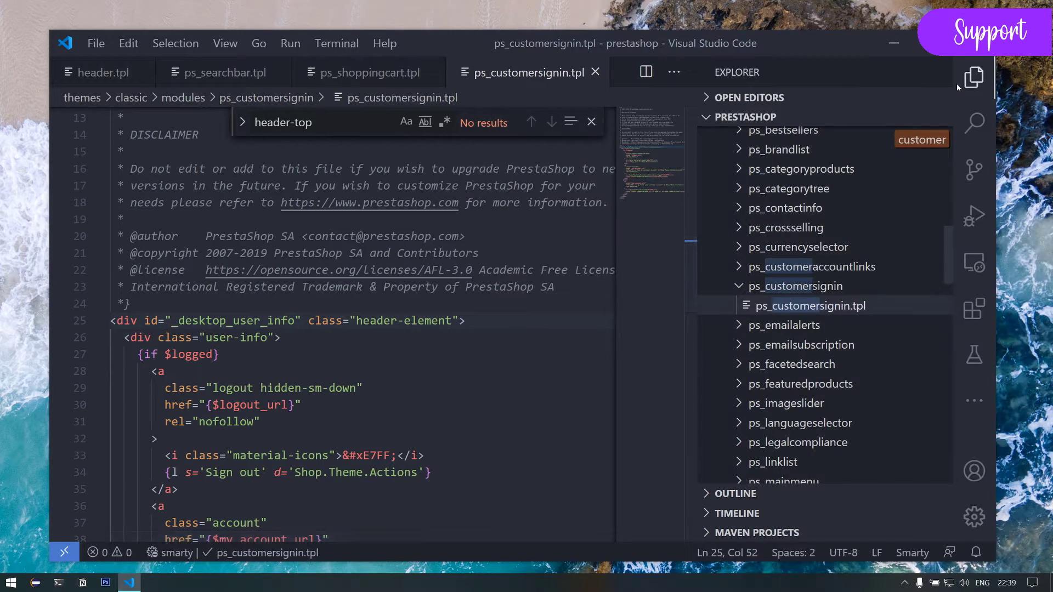
pyautogui.click(129, 581)
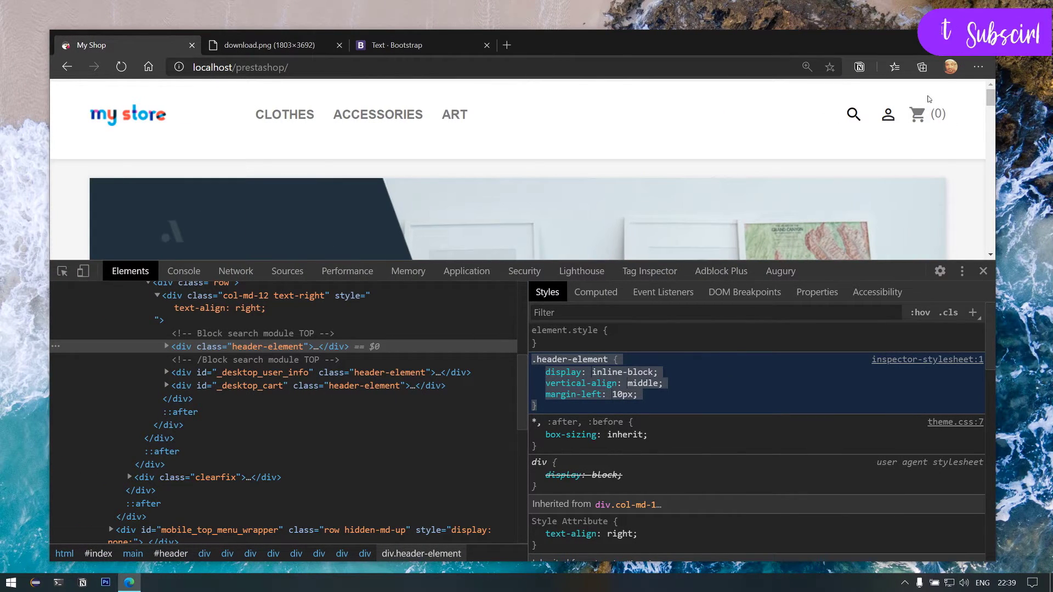
pyautogui.moveTo(284, 114)
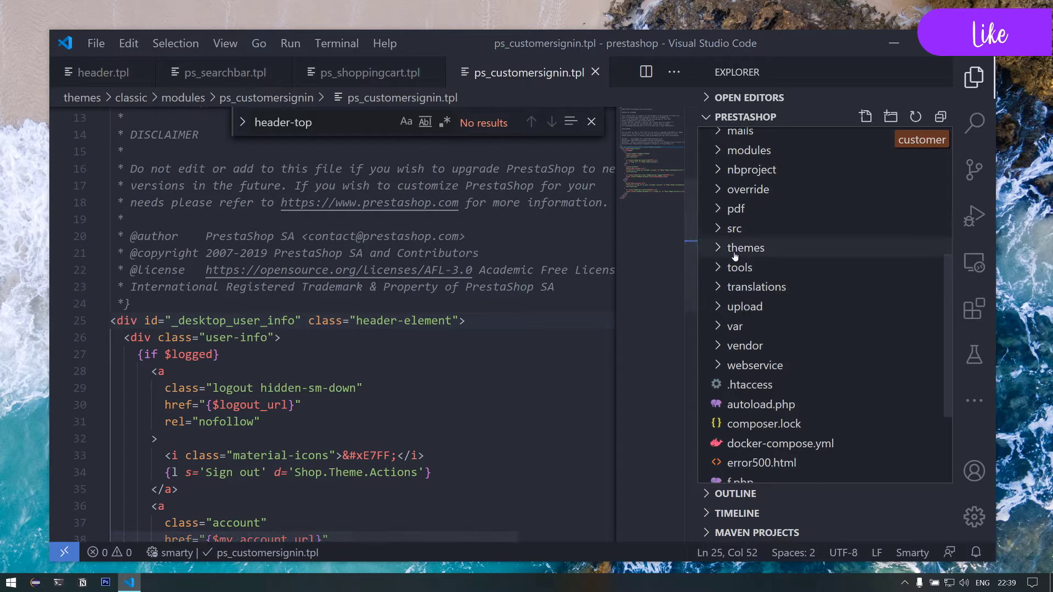
pyautogui.click(745, 247)
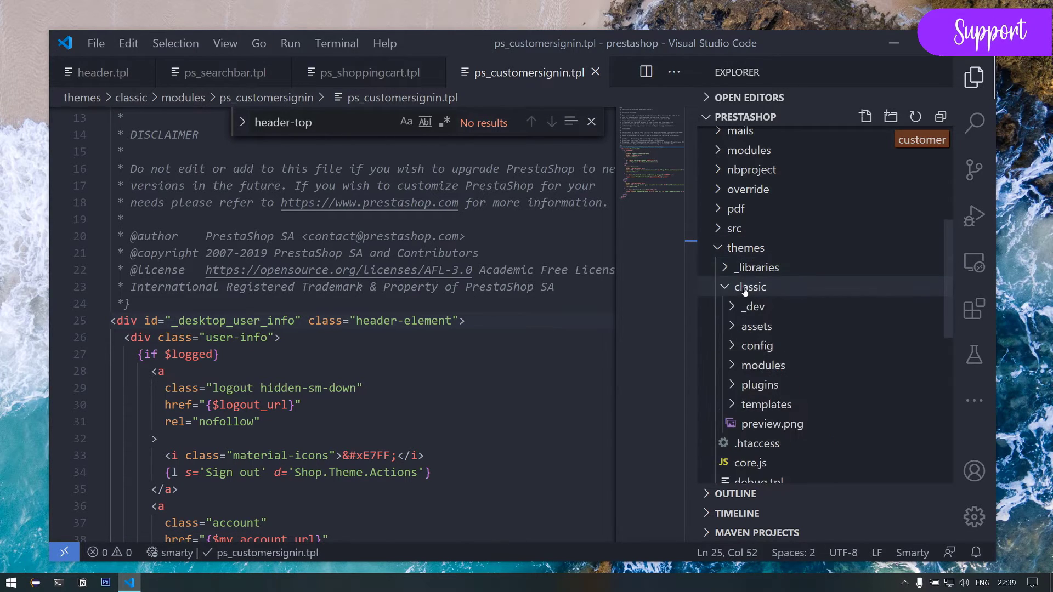
pyautogui.scroll(-3)
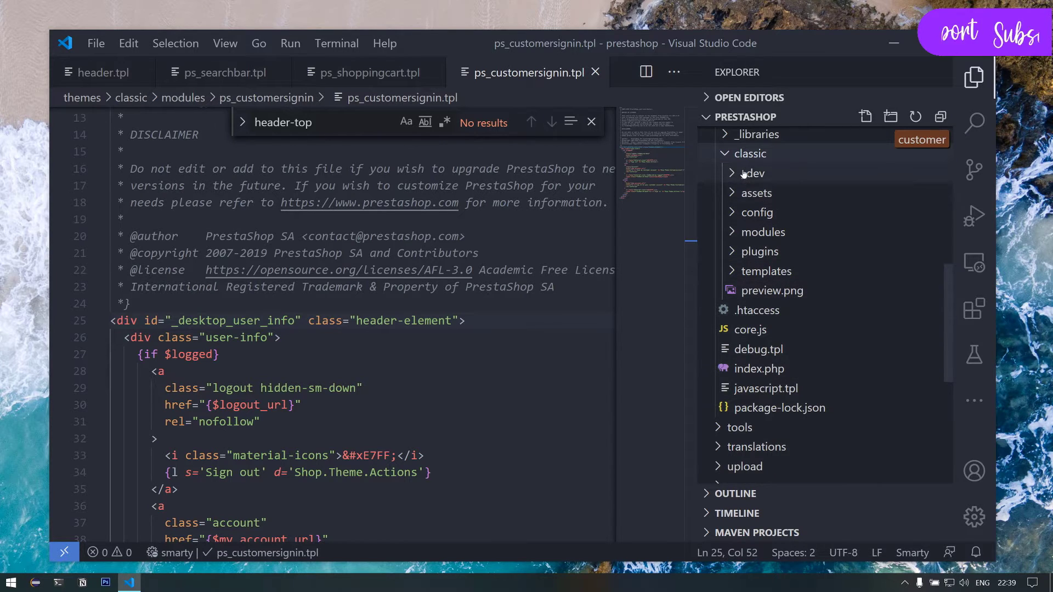
pyautogui.click(756, 173)
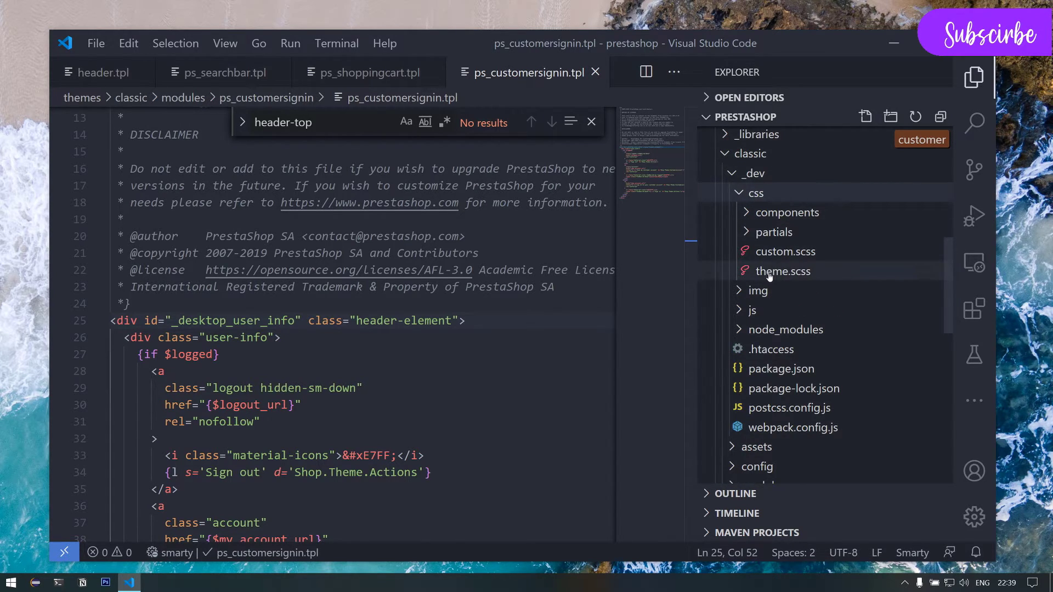
pyautogui.click(782, 271)
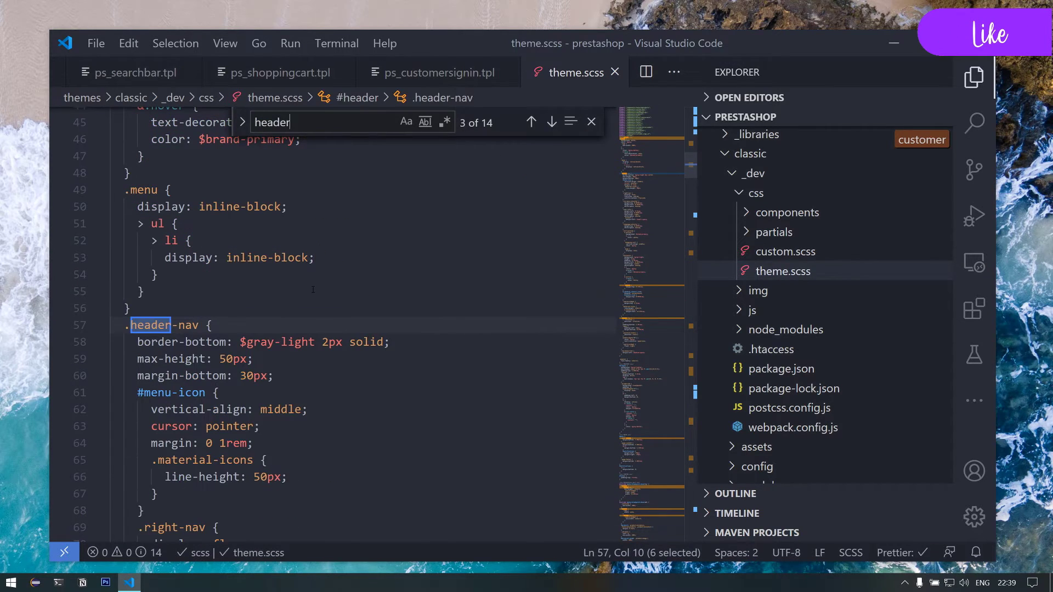
# Search theme.scss for 'header', inspect the logo styles and collapse the medium-breakpoint media query
pyautogui.click(531, 122)
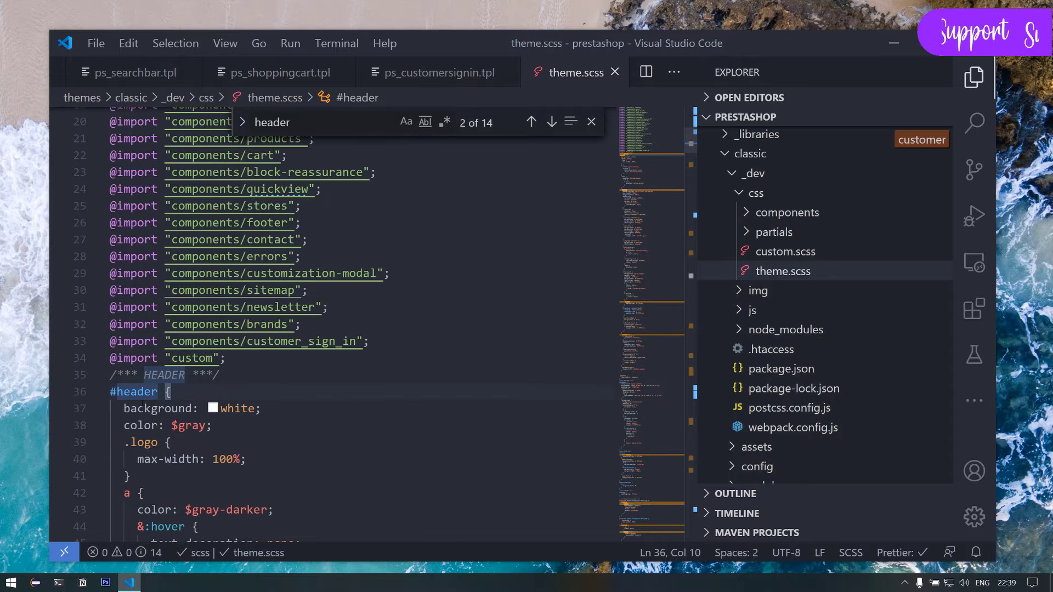
pyautogui.scroll(-3)
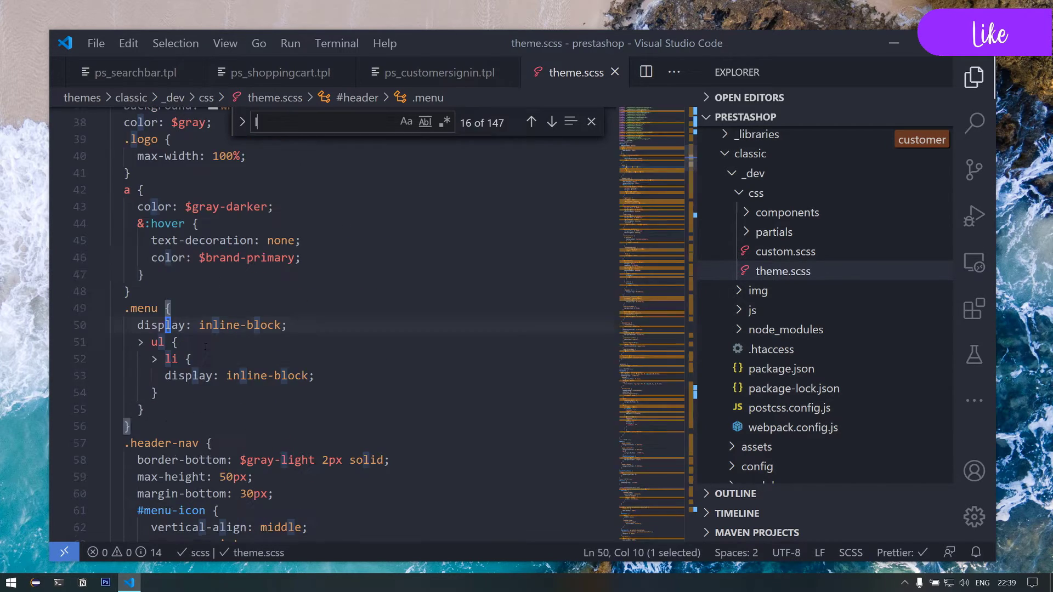
pyautogui.write('logo')
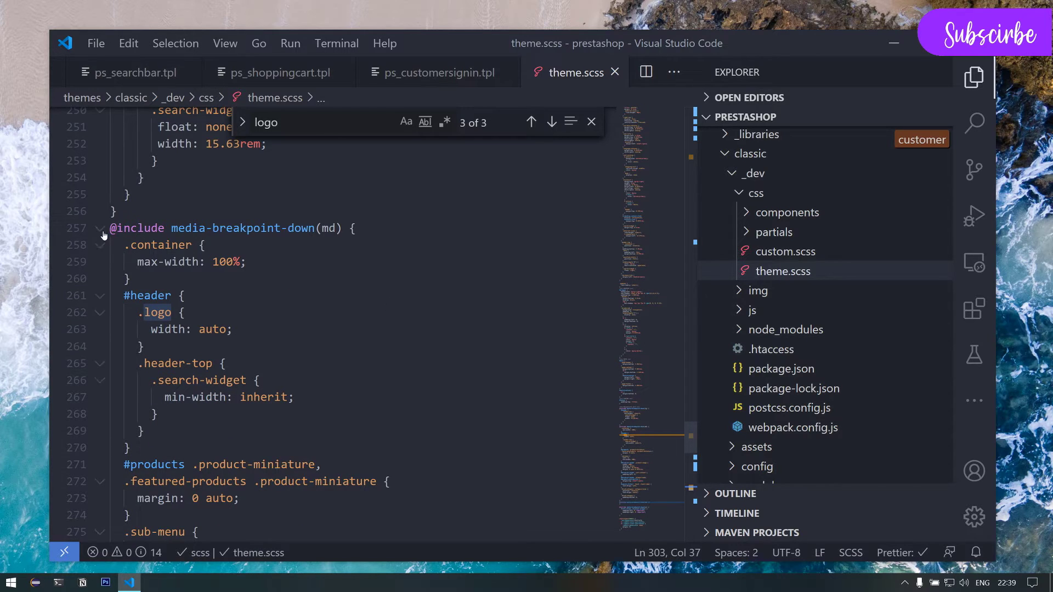
pyautogui.click(100, 228)
pyautogui.write('header')
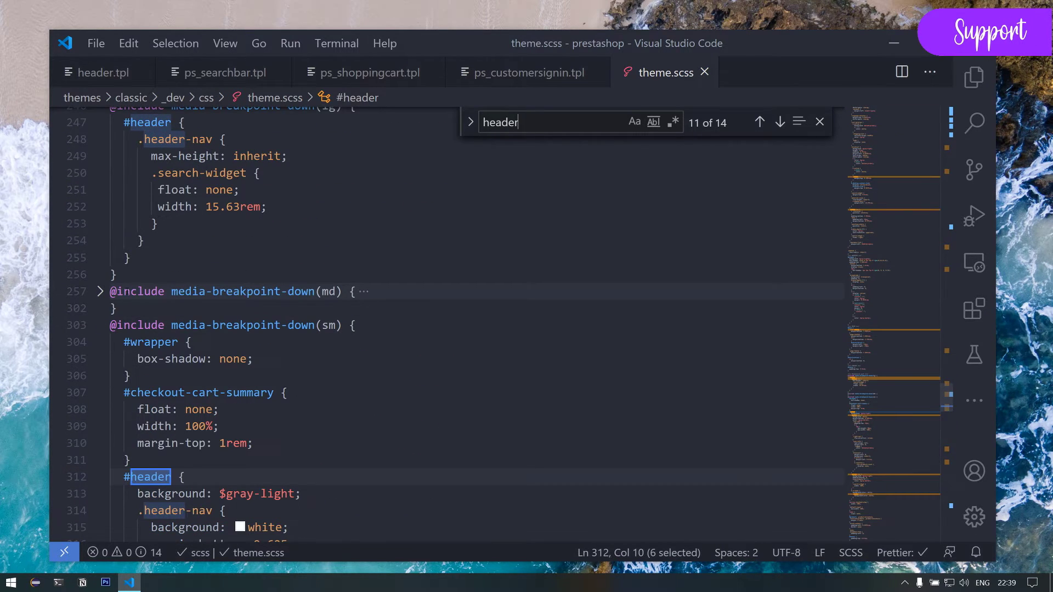
# Step back through earlier header matches to reach the main #header rule at line 36
pyautogui.click(759, 121)
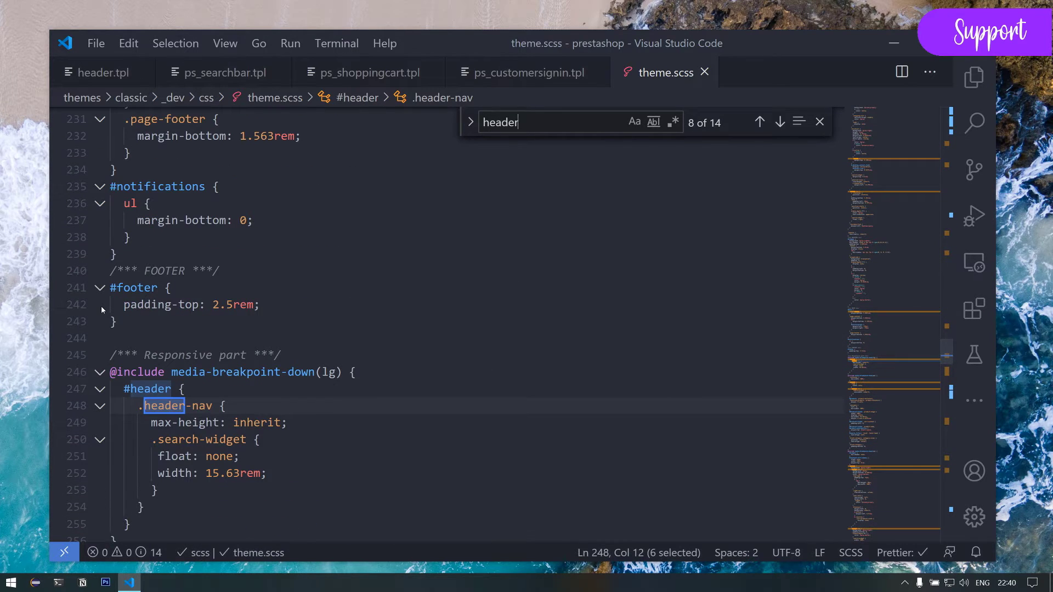
pyautogui.click(759, 122)
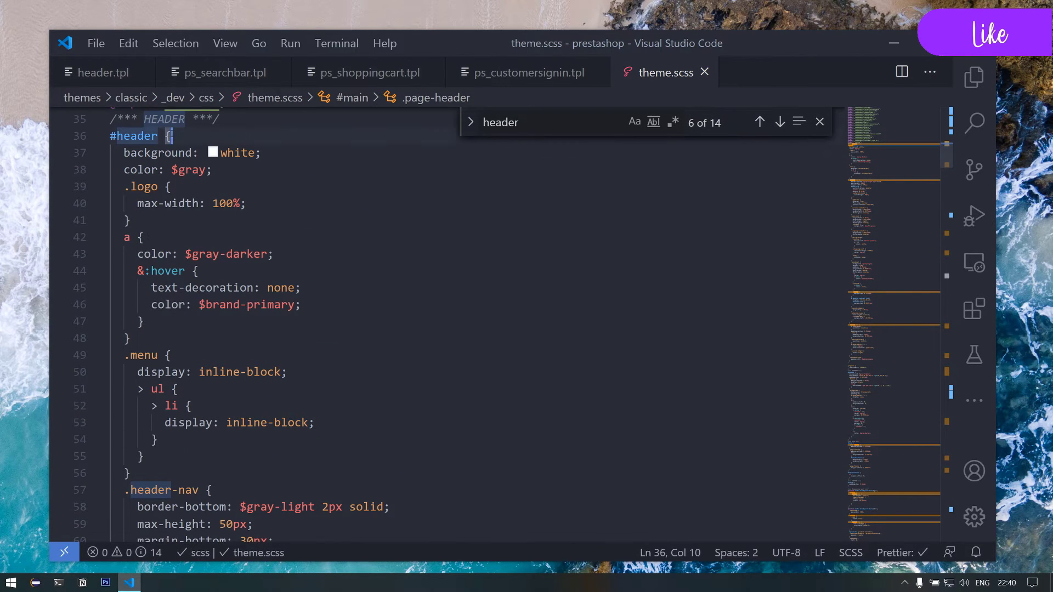
pyautogui.scroll(-3)
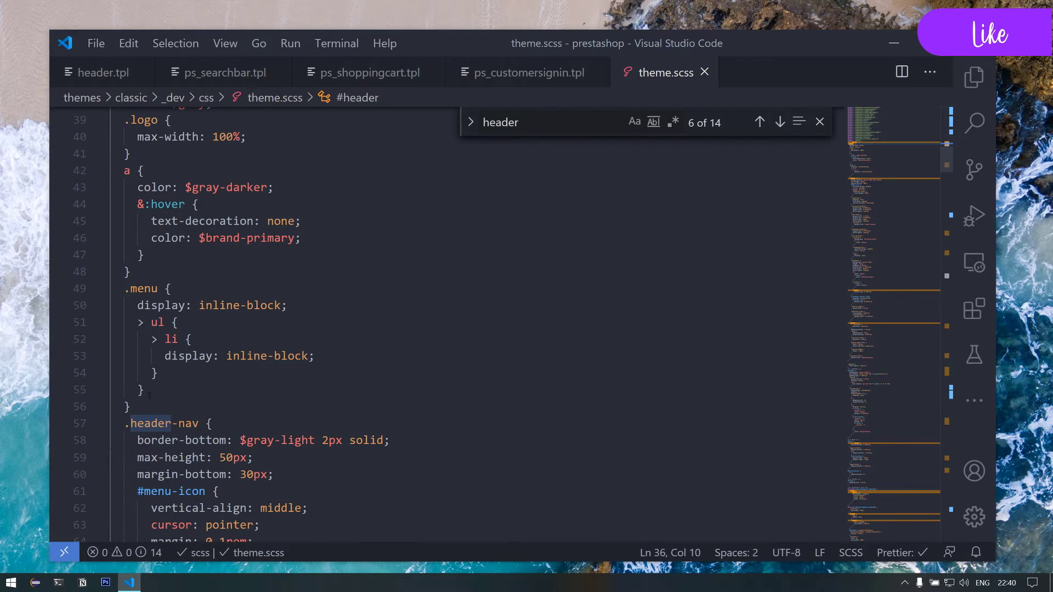
pyautogui.click(100, 423)
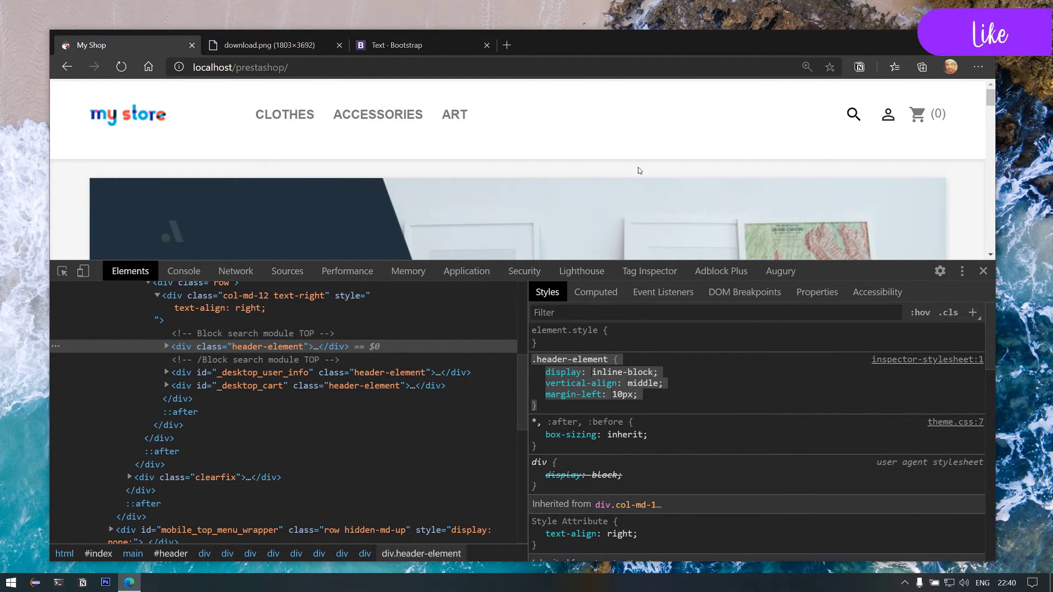
# View the download.png reference screenshot of the Unero store header
pyautogui.click(120, 67)
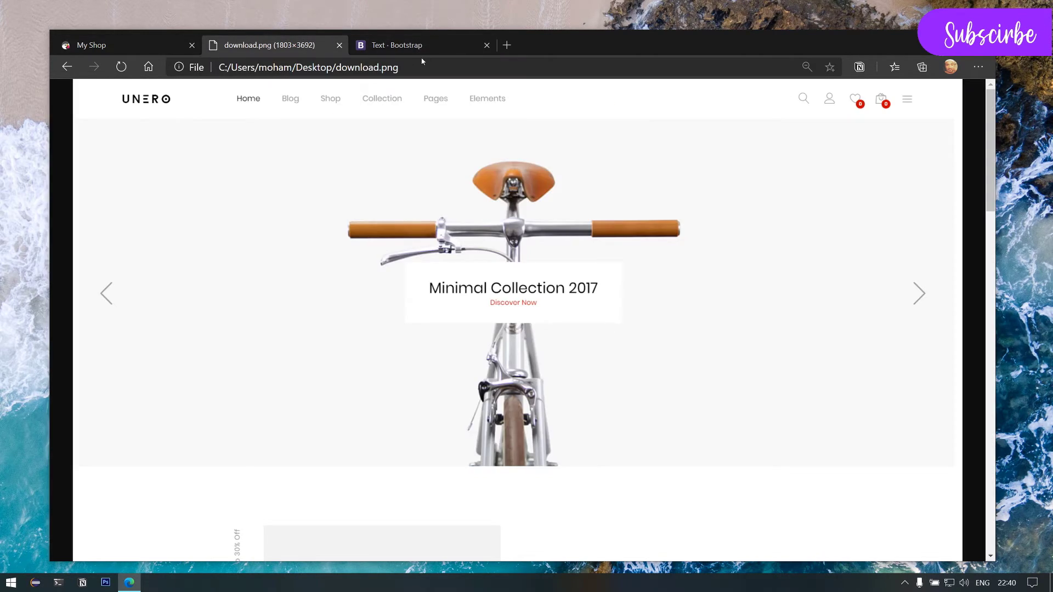
# Review Bootstrap's text alignment and wrapping utility examples, then return to the editor
pyautogui.click(396, 45)
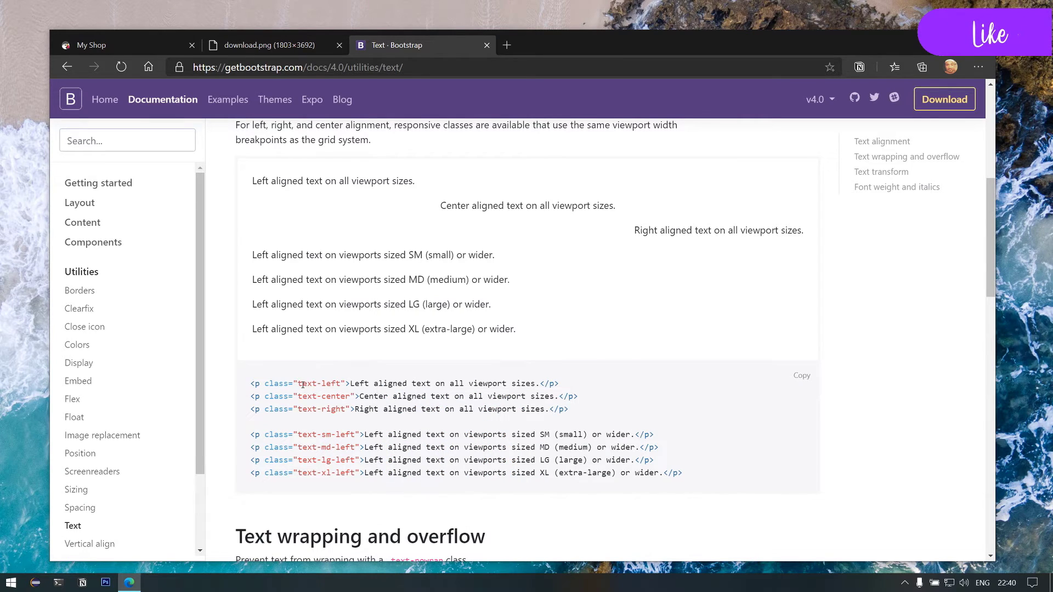
pyautogui.scroll(-3)
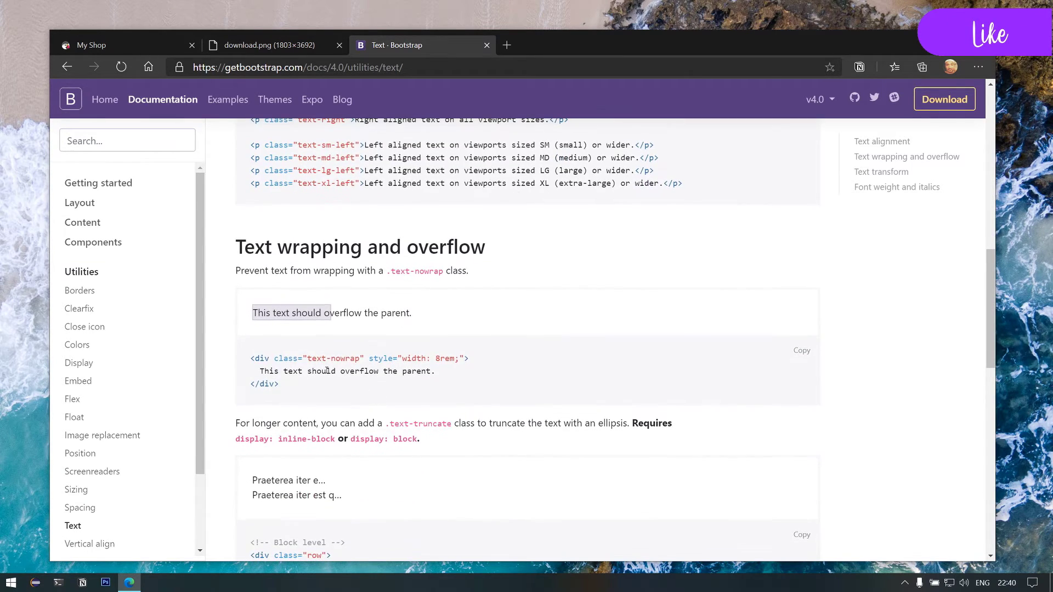
pyautogui.click(129, 582)
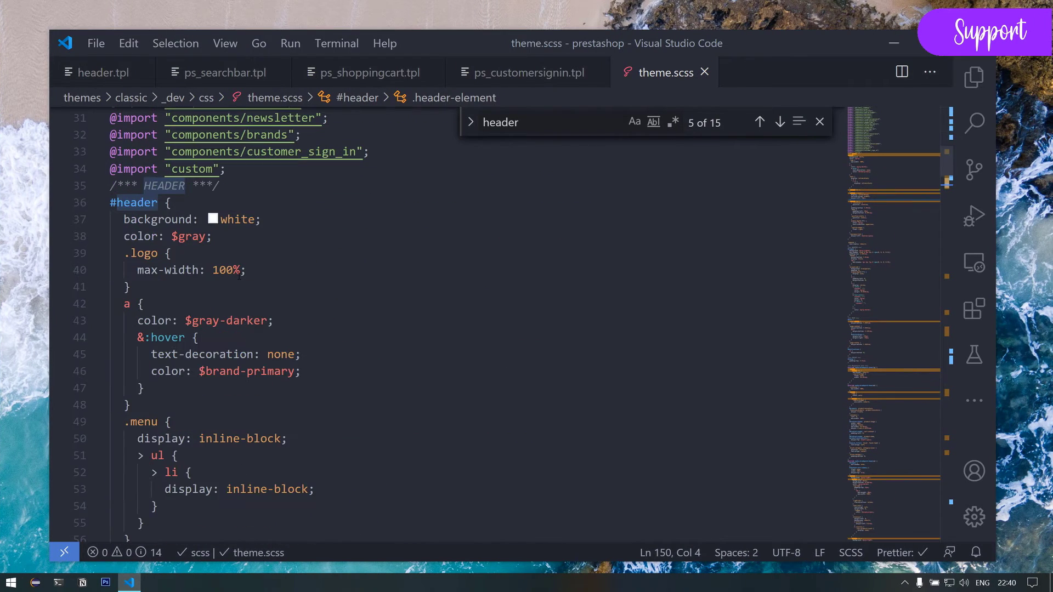
# Write a nested .text { &-right { text-align: right; } } rule below .d-none in custom.scss
pyautogui.click(820, 122)
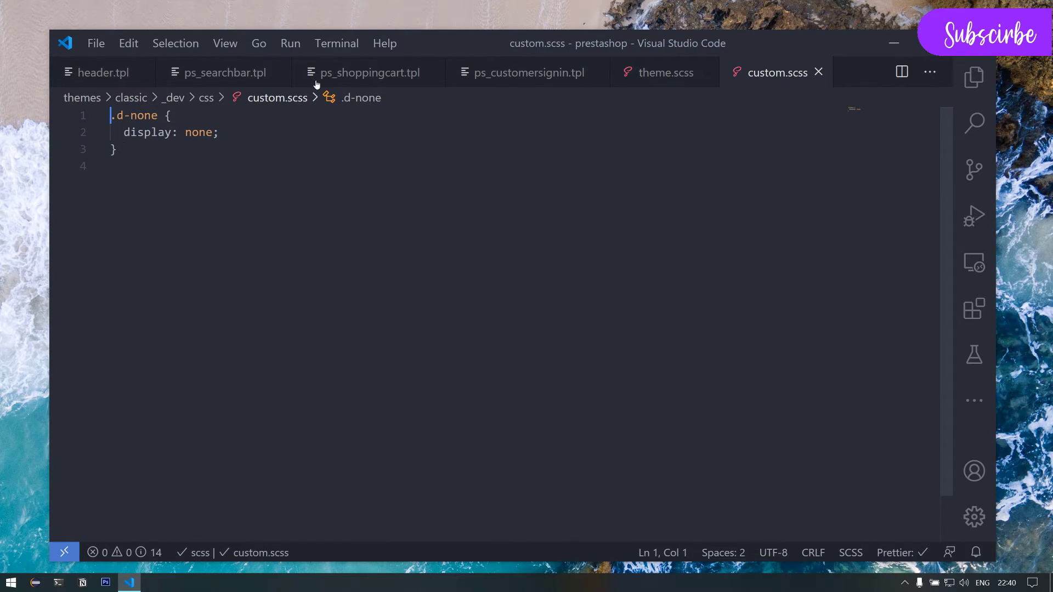
pyautogui.press('Enter')
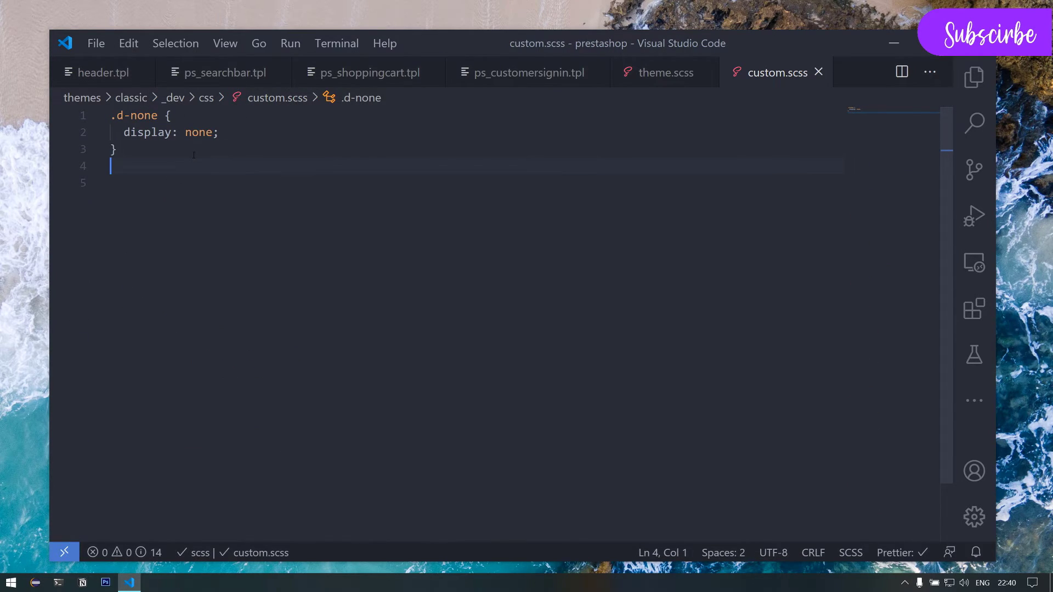
pyautogui.write('.text-*')
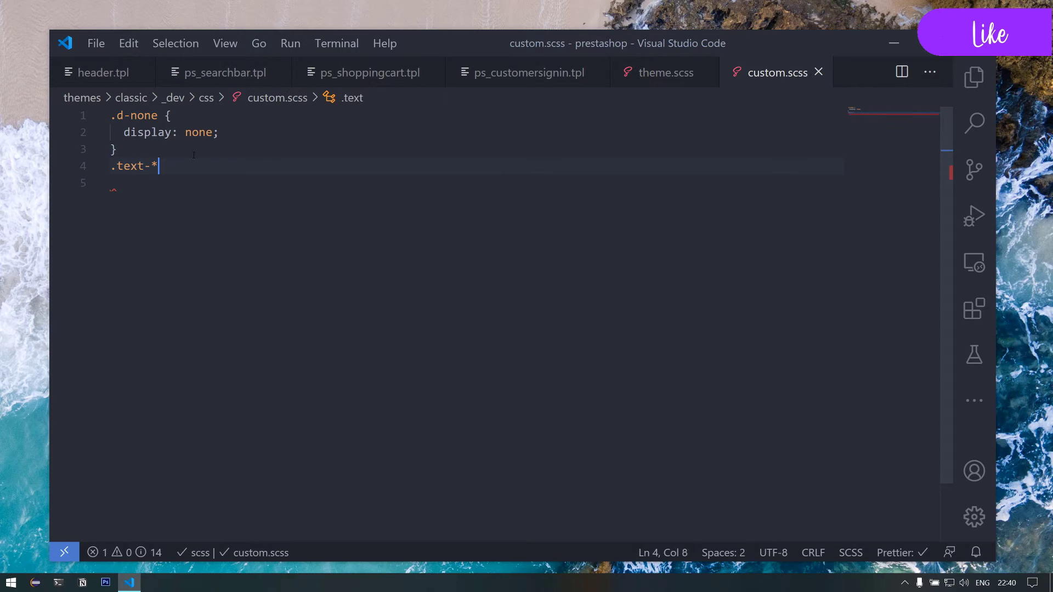
pyautogui.press('Backspace')
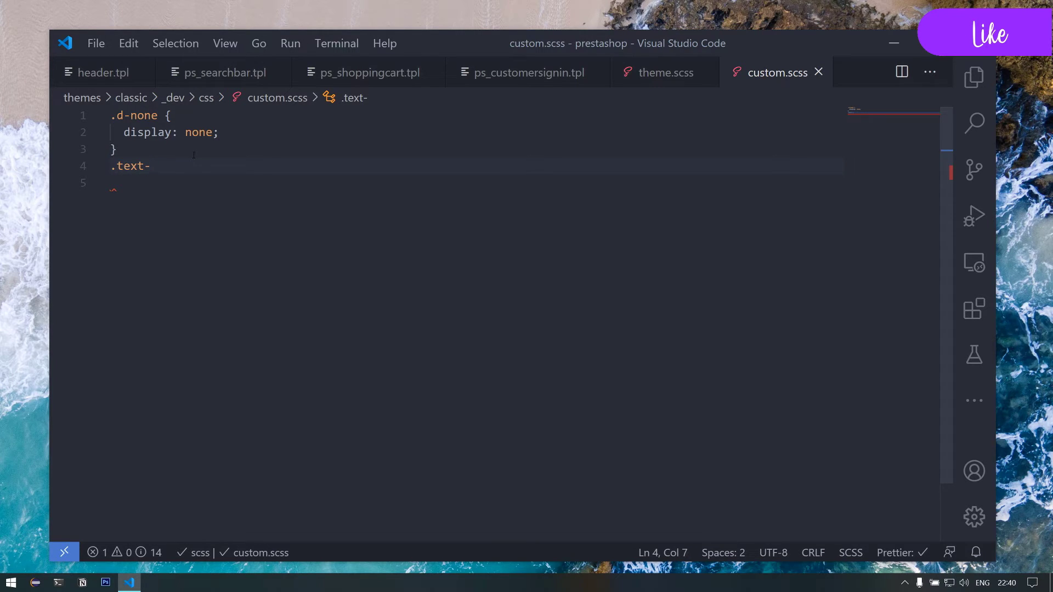
pyautogui.write('left')
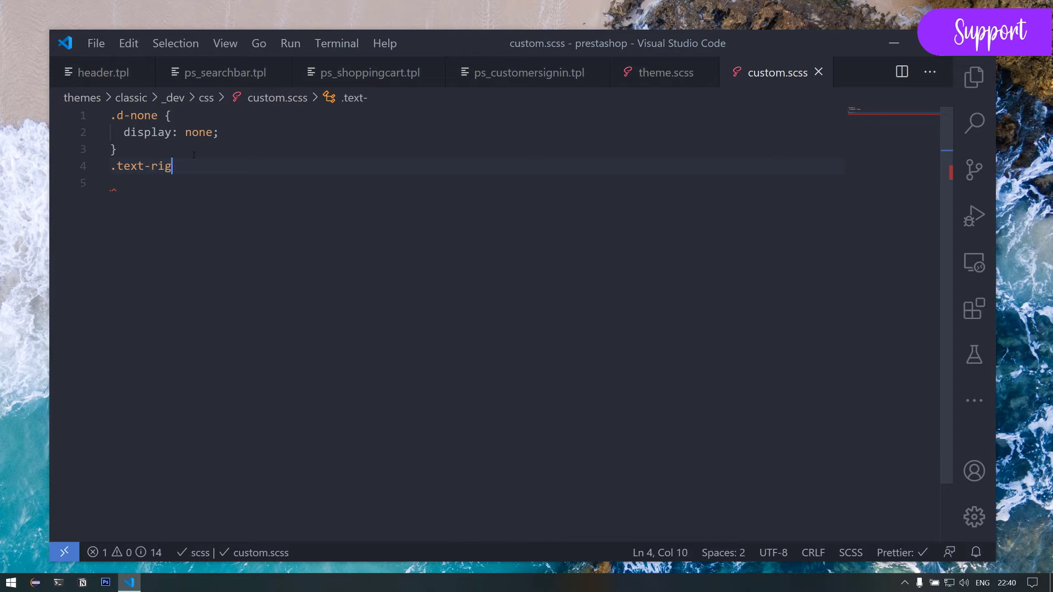
pyautogui.write('ht {')
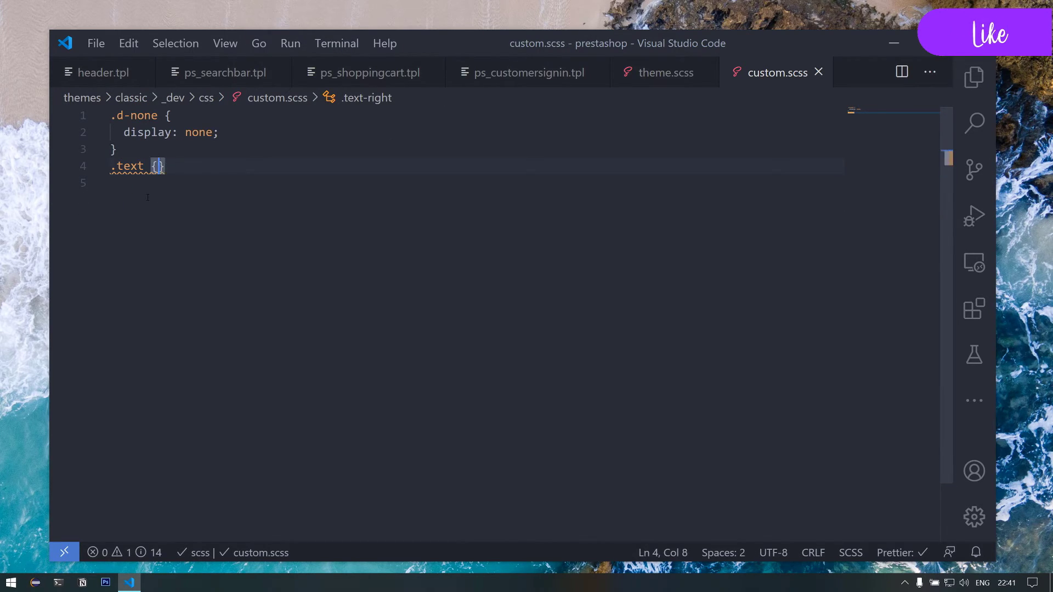
pyautogui.write('&')
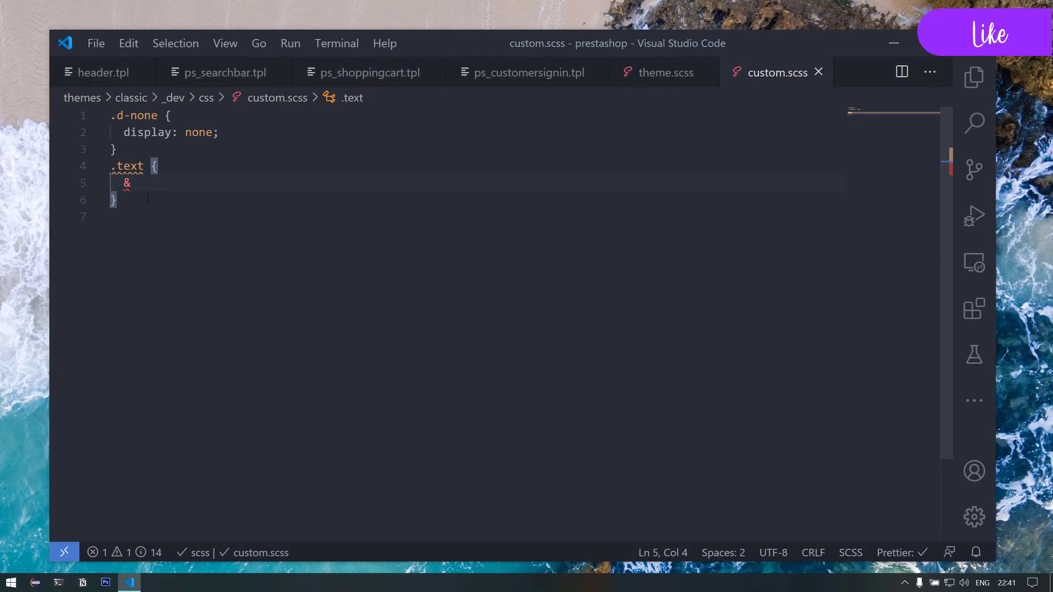
pyautogui.write('-right {')
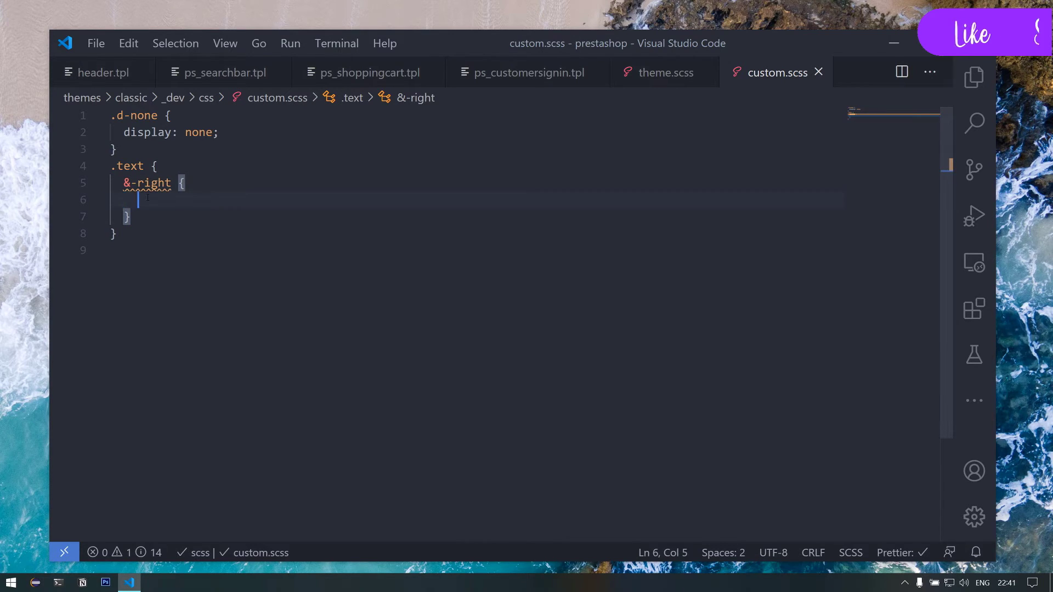
pyautogui.write('text-align: right;')
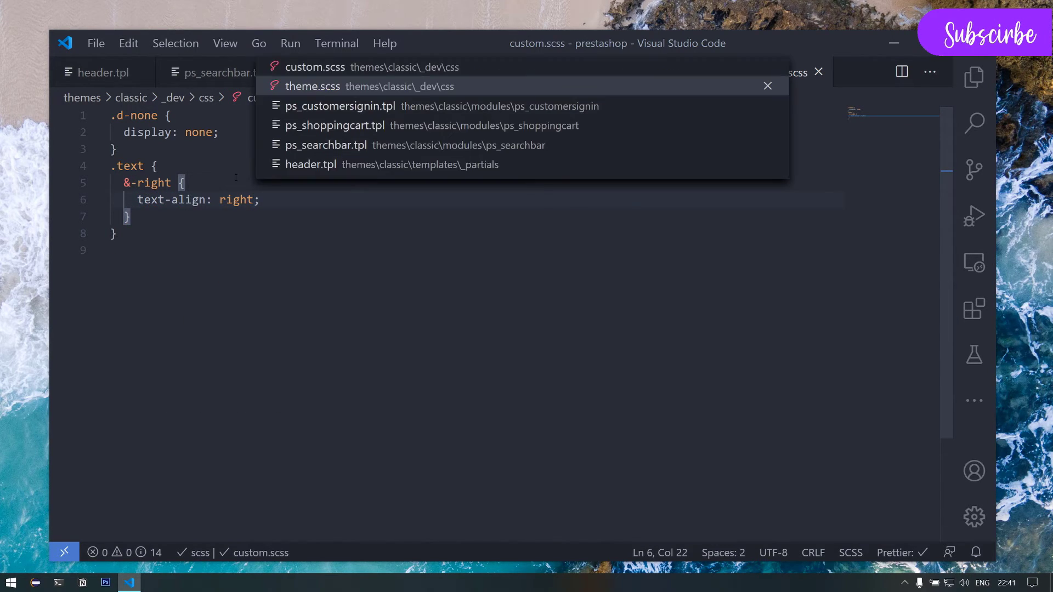
pyautogui.click(311, 85)
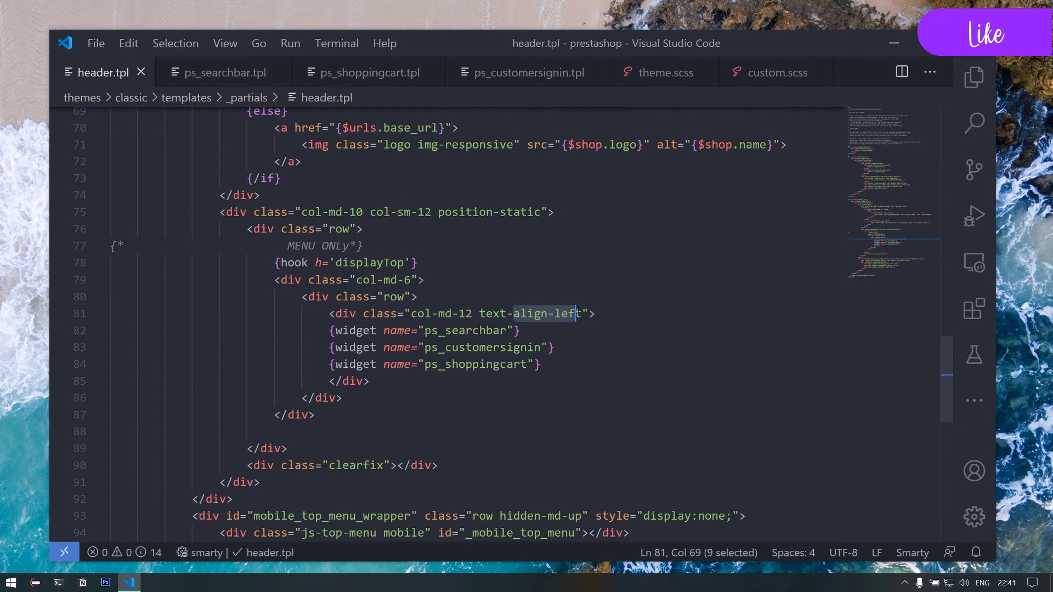
# Replace text-align-left with text-right on the col-md-12 widget div at header.tpl line 81 and save
pyautogui.write('tight')
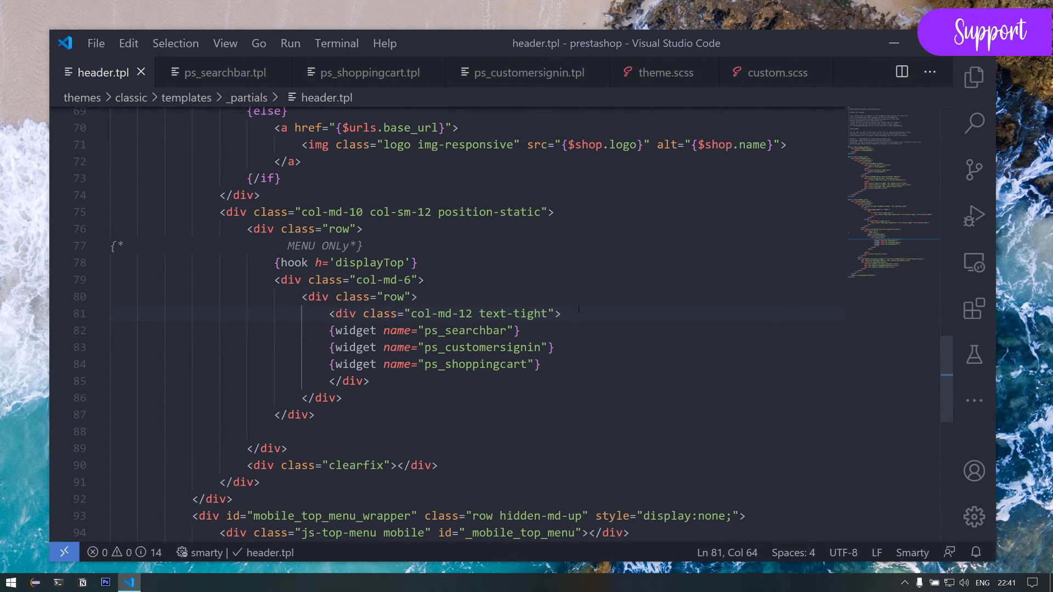
pyautogui.write('right')
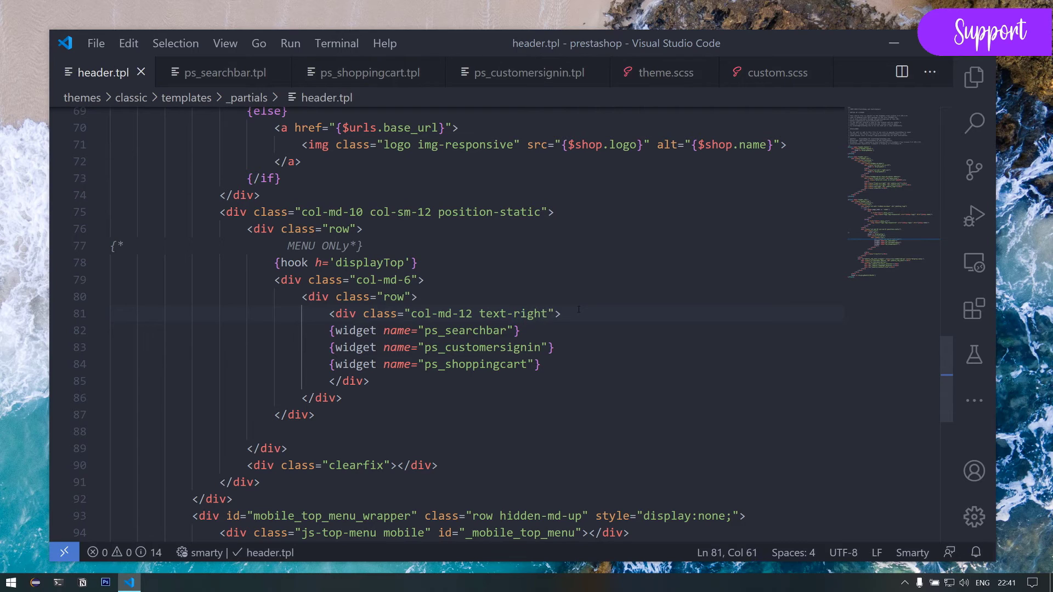
pyautogui.click(130, 581)
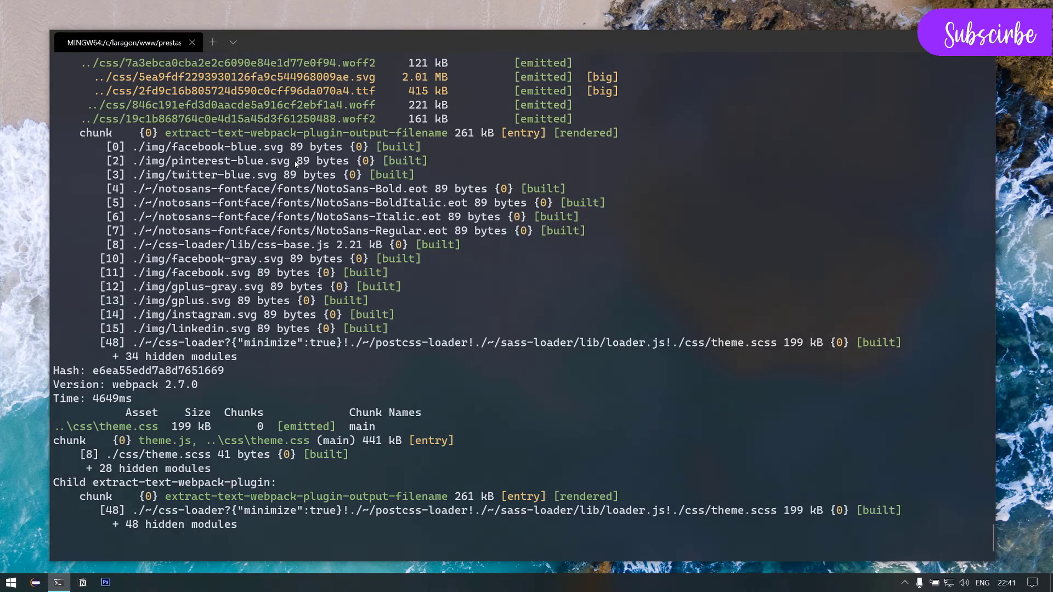
# Let webpack recompile theme.scss into theme.css, then return to the shop in the browser
pyautogui.click(129, 583)
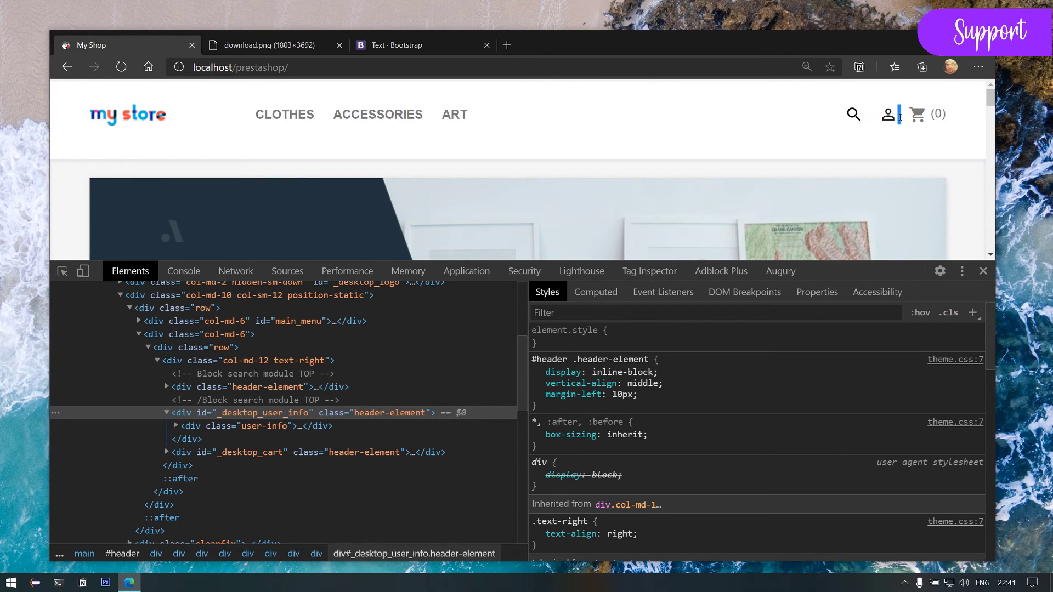
pyautogui.moveTo(889, 114)
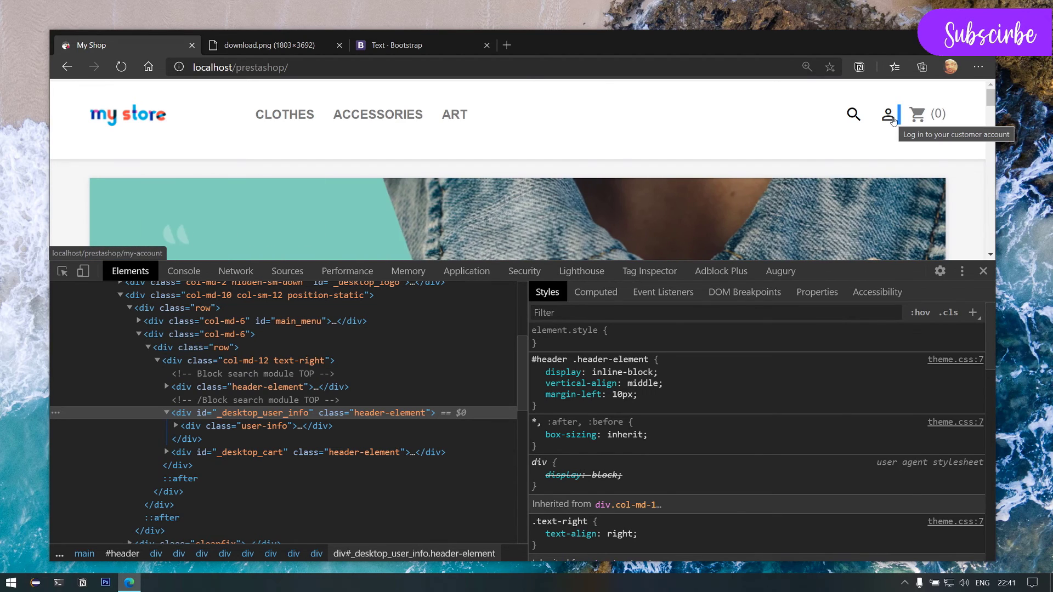
pyautogui.moveTo(891, 119)
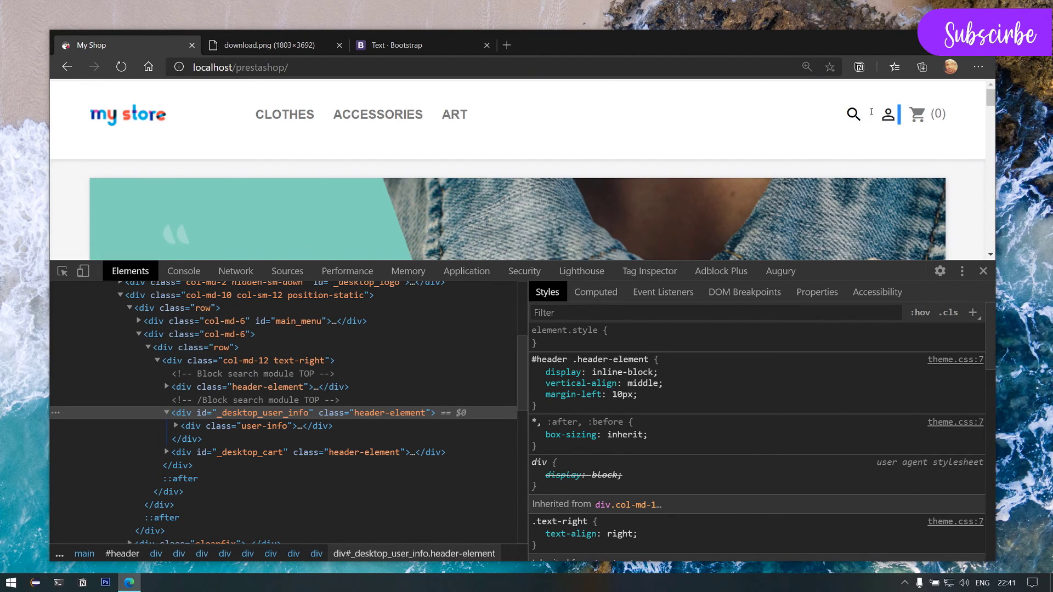
pyautogui.moveTo(887, 115)
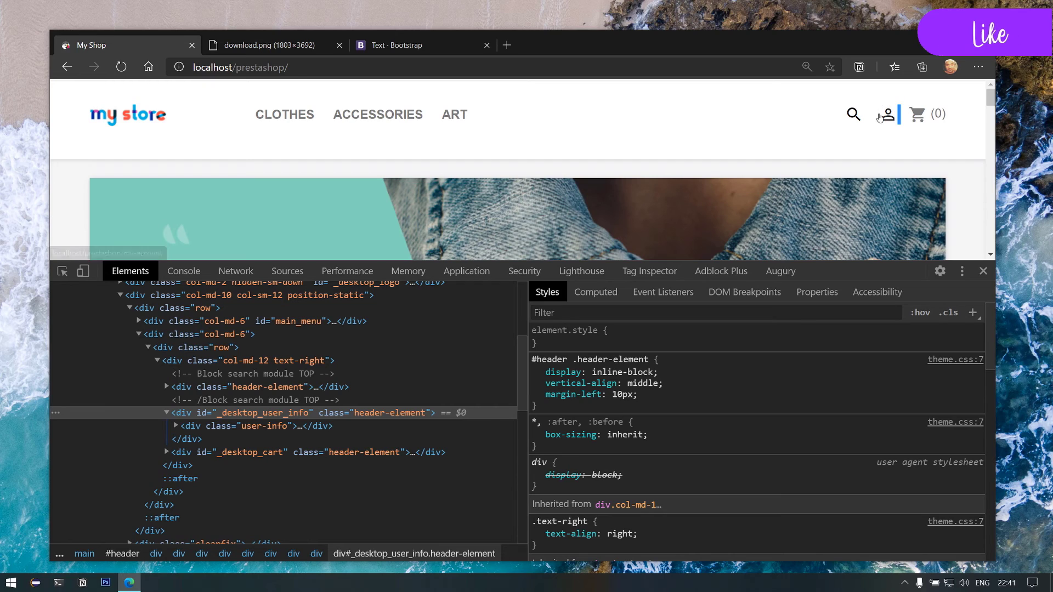
pyautogui.click(269, 45)
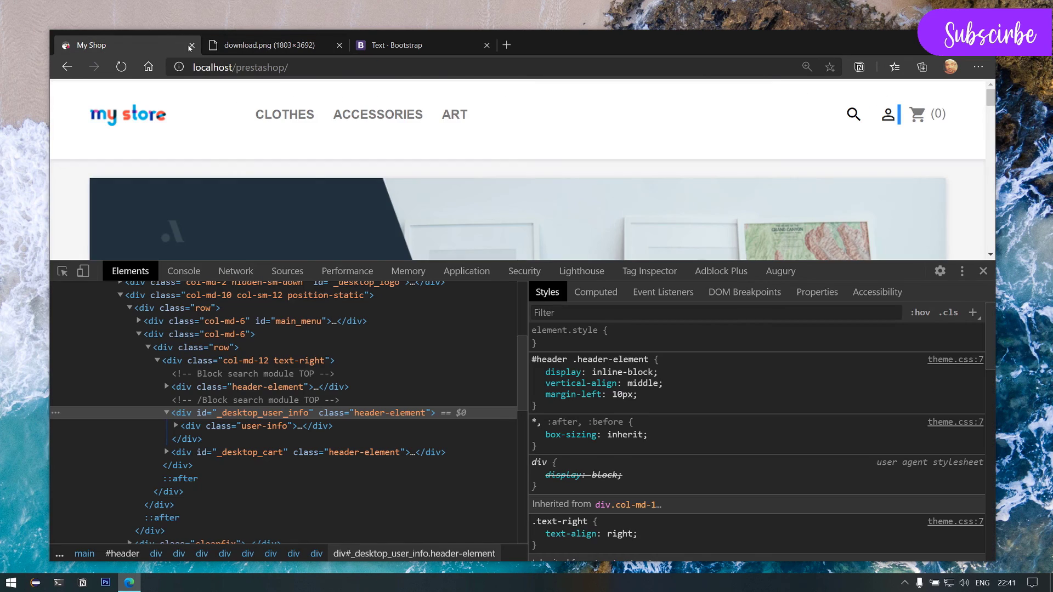
pyautogui.moveTo(137, 42)
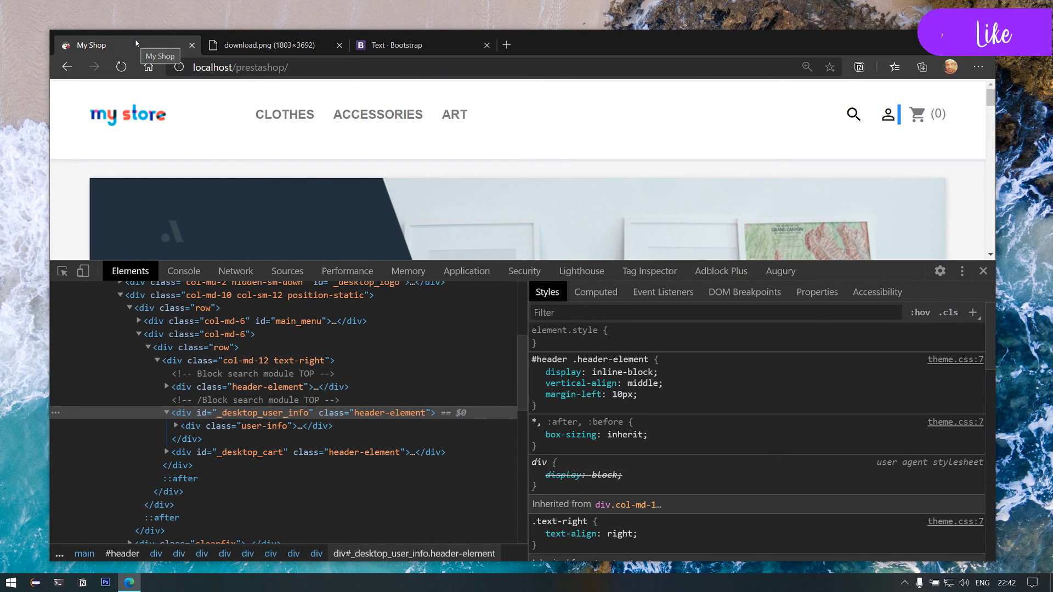